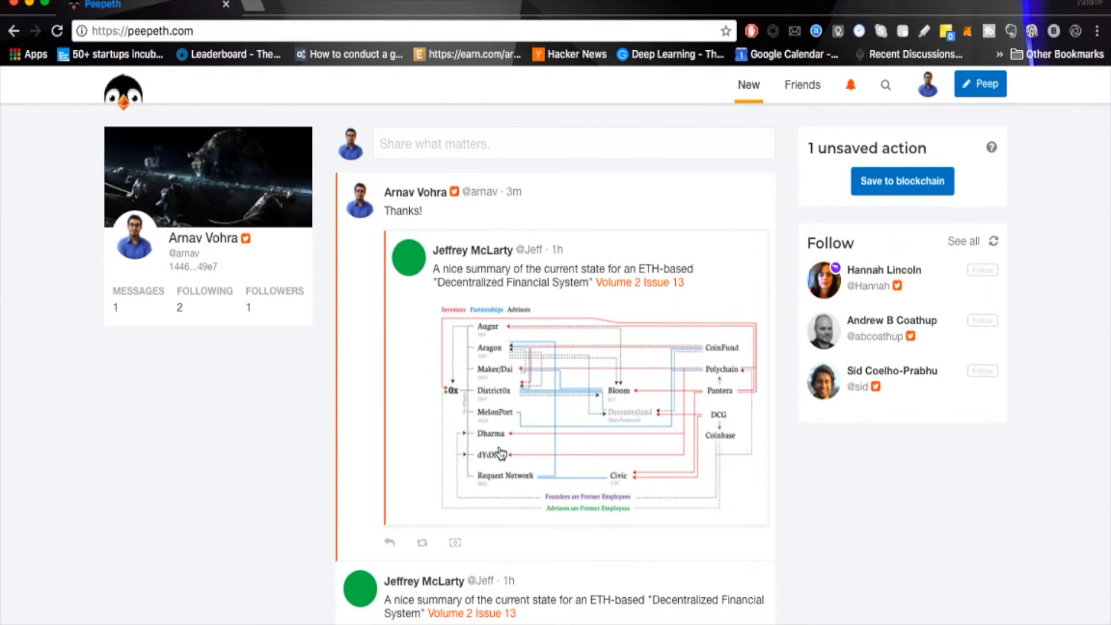
Step: Post the reply 'totally' on the SpaceX launch peep, bringing unsaved actions to 2
{"action": "scroll", "scroll_direction": "down", "scroll_amount": 3}
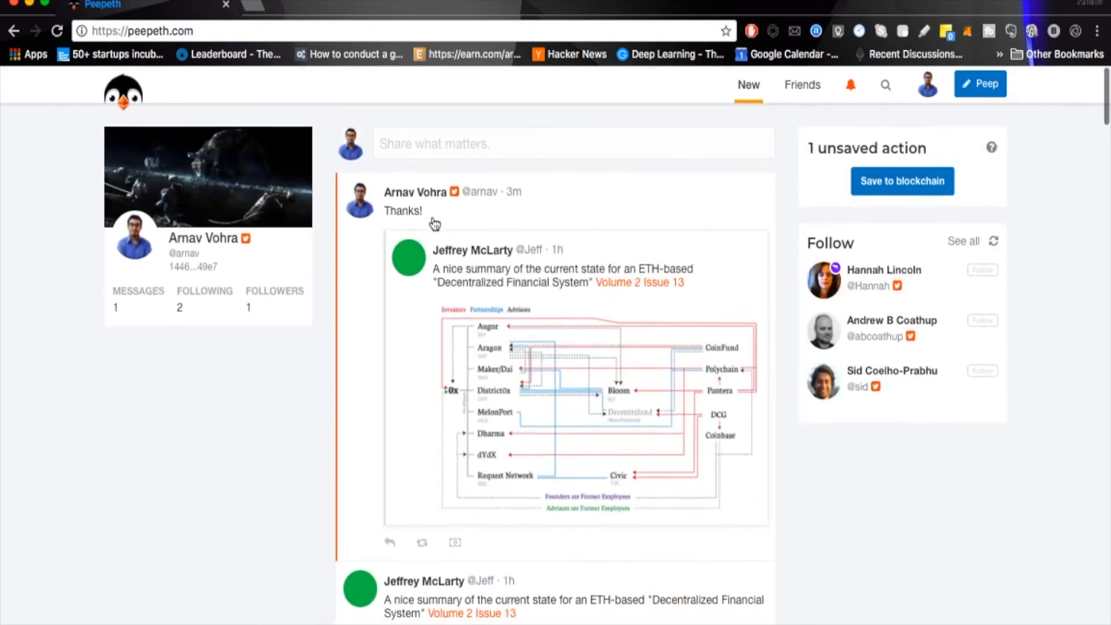
{"action": "scroll", "scroll_direction": "down", "scroll_amount": 3}
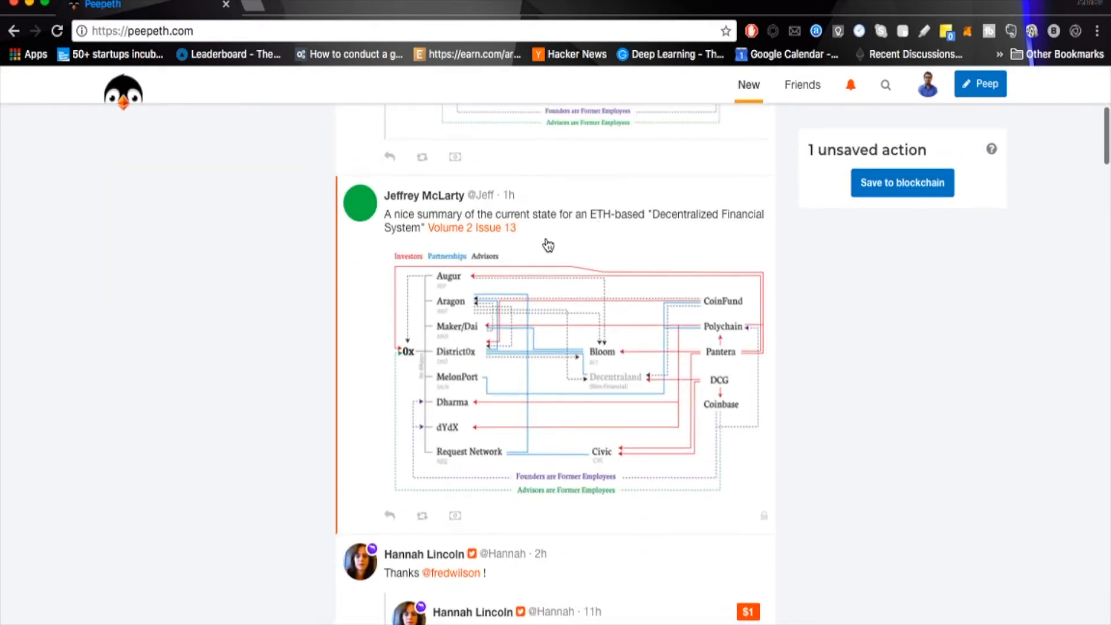
{"action": "mouse_move", "coordinate": [560, 248]}
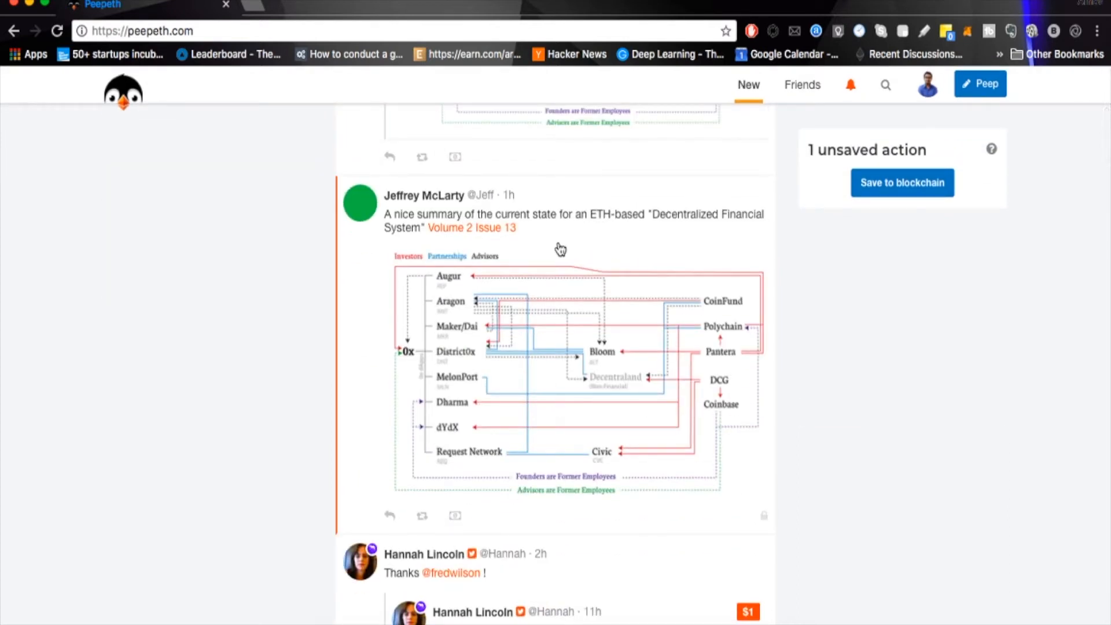
{"action": "scroll", "scroll_direction": "down", "scroll_amount": 3}
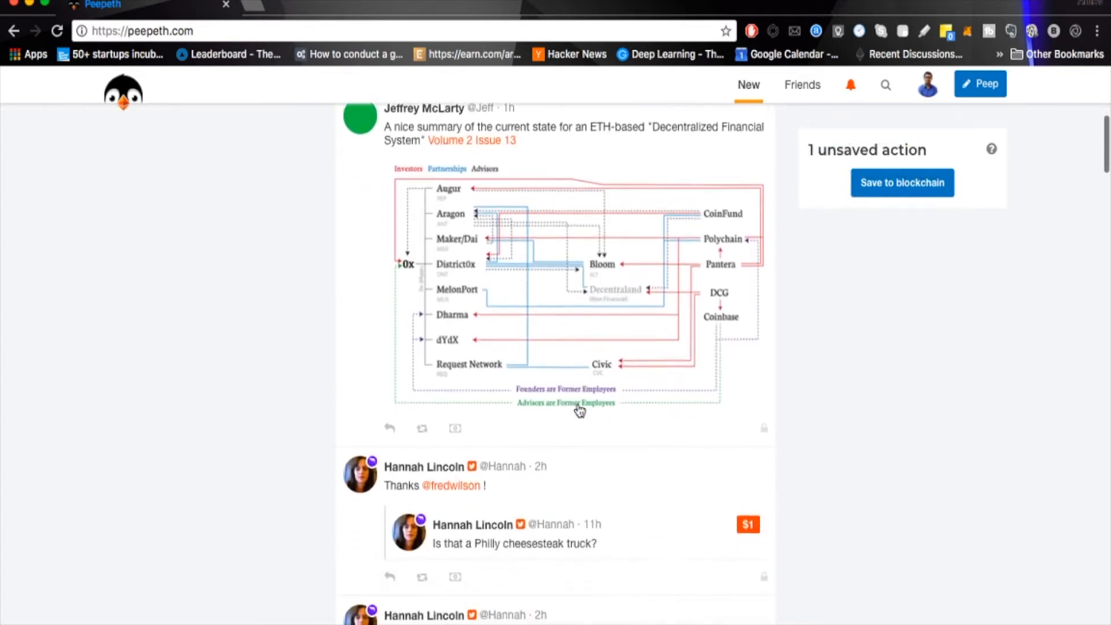
{"action": "scroll", "scroll_direction": "down", "scroll_amount": 3}
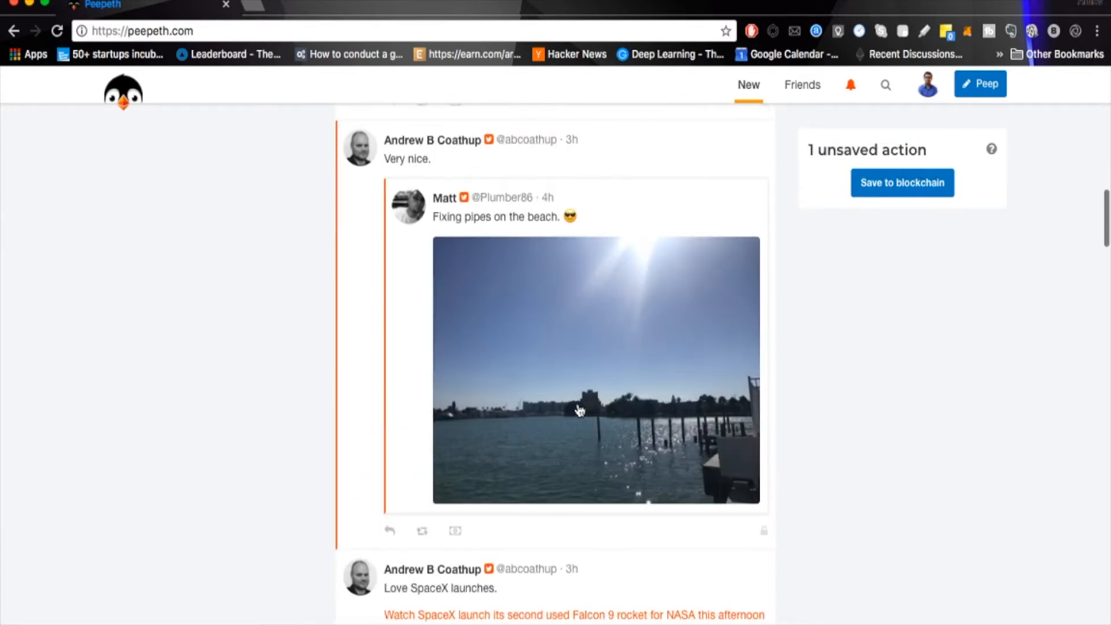
{"action": "scroll", "scroll_direction": "down", "scroll_amount": 3}
{"action": "type", "text": "t"}
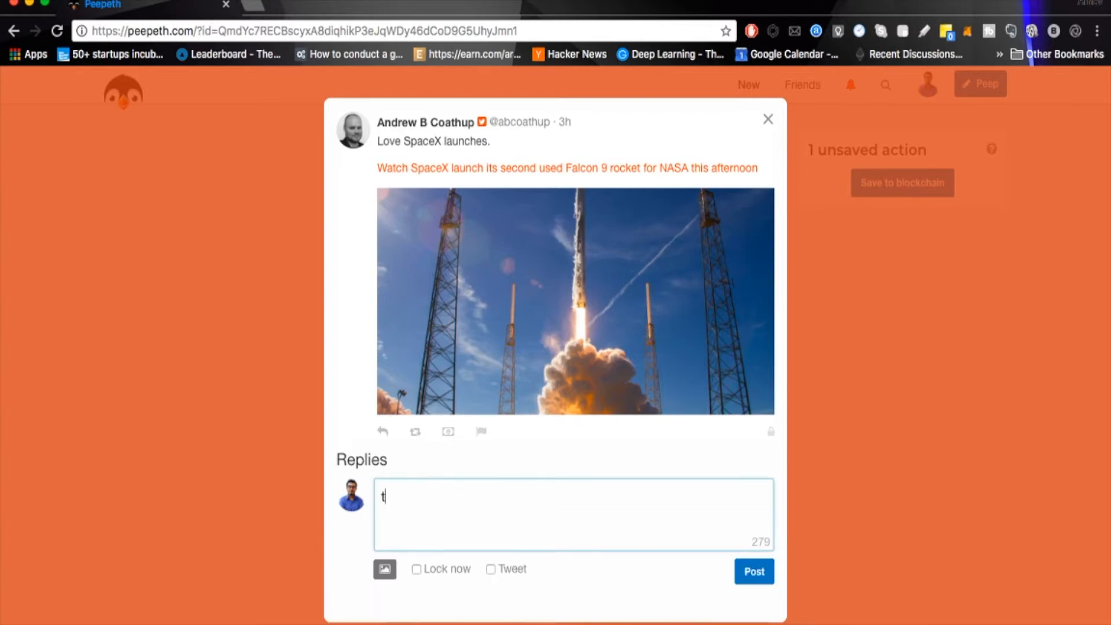
{"action": "type", "text": "otally"}
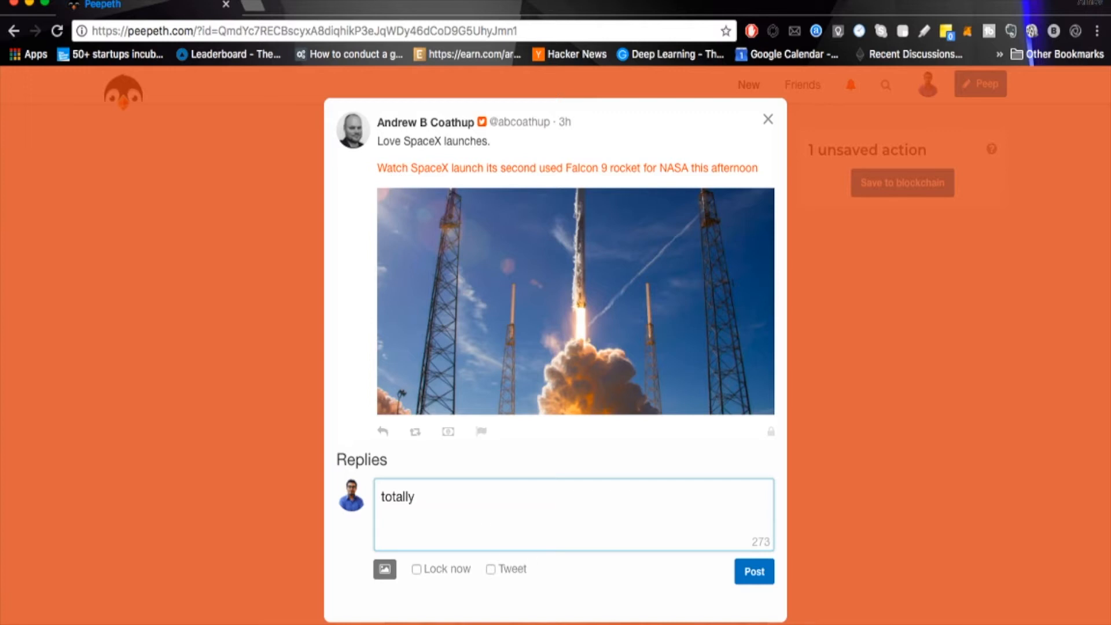
{"action": "left_click", "coordinate": [755, 571]}
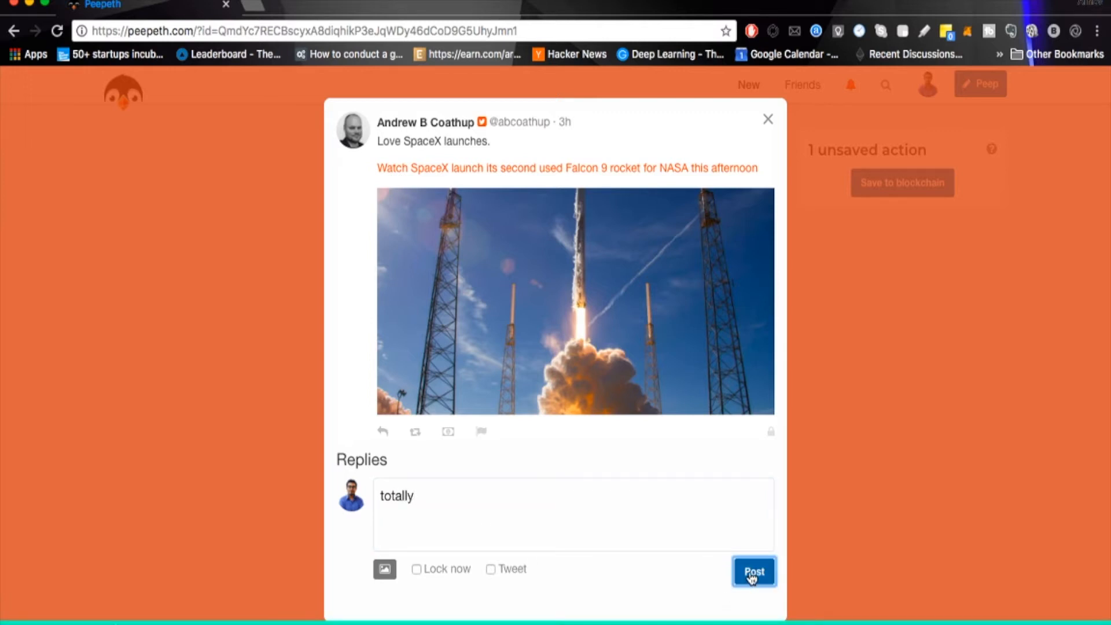
{"action": "left_click", "coordinate": [755, 572]}
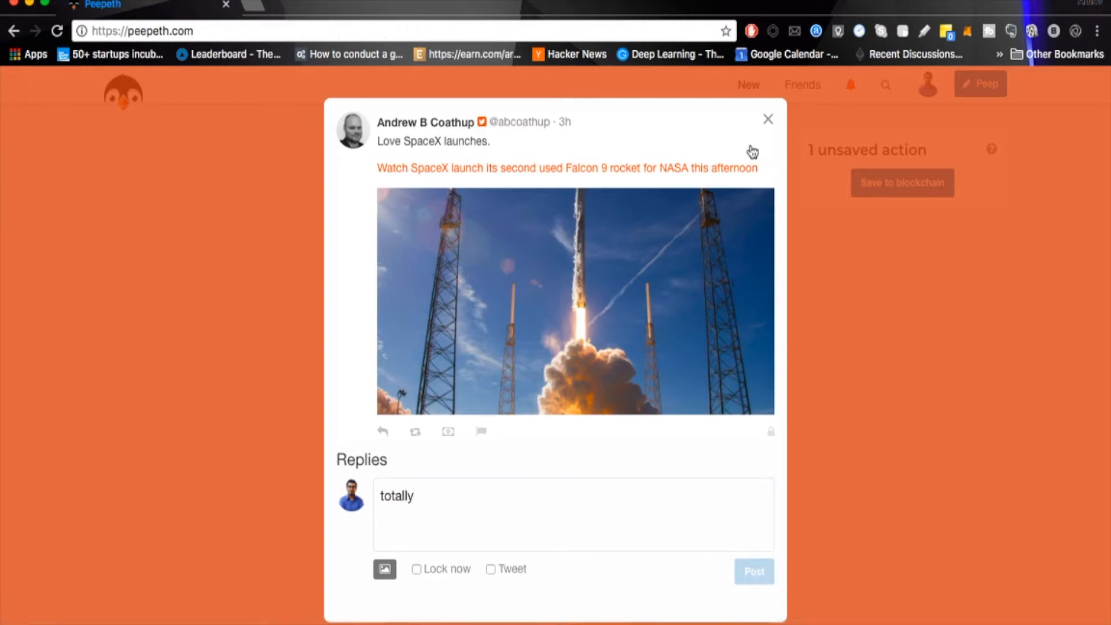
{"action": "left_click", "coordinate": [753, 572]}
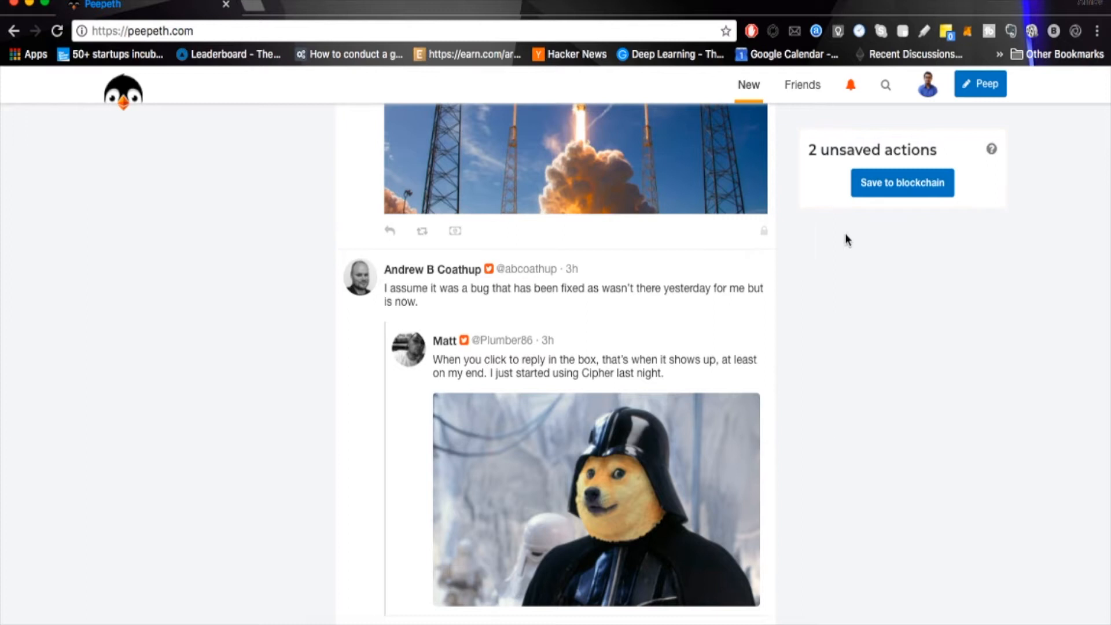
{"action": "mouse_move", "coordinate": [878, 190]}
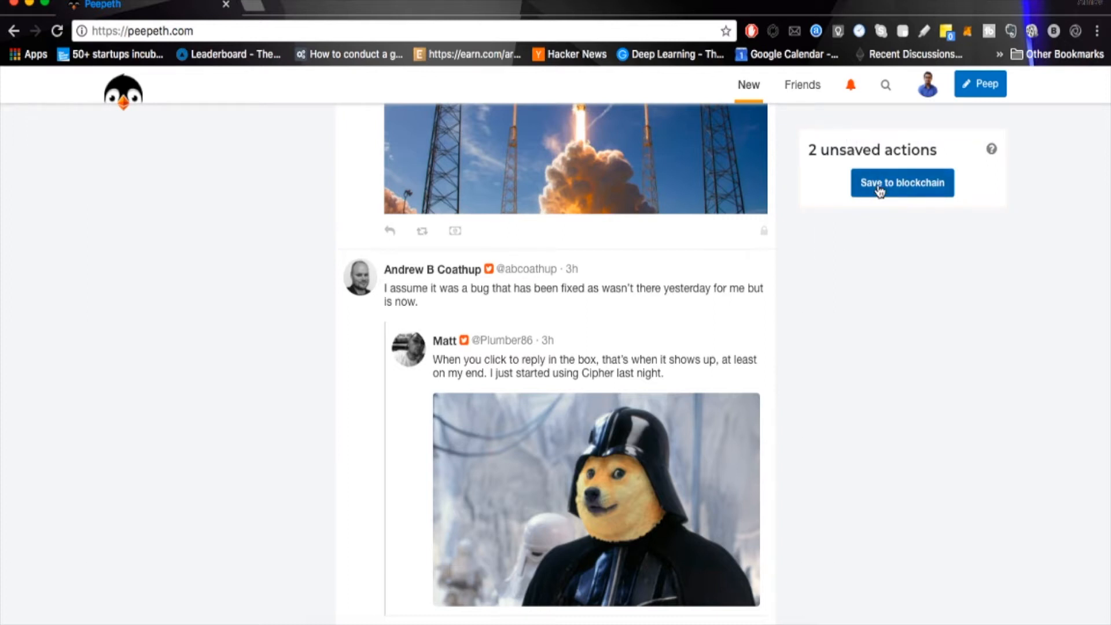
{"action": "left_click", "coordinate": [903, 183]}
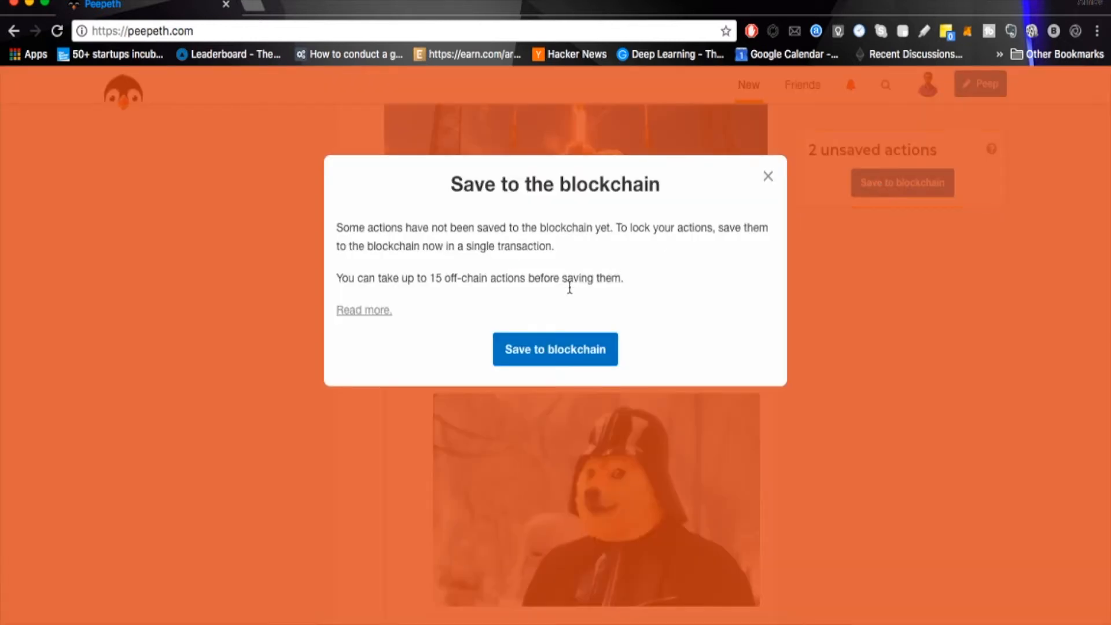
{"action": "left_click", "coordinate": [556, 349]}
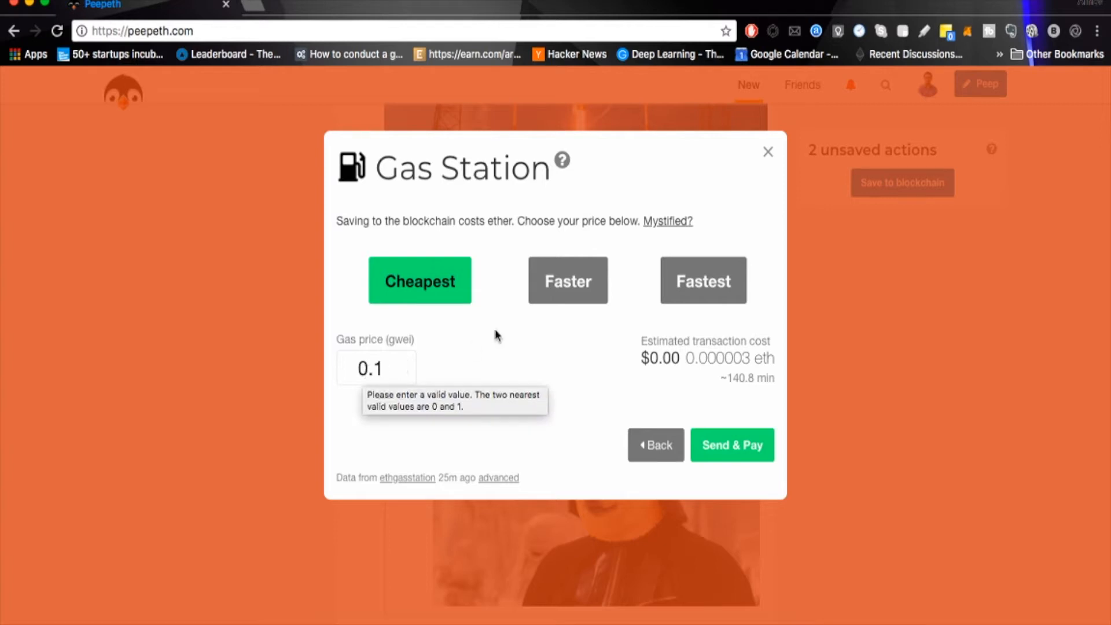
{"action": "left_click", "coordinate": [567, 280]}
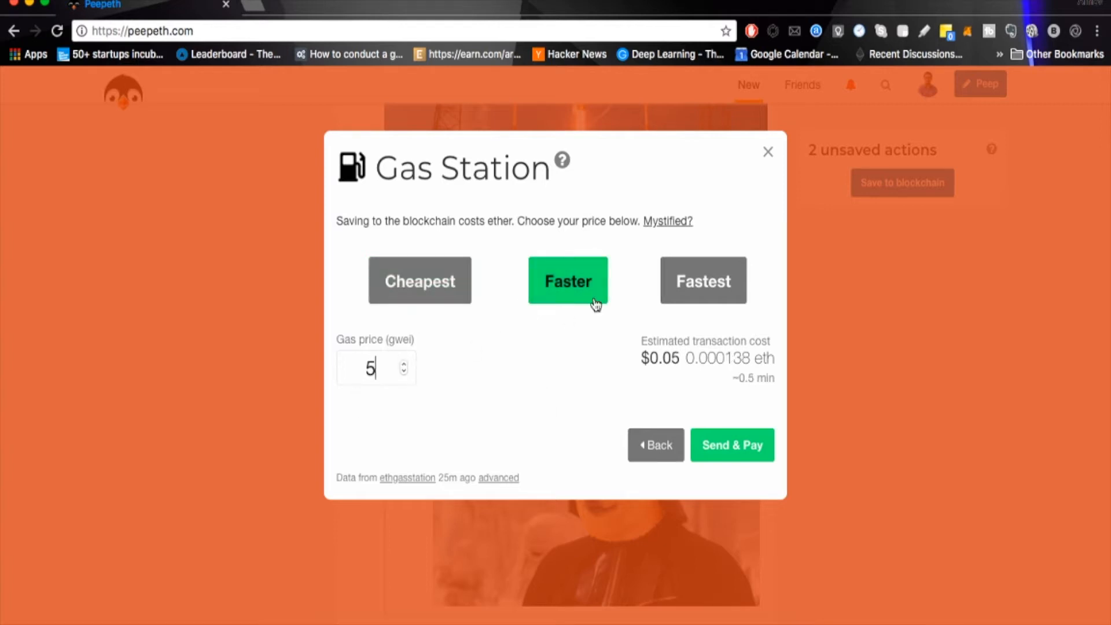
{"action": "left_click", "coordinate": [703, 280]}
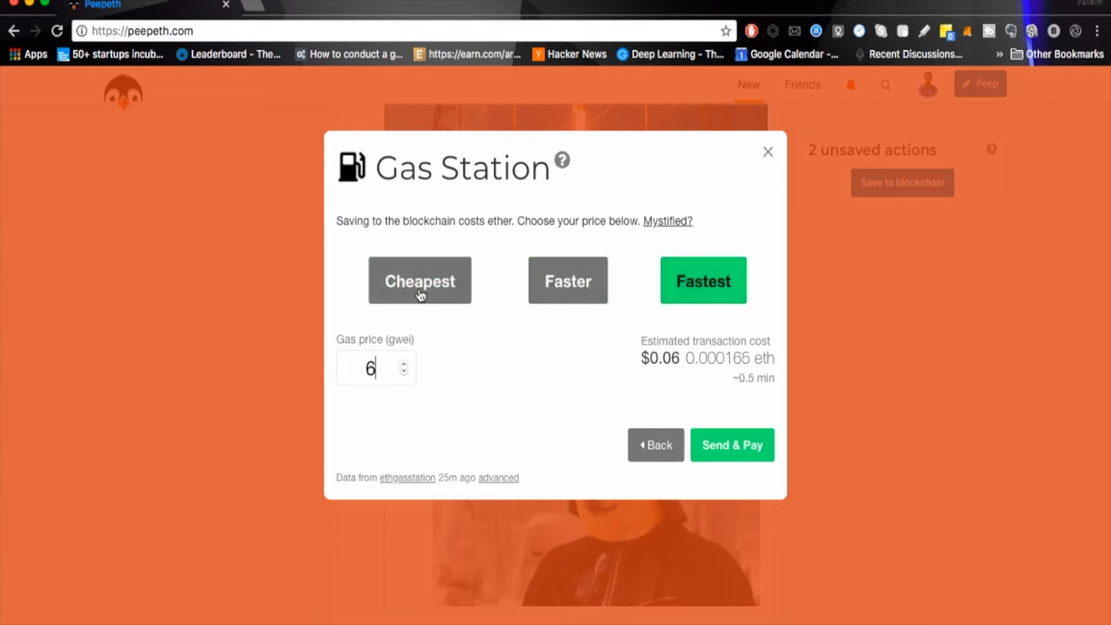
{"action": "left_click", "coordinate": [419, 280]}
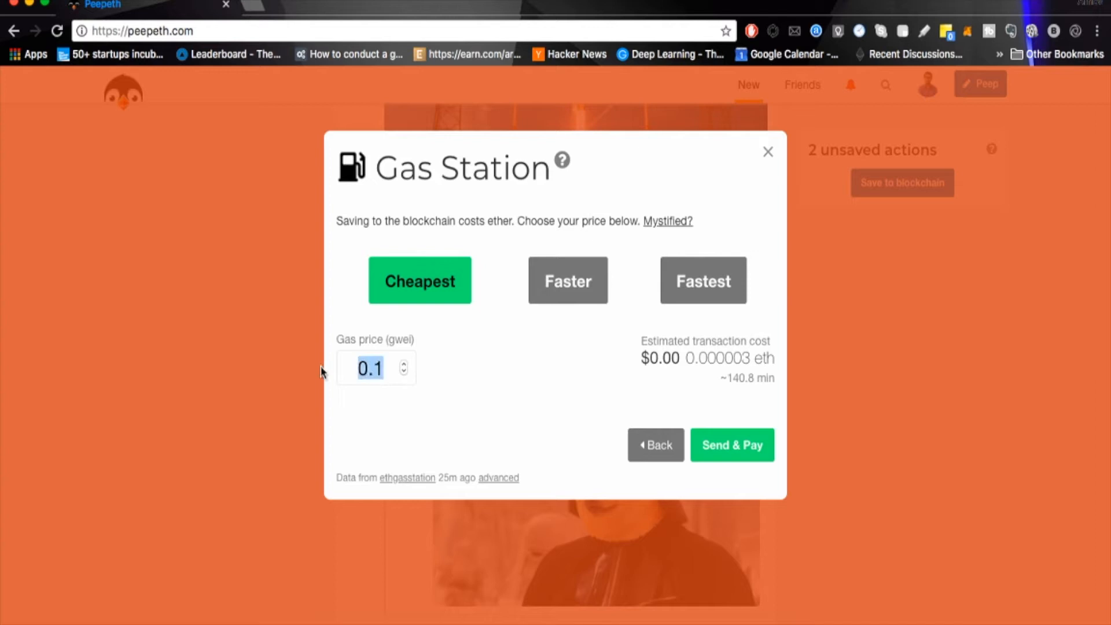
{"action": "left_click", "coordinate": [403, 363]}
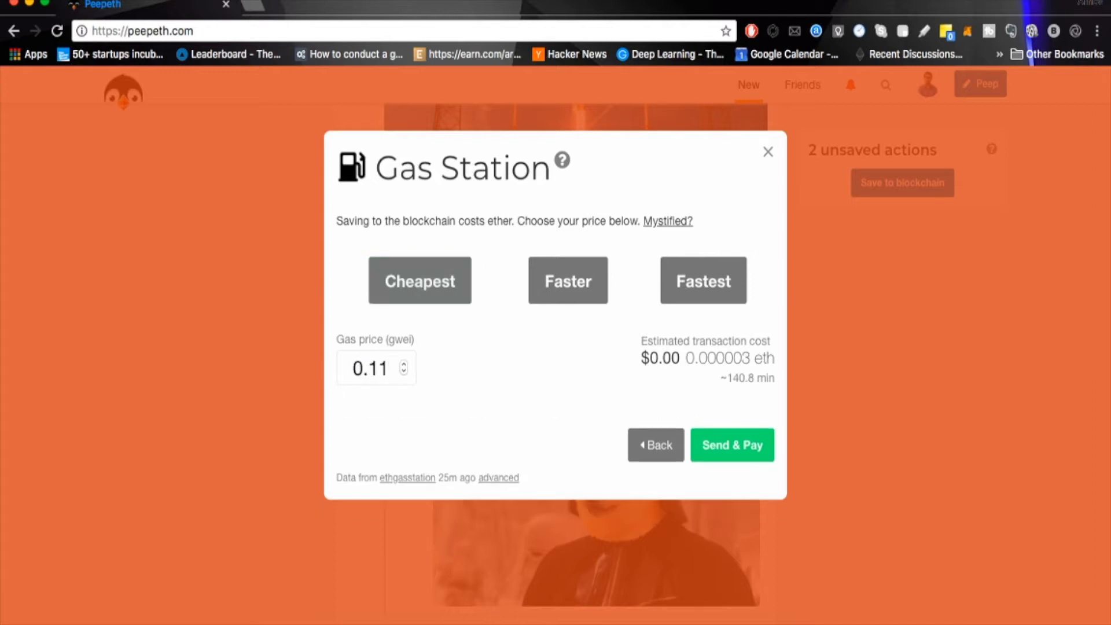
{"action": "left_click", "coordinate": [403, 375]}
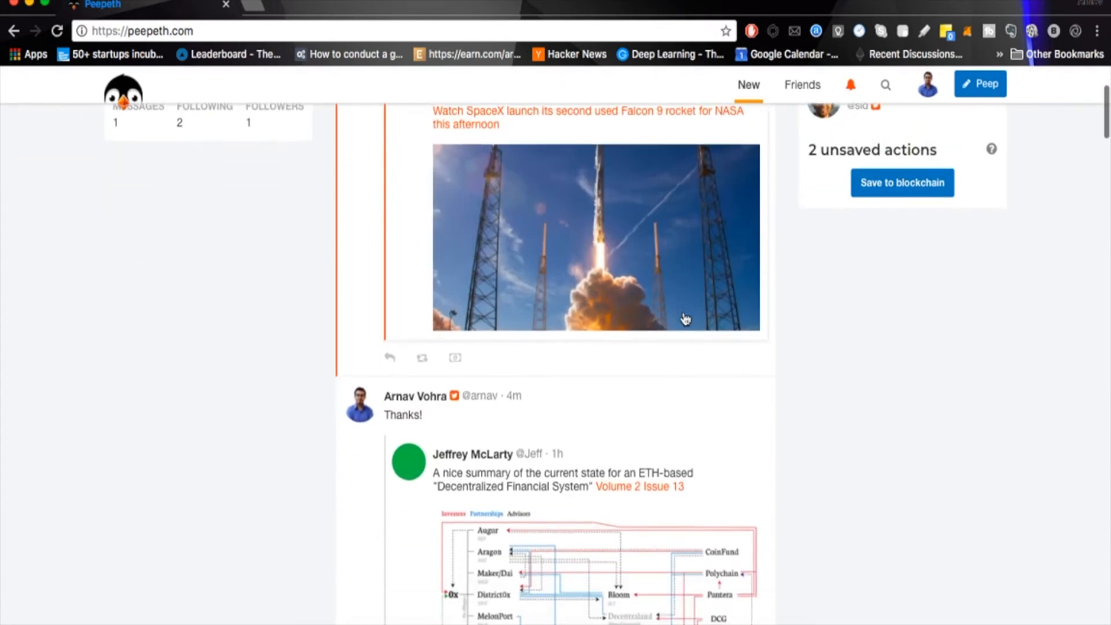
Step: Repeep Arnav's 'Thanks!' peep, then attempt a tip on it, getting the cannot-tip-yourself notice
{"action": "scroll", "scroll_direction": "down", "scroll_amount": 3}
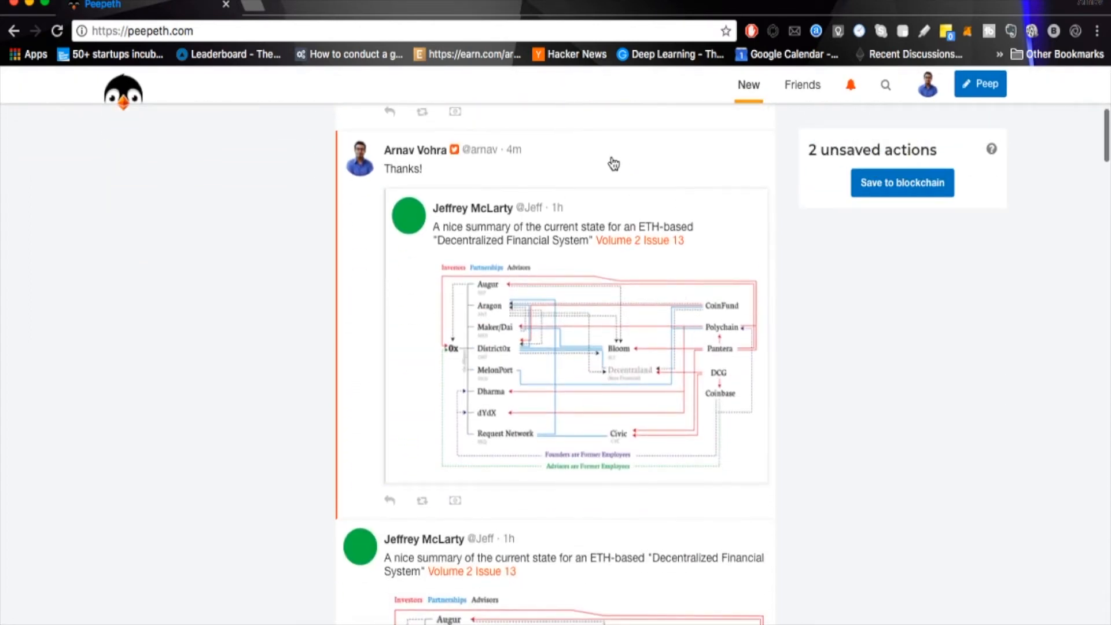
{"action": "left_click", "coordinate": [403, 169]}
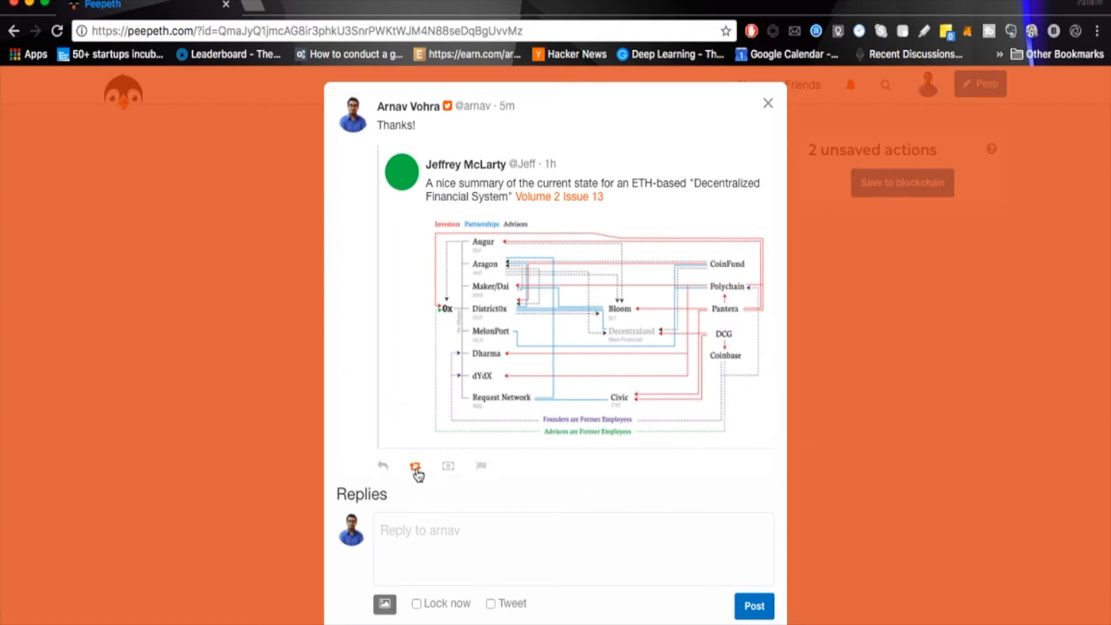
{"action": "left_click", "coordinate": [414, 465]}
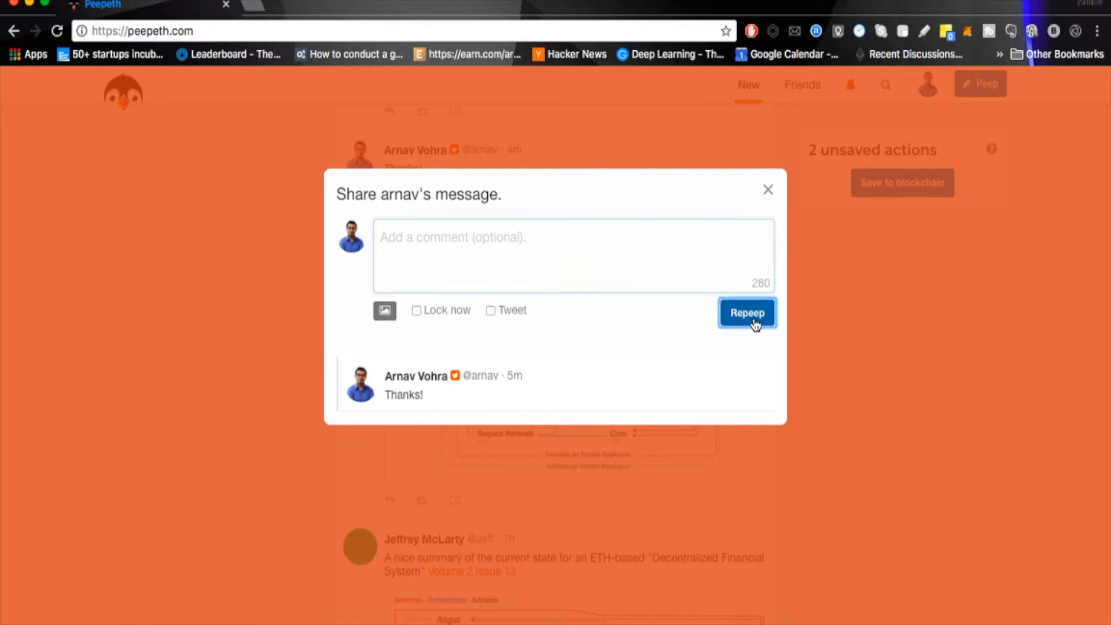
{"action": "left_click", "coordinate": [748, 312]}
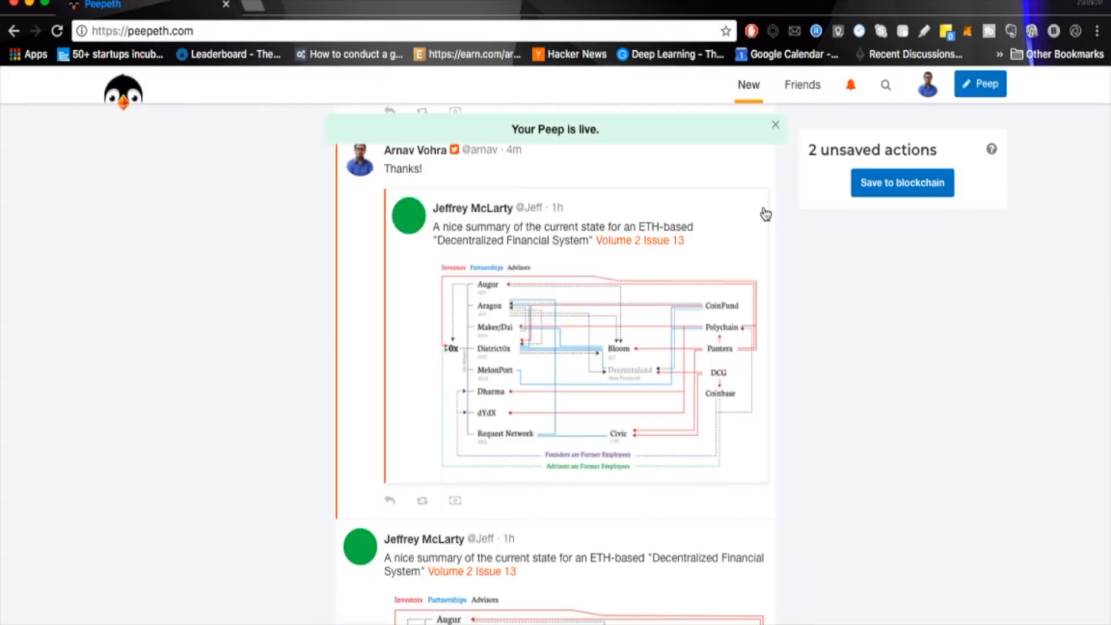
{"action": "left_click", "coordinate": [454, 433]}
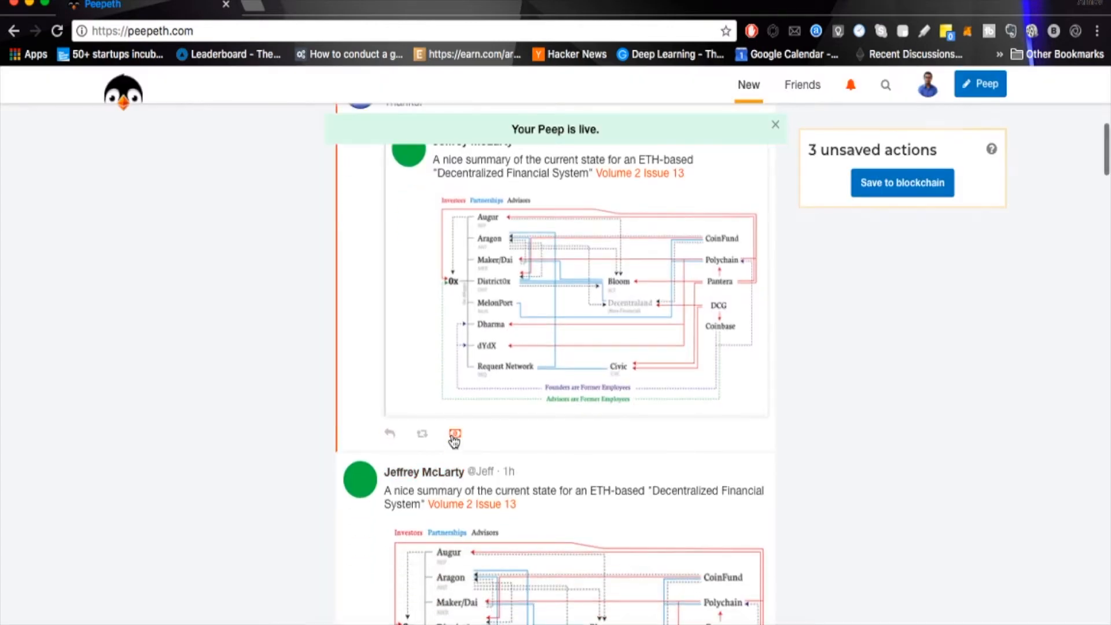
{"action": "left_click", "coordinate": [453, 432]}
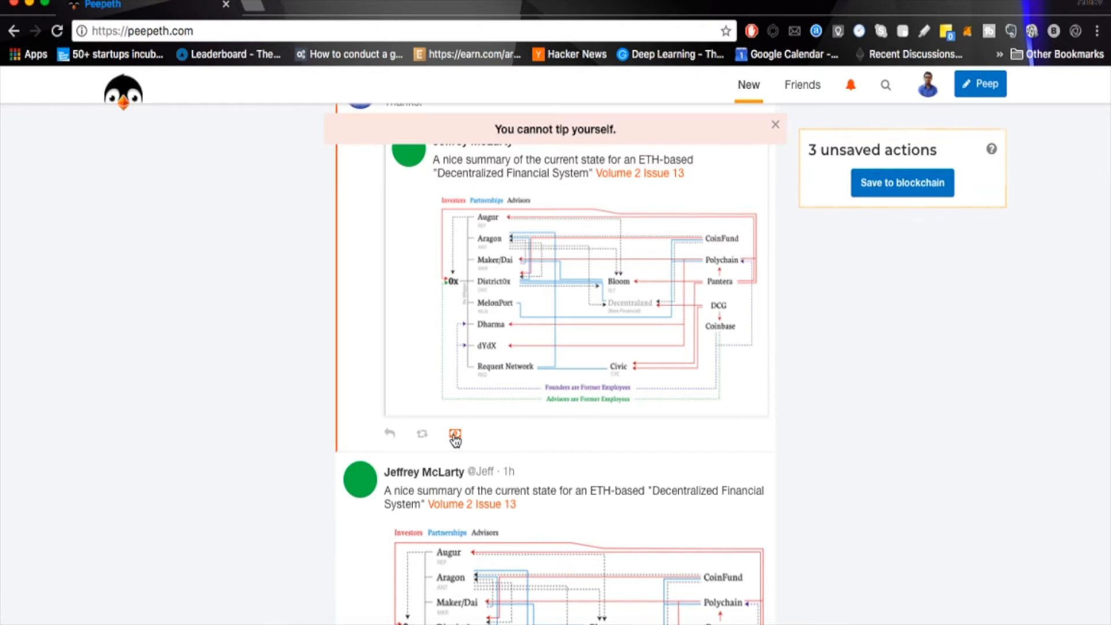
{"action": "scroll", "scroll_direction": "down", "scroll_amount": 3}
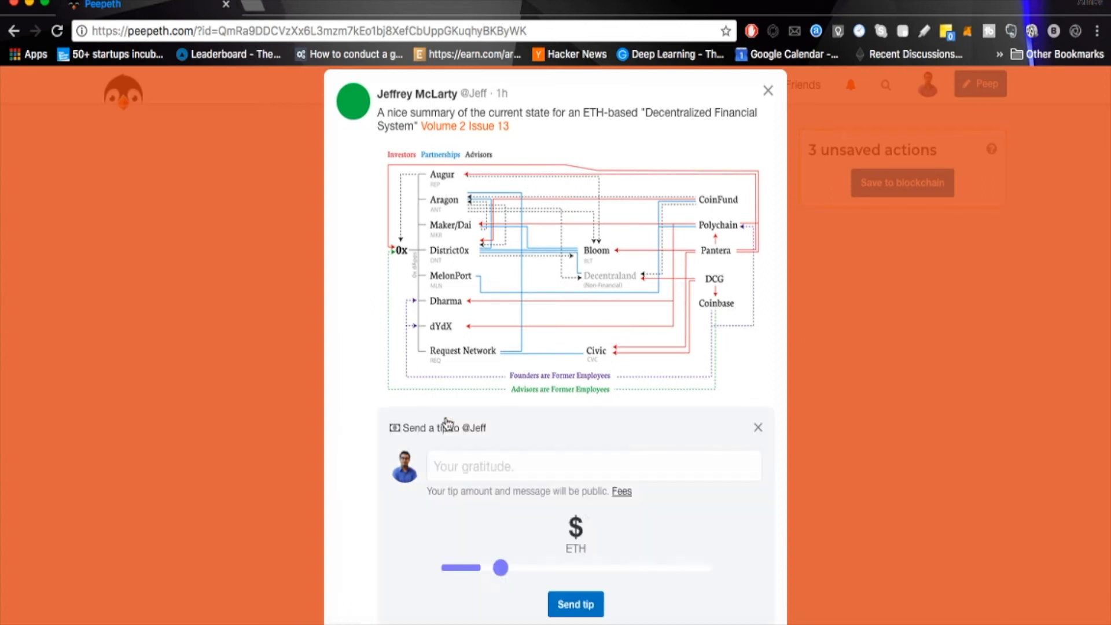
{"action": "left_click_drag", "start_coordinate": [500, 568], "coordinate": [501, 567]}
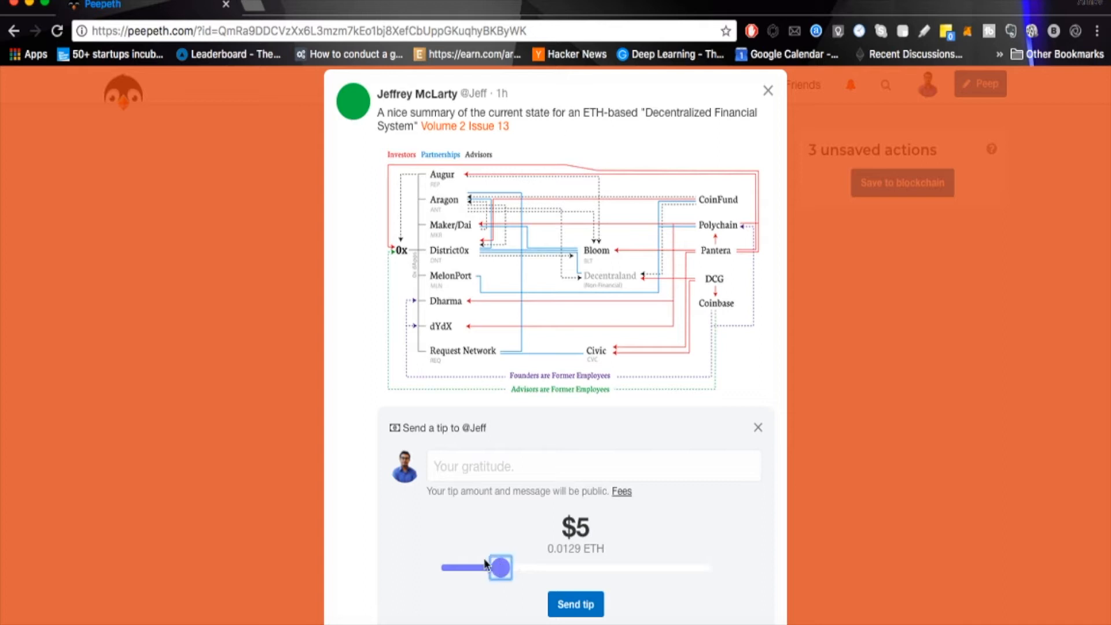
{"action": "left_click_drag", "start_coordinate": [500, 567], "coordinate": [550, 567]}
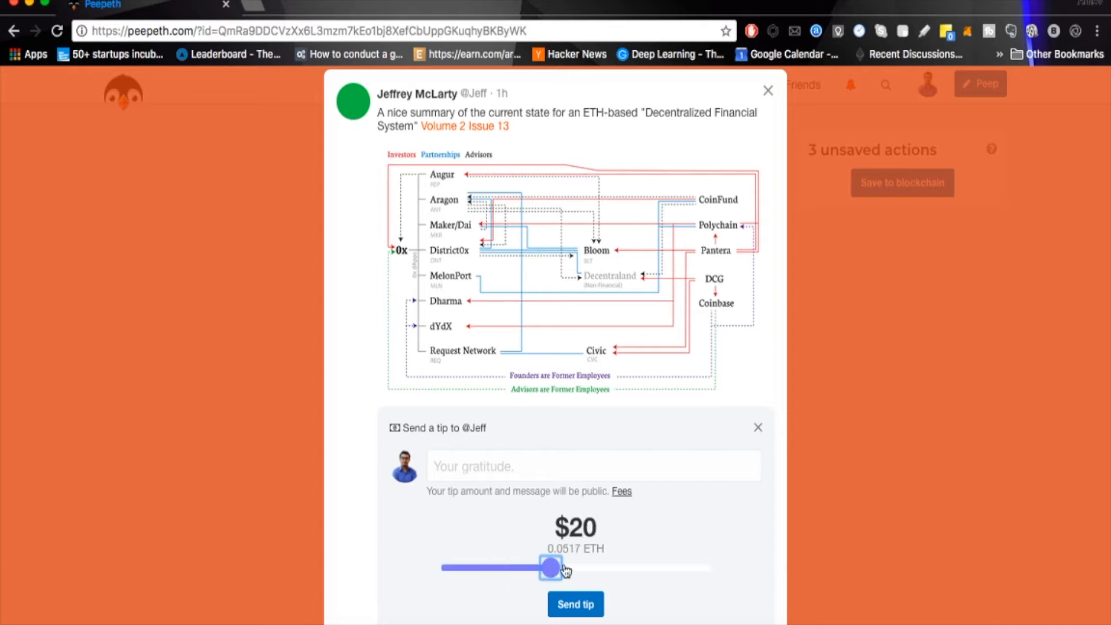
{"action": "left_click_drag", "start_coordinate": [548, 567], "coordinate": [600, 567]}
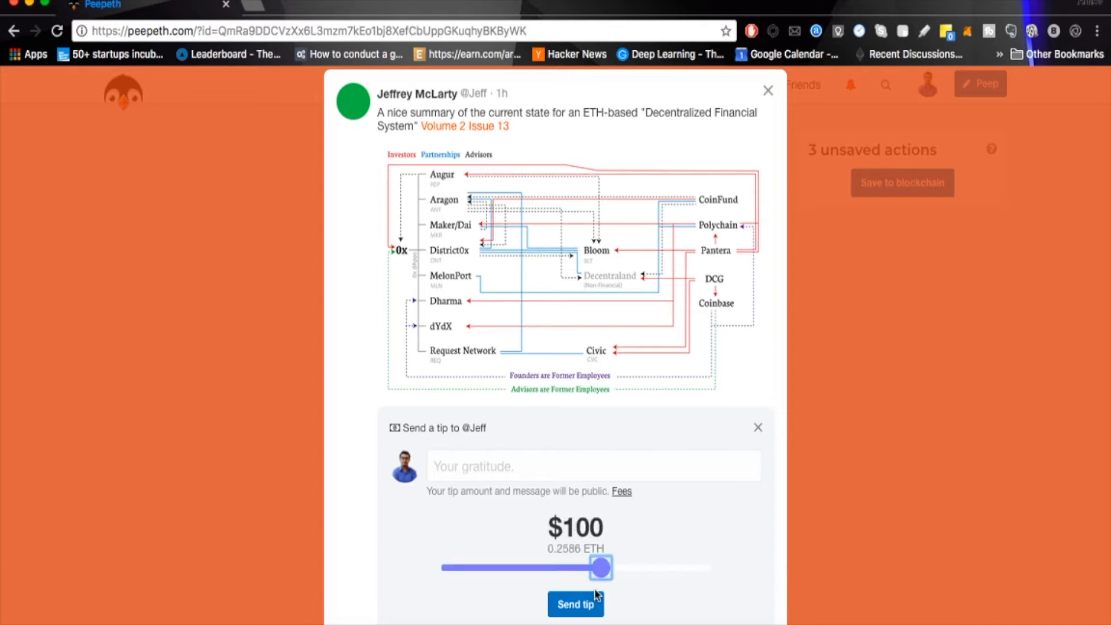
{"action": "left_click_drag", "start_coordinate": [601, 567], "coordinate": [449, 567]}
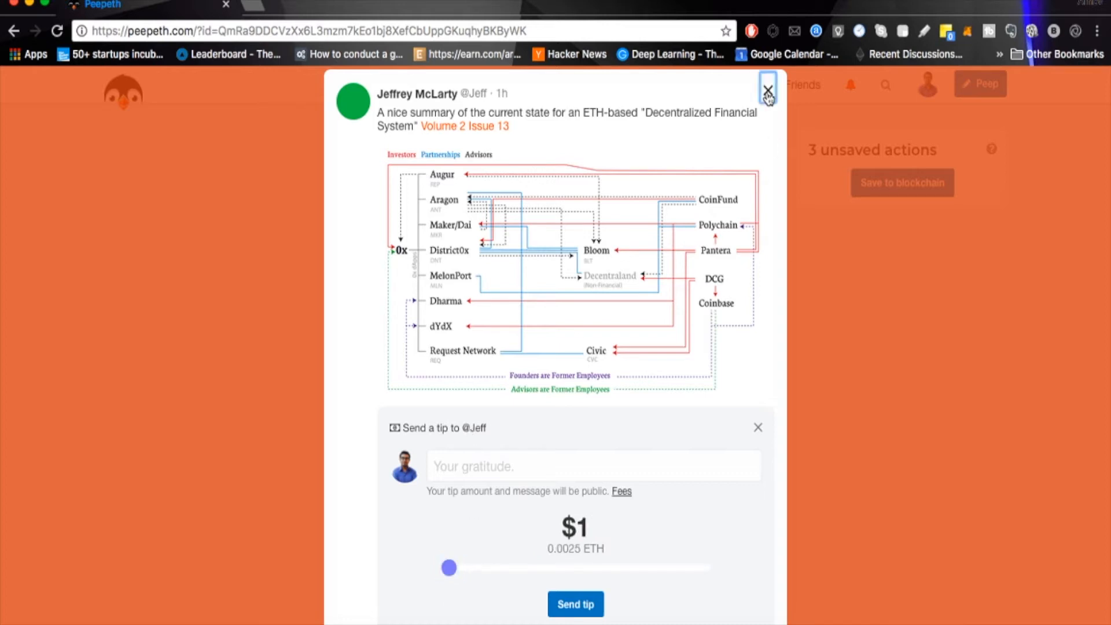
{"action": "left_click", "coordinate": [766, 90]}
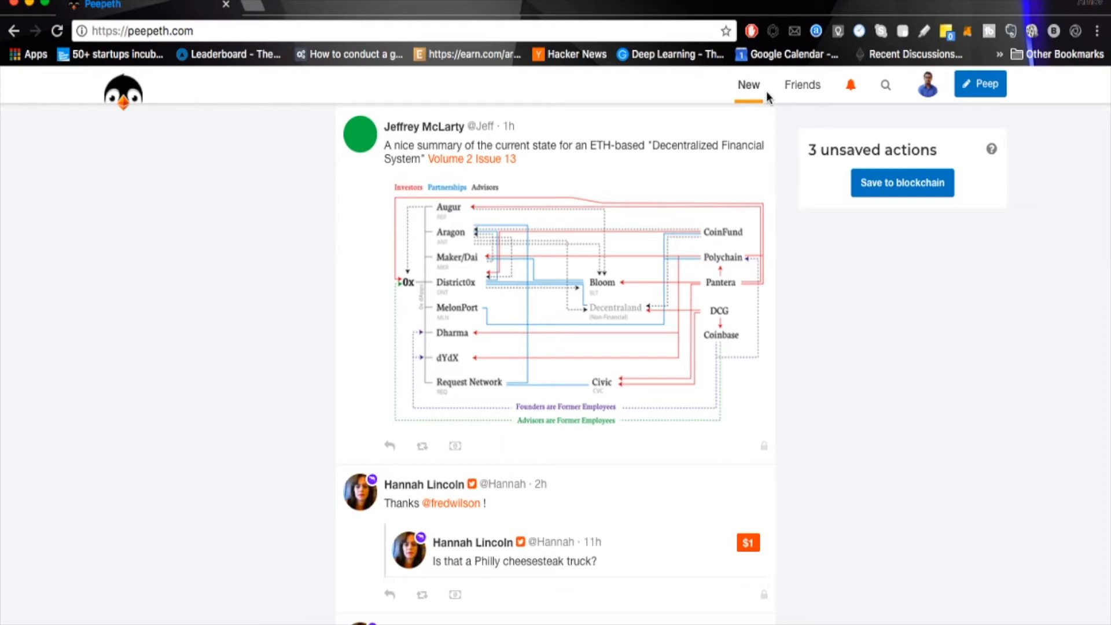
Step: Go from the home feed to Arnav Vohra's own profile via the account menu
{"action": "scroll", "scroll_direction": "down", "scroll_amount": 3}
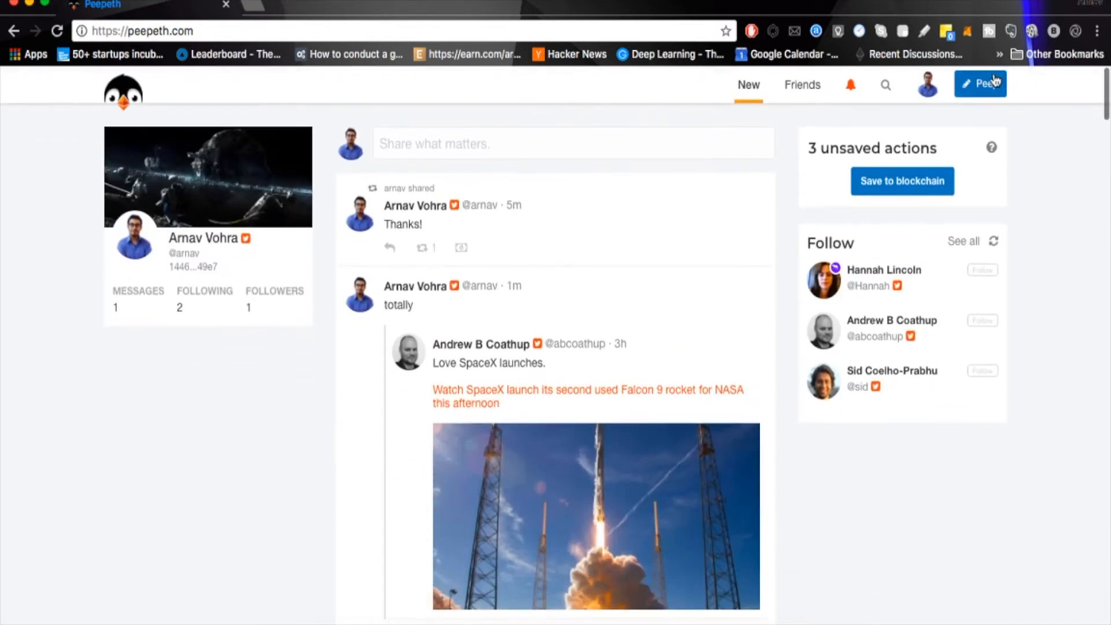
{"action": "left_click", "coordinate": [926, 84]}
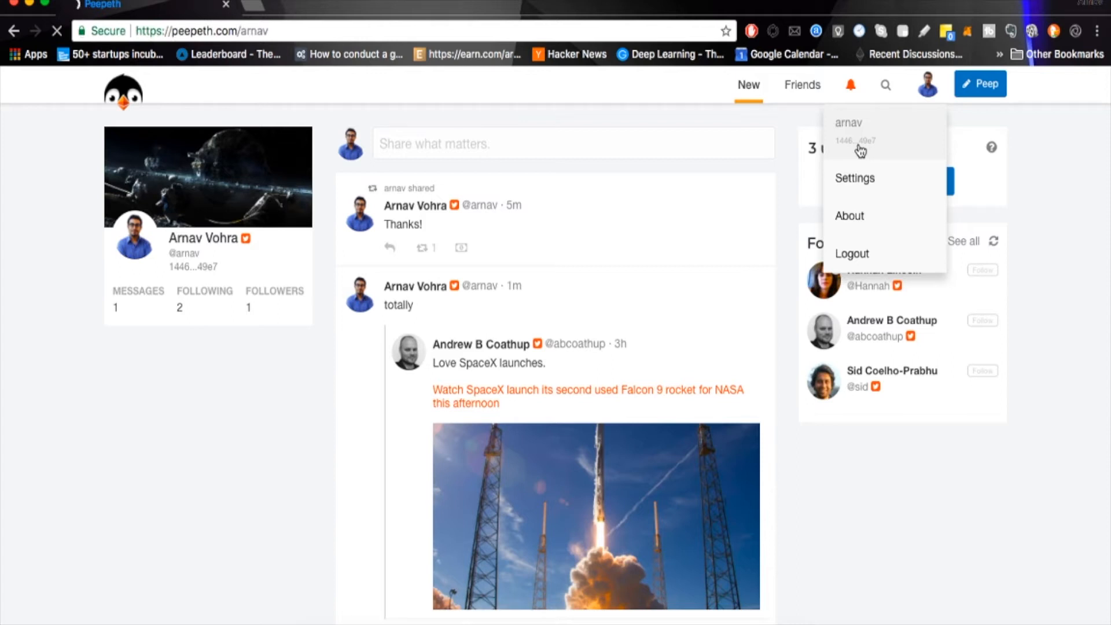
{"action": "mouse_move", "coordinate": [620, 247]}
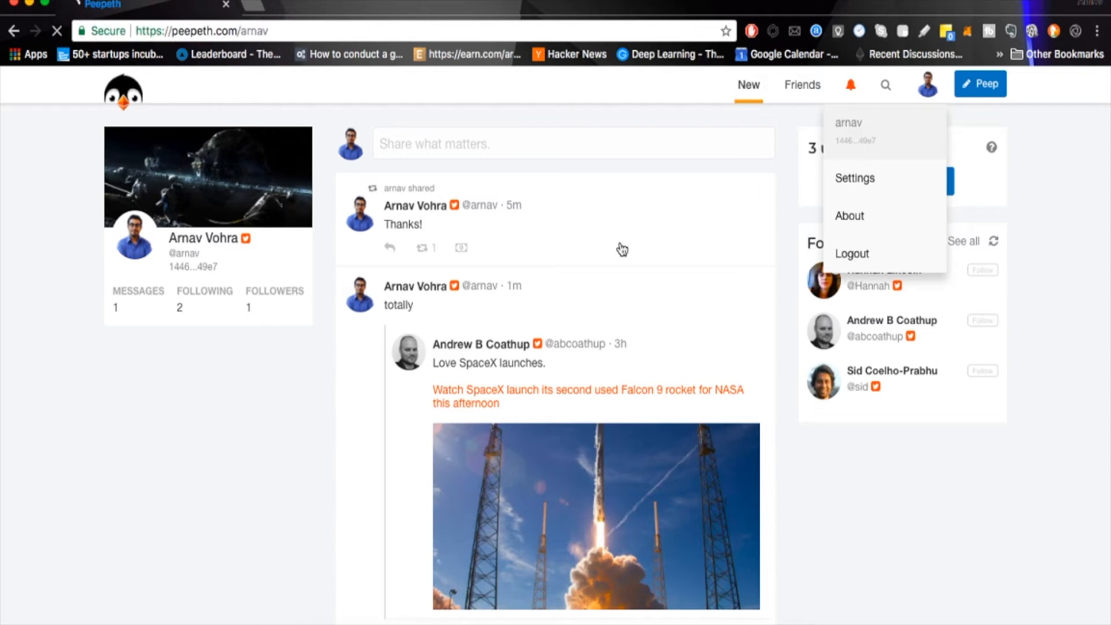
{"action": "left_click", "coordinate": [852, 254]}
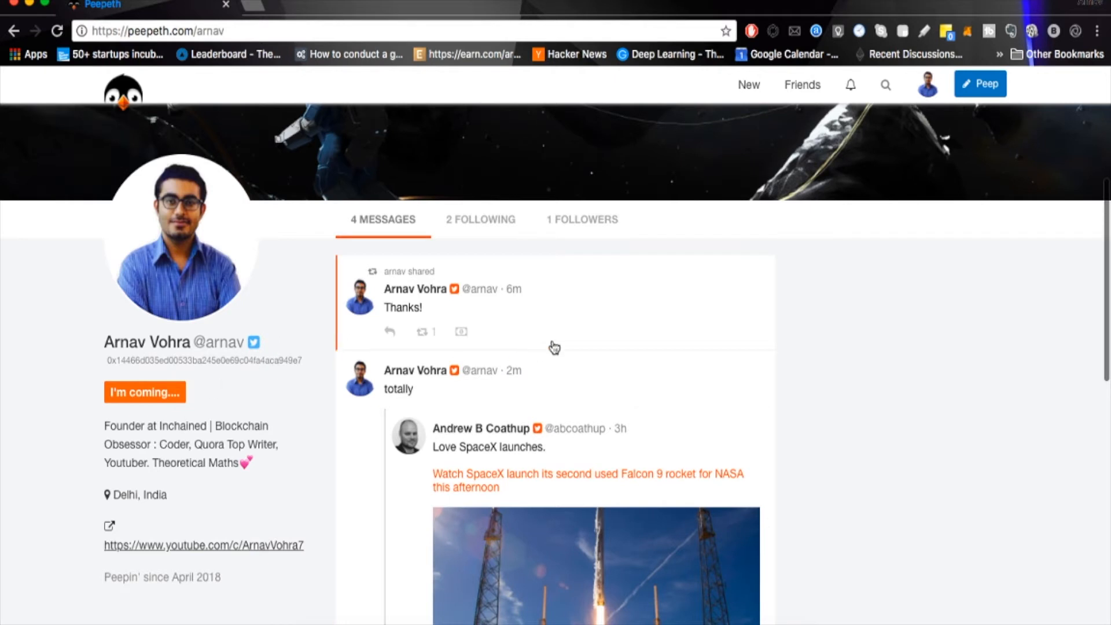
{"action": "scroll", "scroll_direction": "down", "scroll_amount": 3}
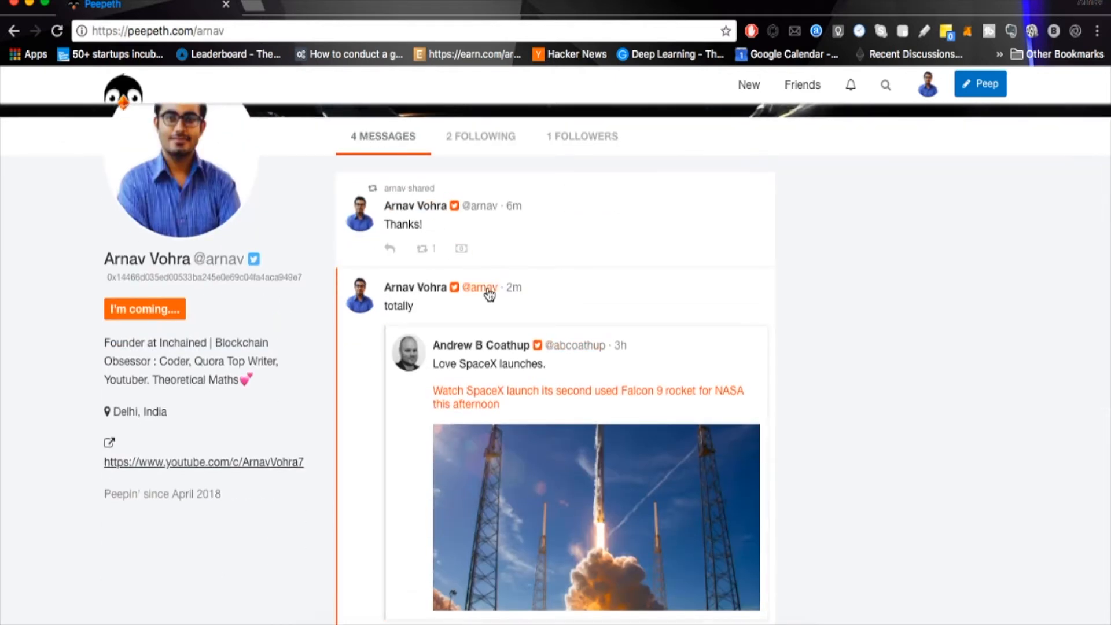
{"action": "scroll", "scroll_direction": "down", "scroll_amount": 3}
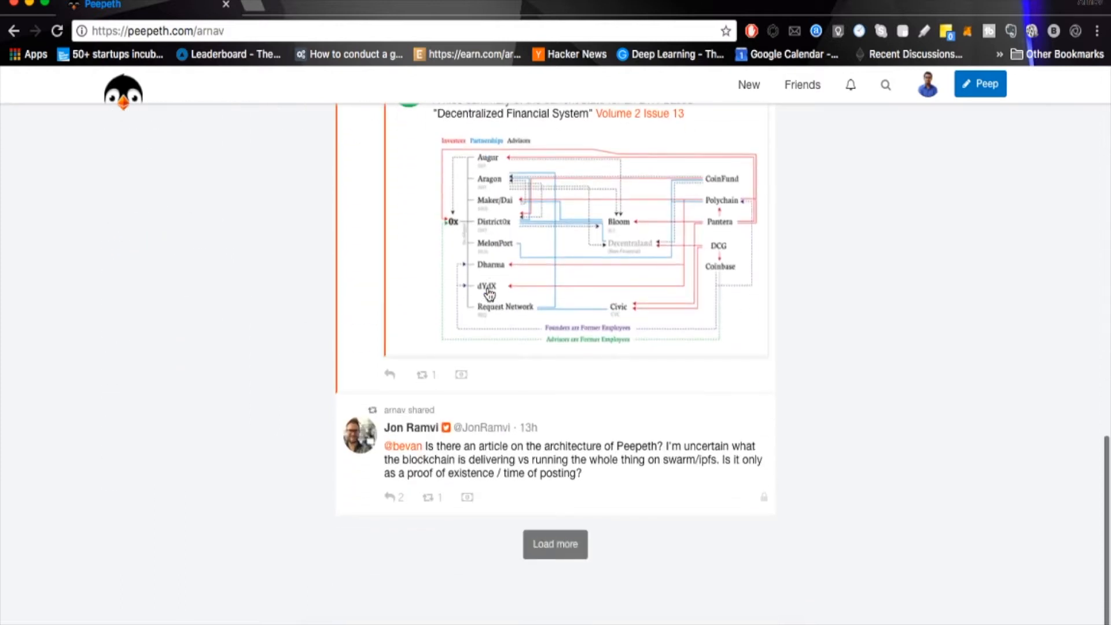
{"action": "left_click", "coordinate": [555, 544]}
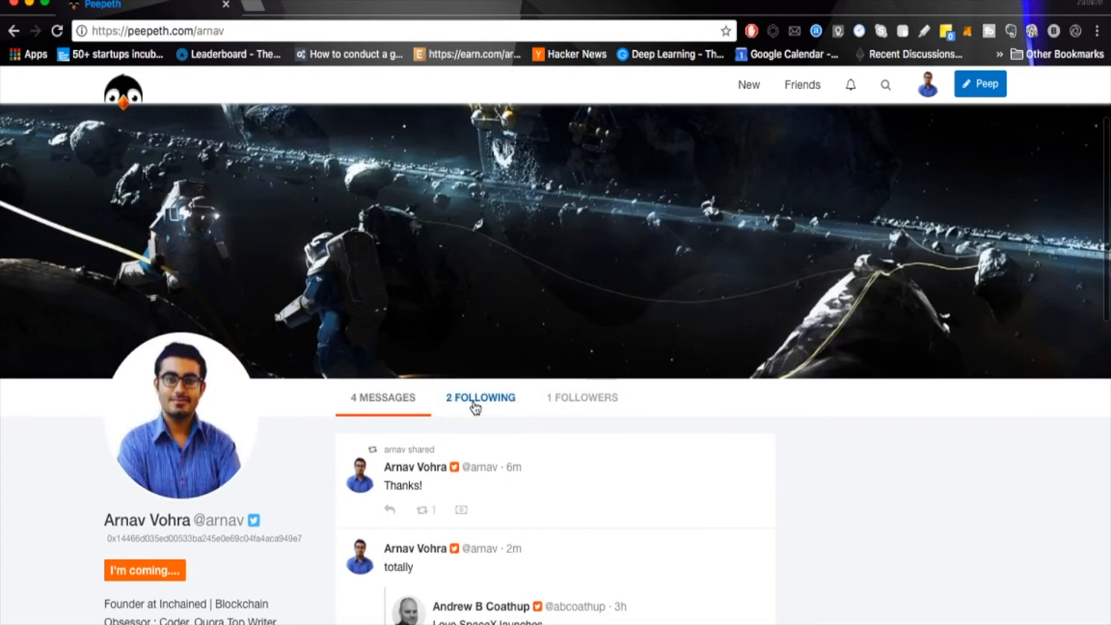
{"action": "left_click", "coordinate": [581, 398]}
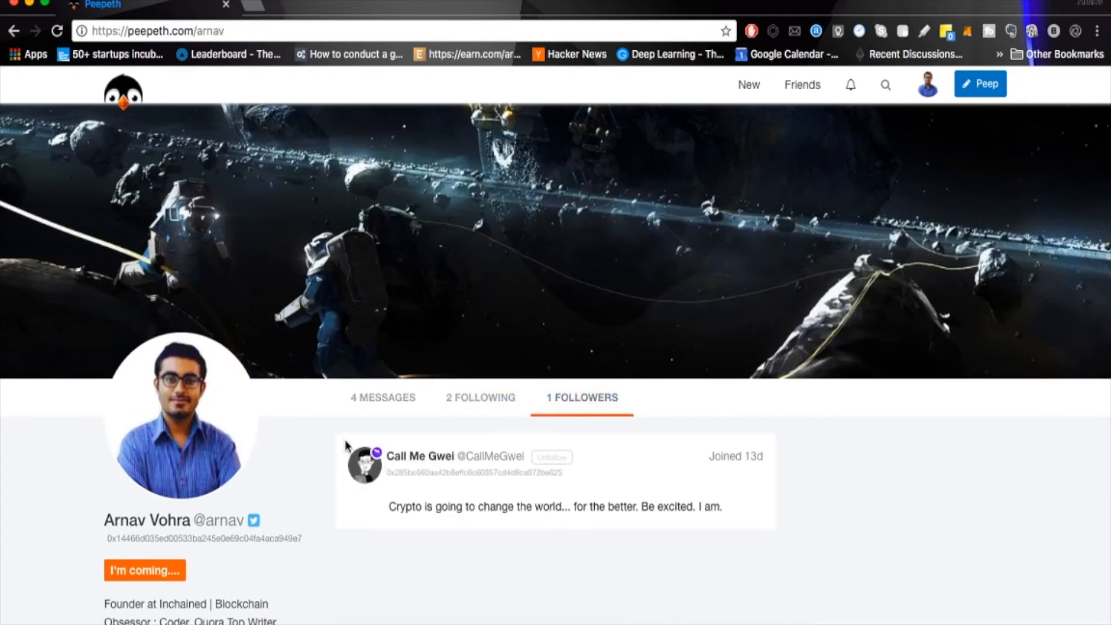
{"action": "mouse_move", "coordinate": [413, 466]}
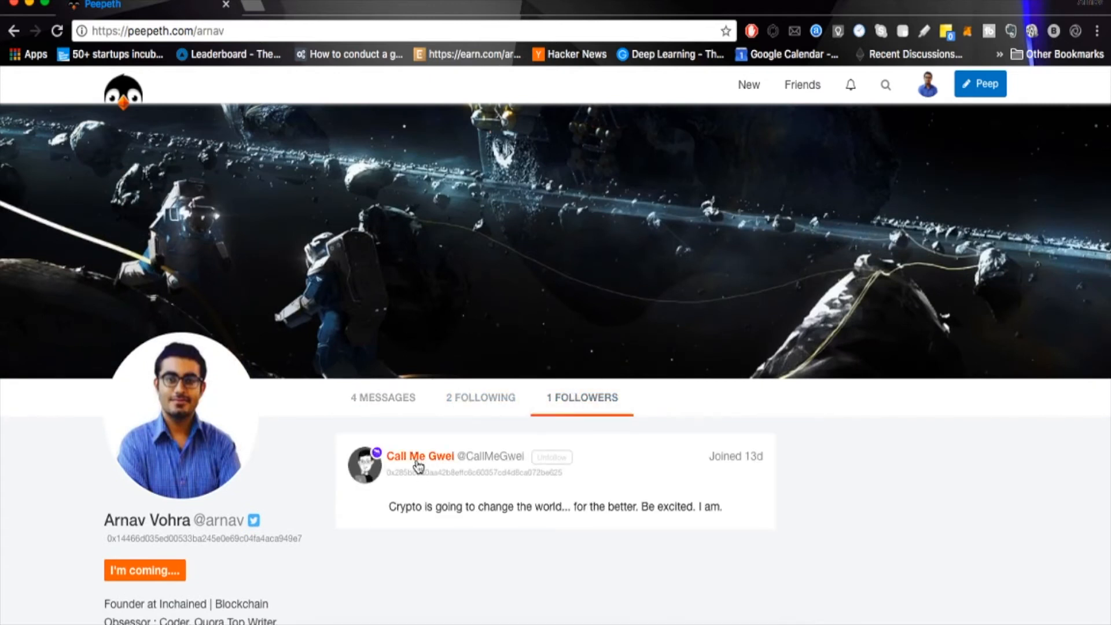
{"action": "left_click", "coordinate": [479, 398]}
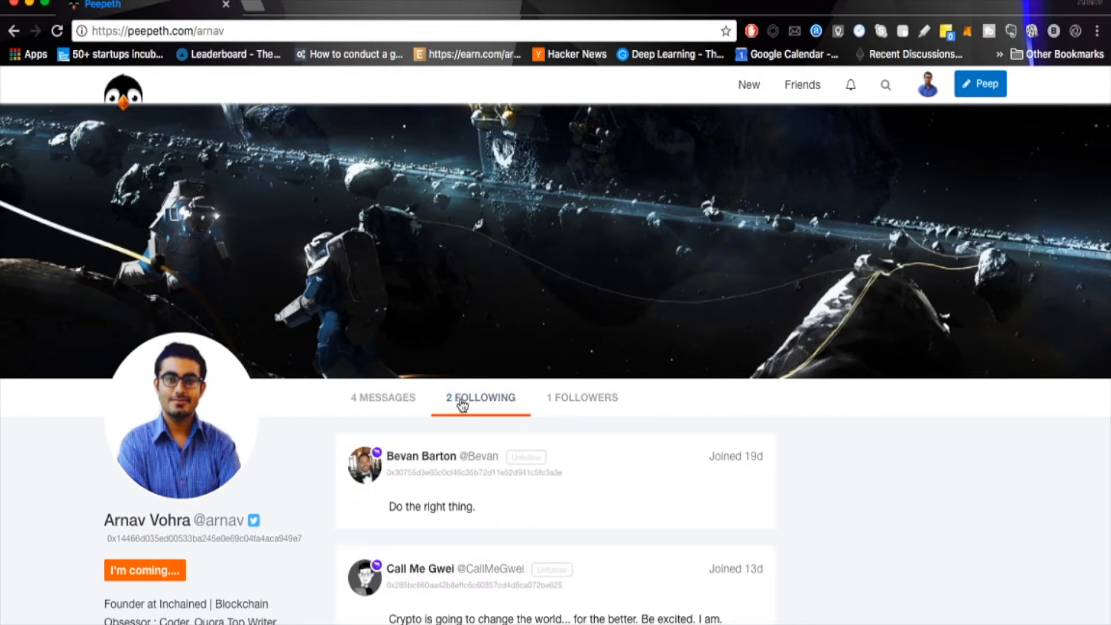
{"action": "scroll", "scroll_direction": "down", "scroll_amount": 3}
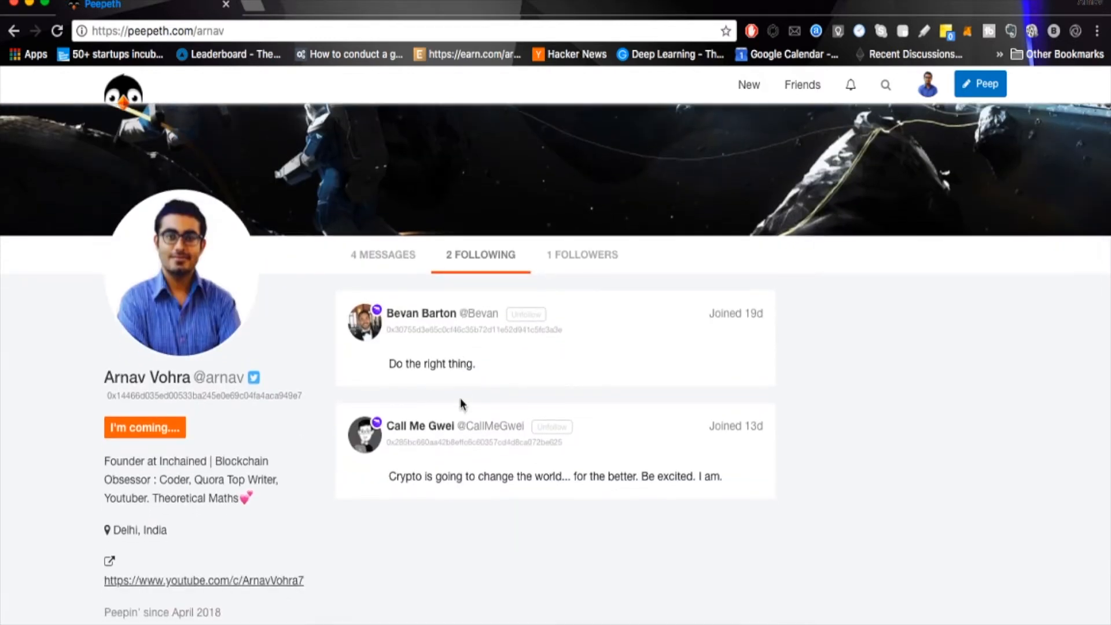
{"action": "left_click", "coordinate": [414, 315]}
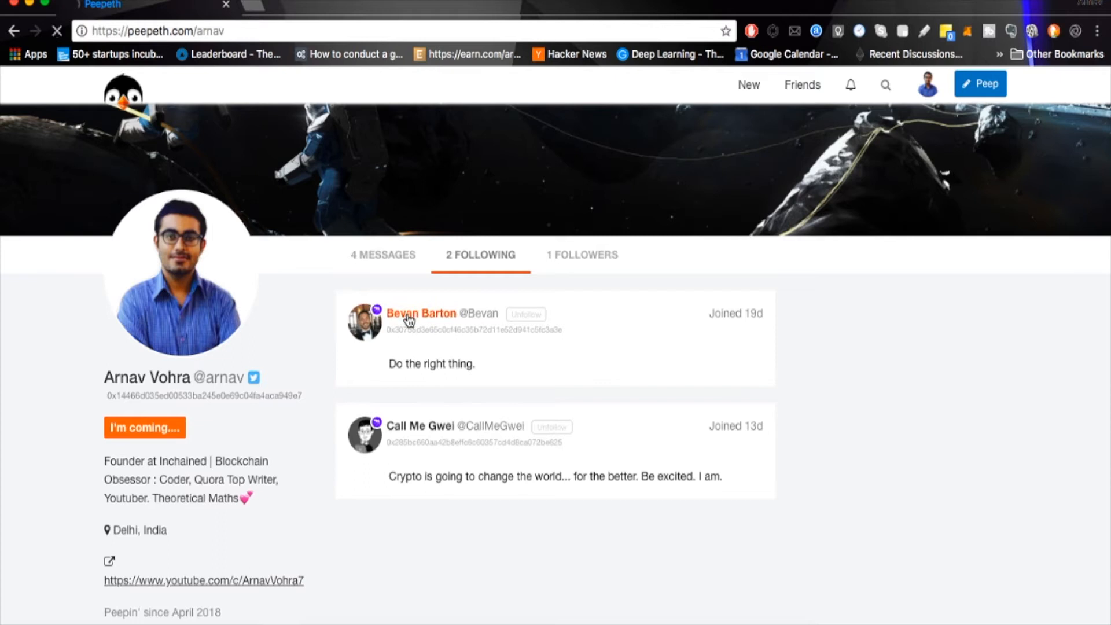
{"action": "left_click", "coordinate": [420, 312]}
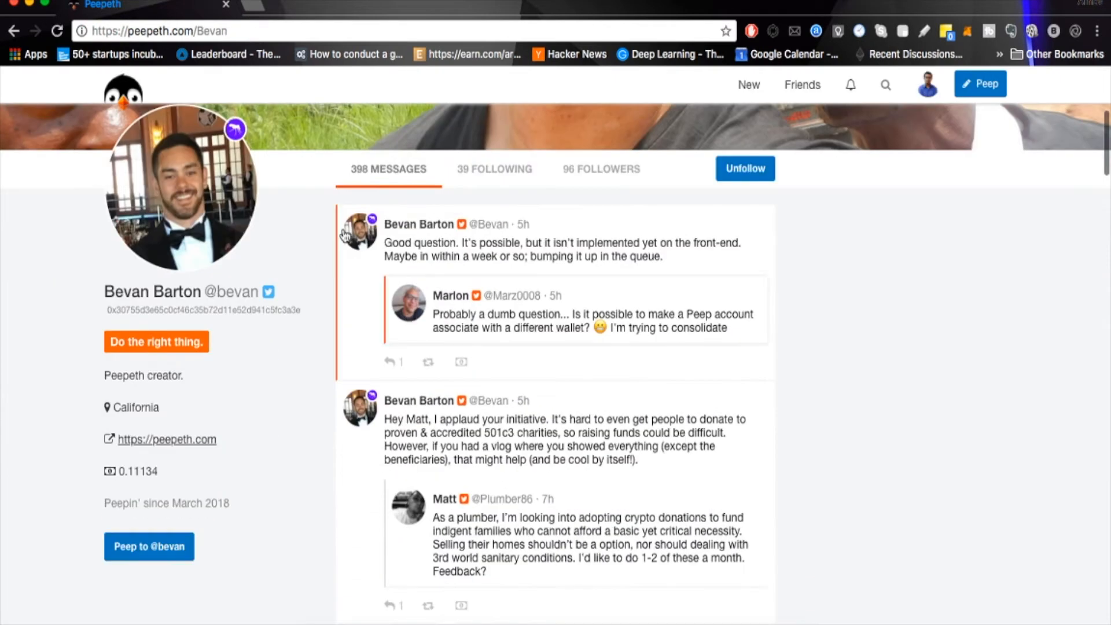
Step: Return to the following list and open the second followed account, Call Me Gwei
{"action": "left_click", "coordinate": [17, 31]}
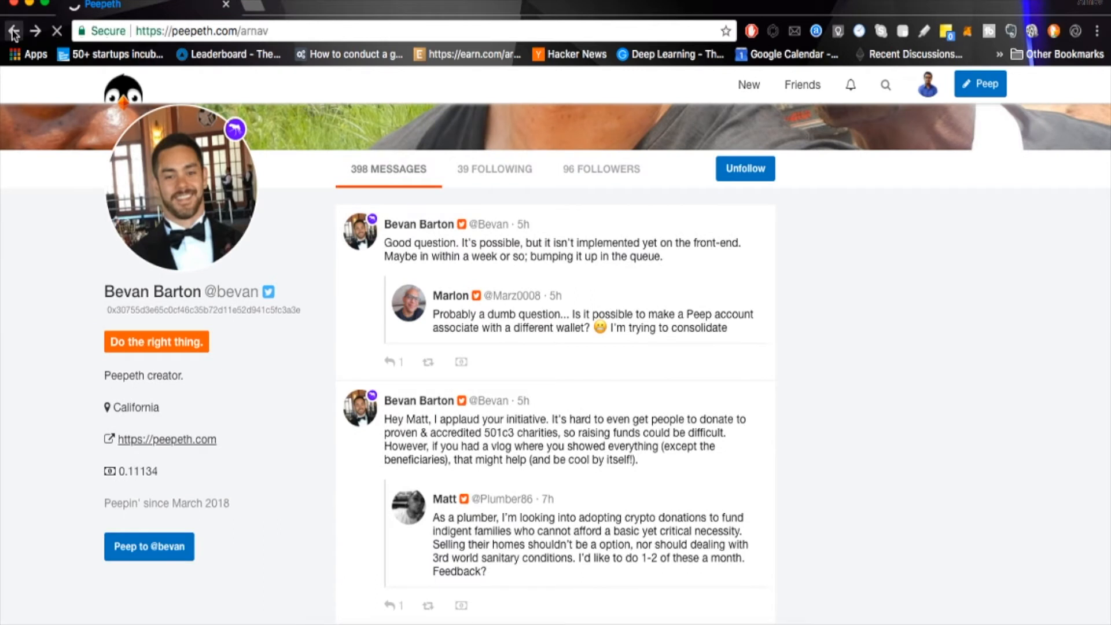
{"action": "left_click", "coordinate": [16, 31]}
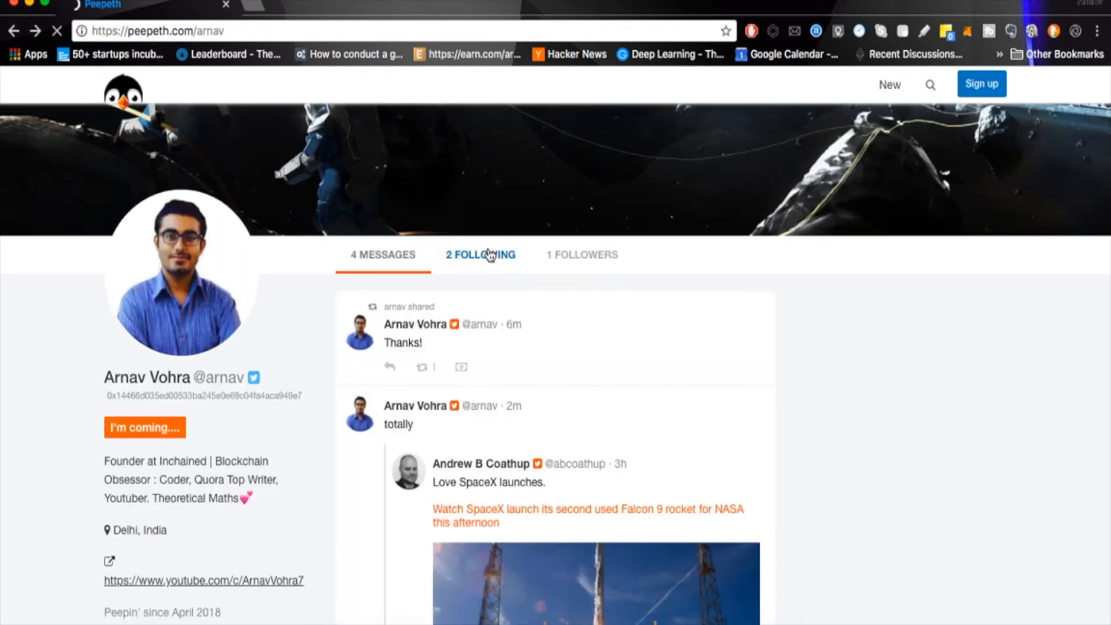
{"action": "left_click", "coordinate": [481, 255]}
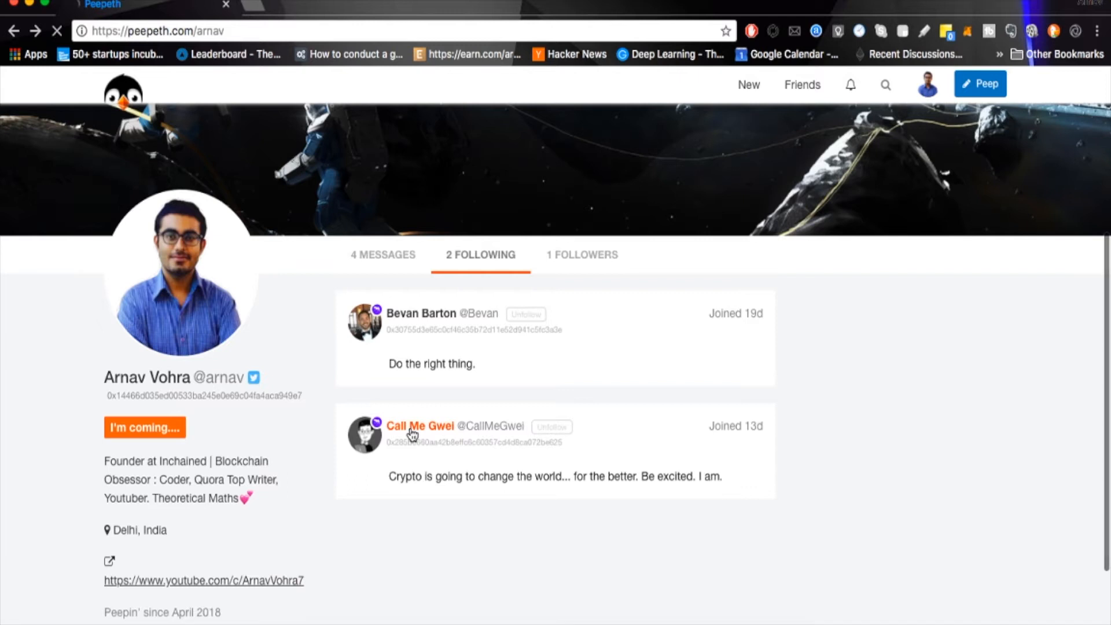
{"action": "left_click", "coordinate": [418, 426]}
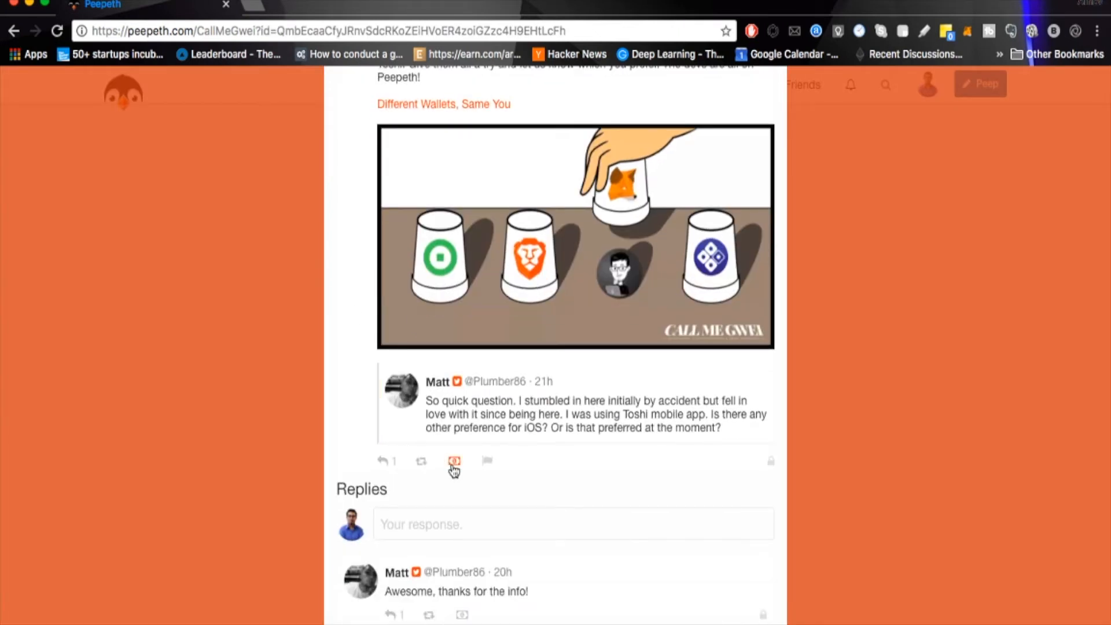
Step: Send a $1 tip on Call Me Gwei's wallet-comic post and approve it in the wallet
{"action": "left_click", "coordinate": [453, 461]}
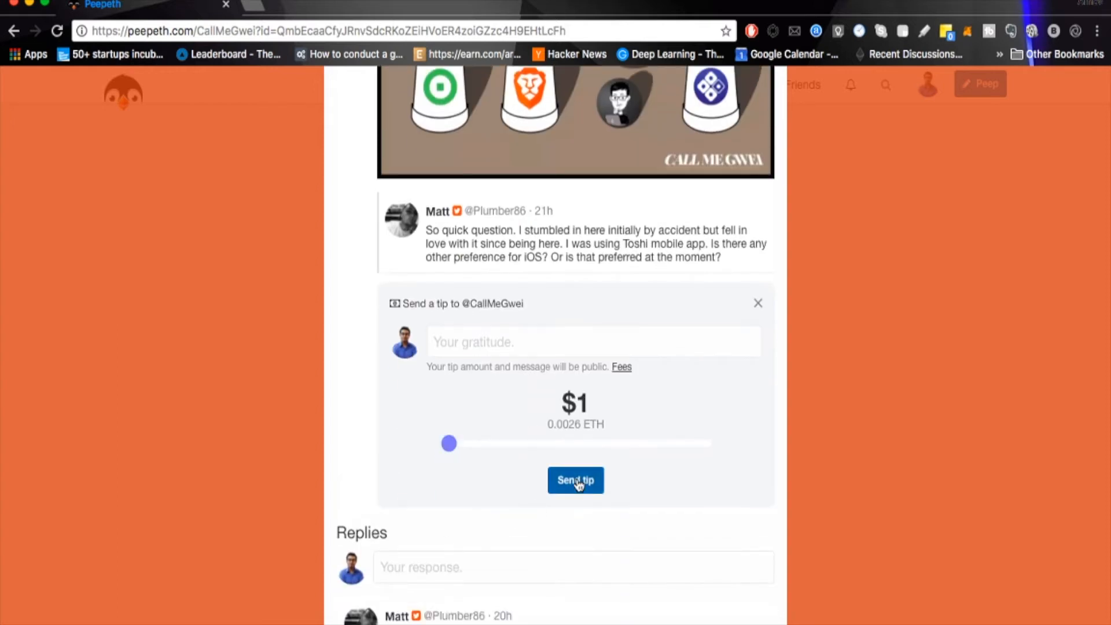
{"action": "left_click", "coordinate": [575, 480]}
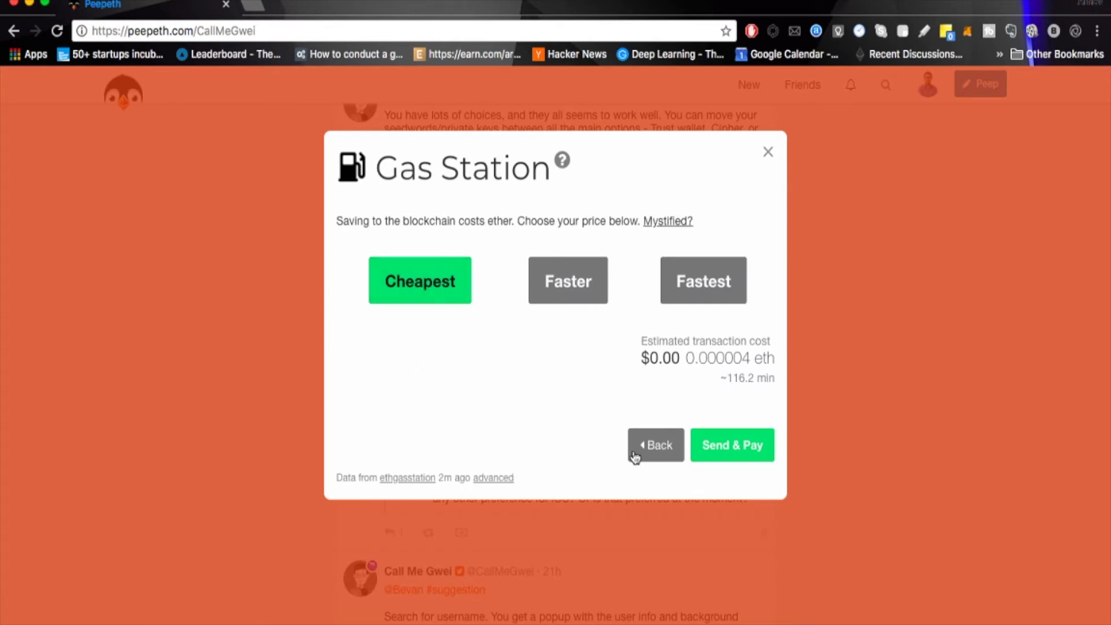
{"action": "mouse_move", "coordinate": [743, 192]}
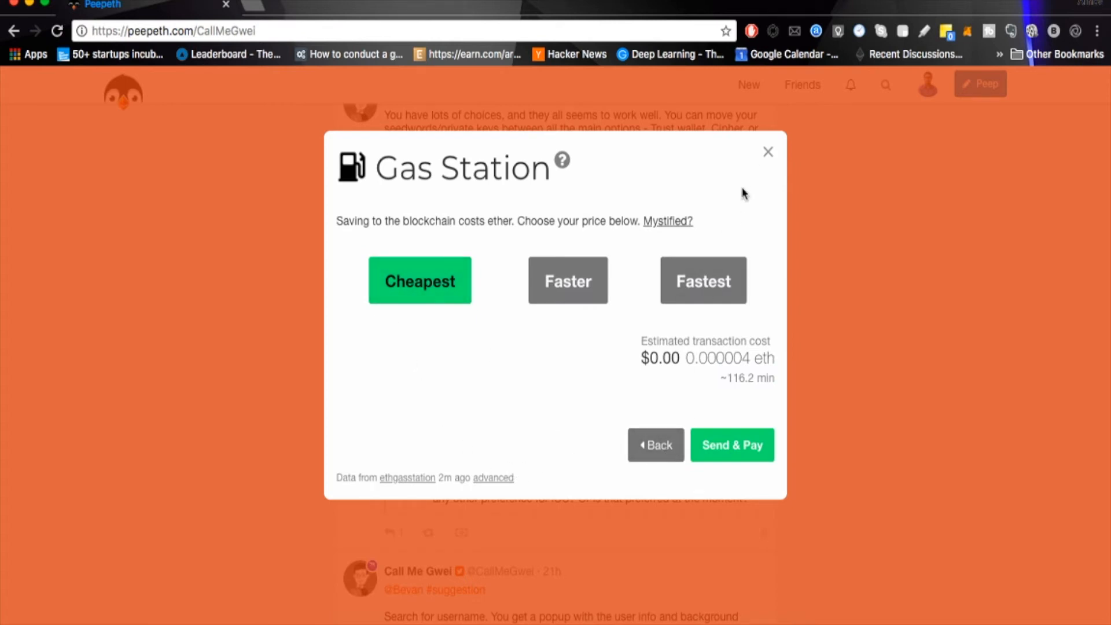
{"action": "left_click", "coordinate": [769, 150]}
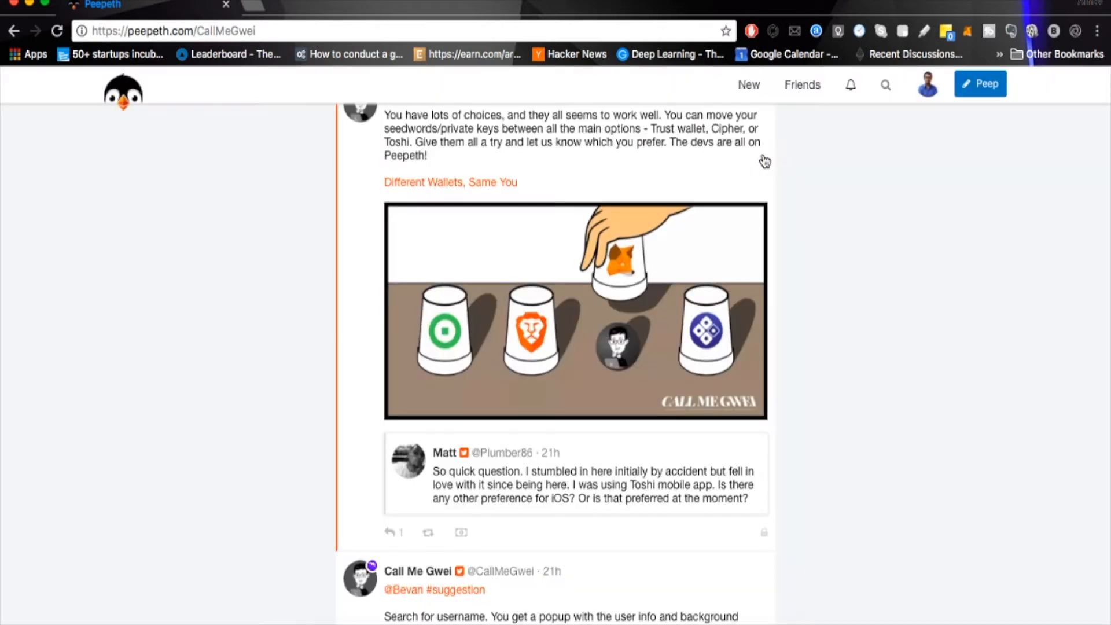
{"action": "scroll", "scroll_direction": "down", "scroll_amount": 3}
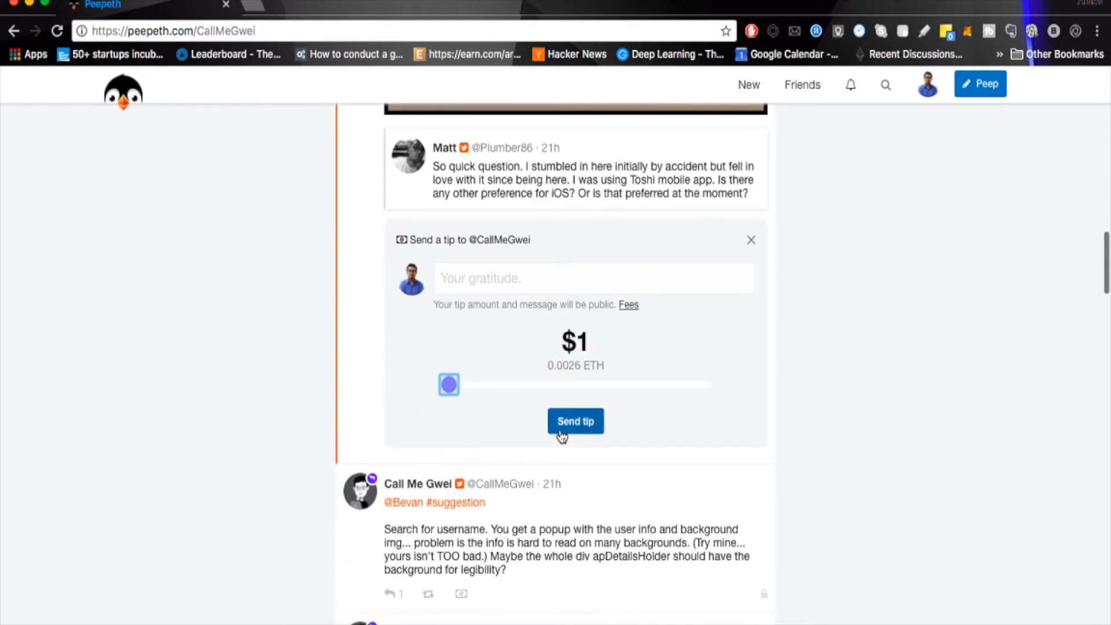
{"action": "left_click", "coordinate": [575, 421]}
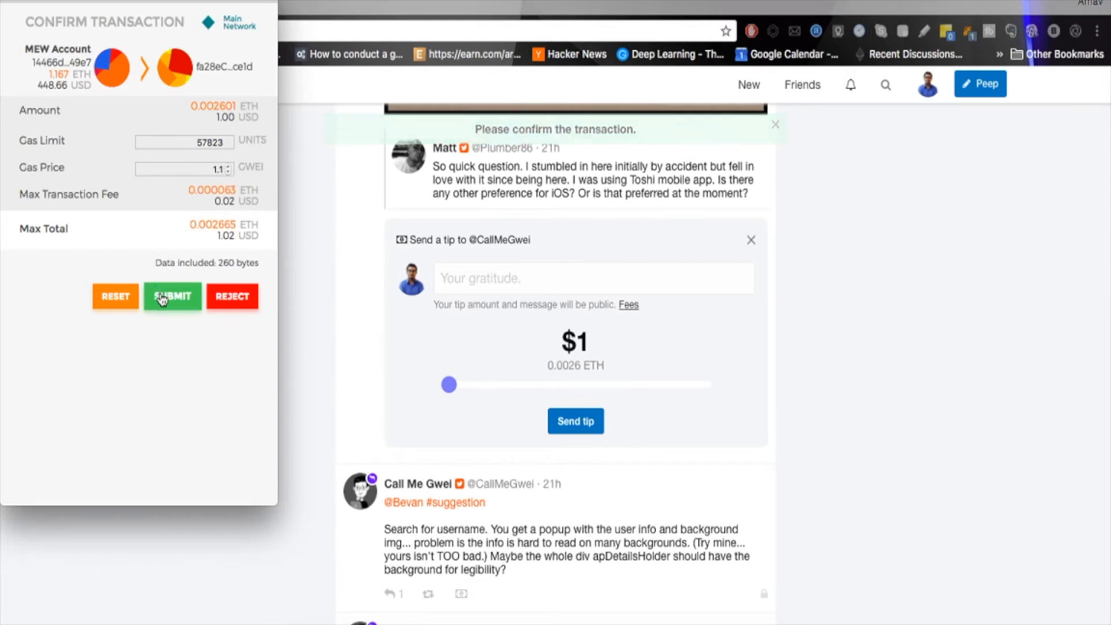
{"action": "left_click", "coordinate": [171, 296]}
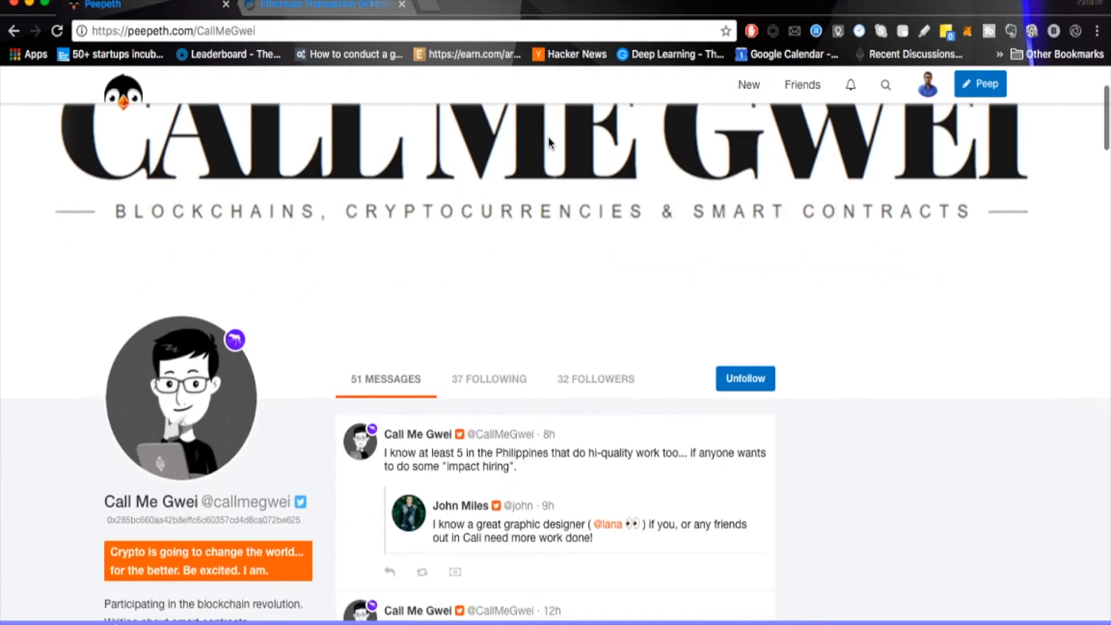
Step: Return to the home feed via New, still holding 3 unsaved actions
{"action": "scroll", "scroll_direction": "down", "scroll_amount": 3}
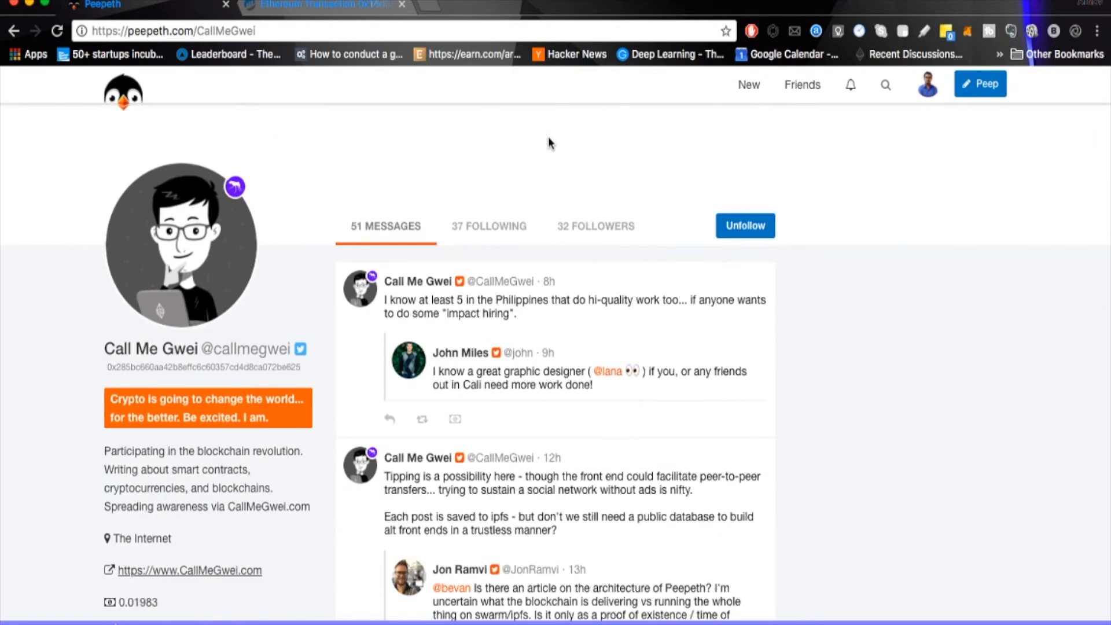
{"action": "mouse_move", "coordinate": [637, 185]}
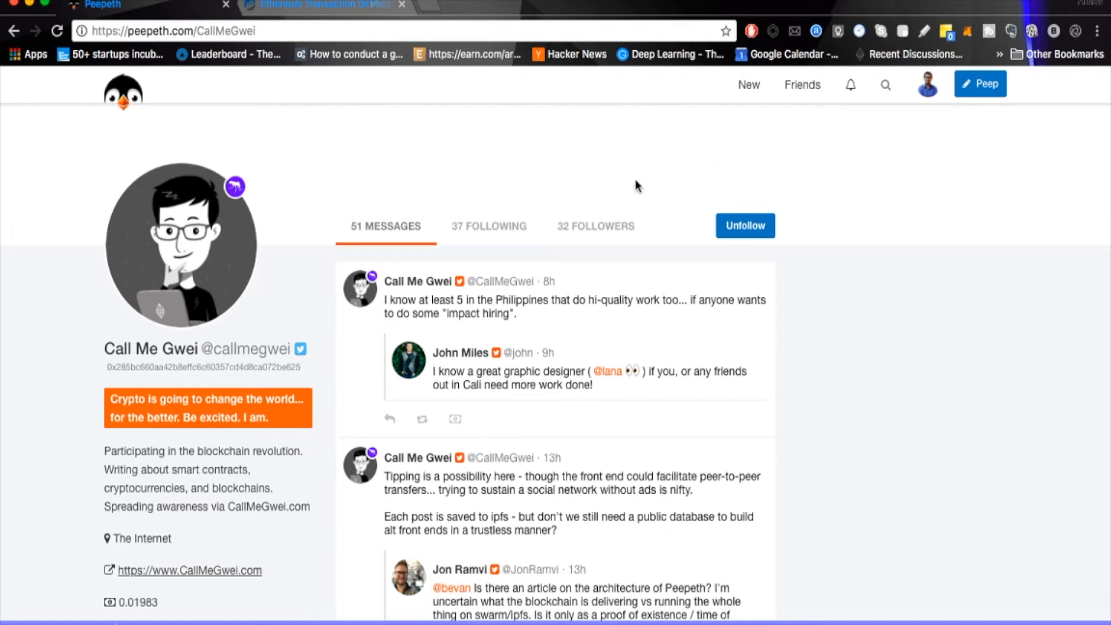
{"action": "left_click", "coordinate": [123, 96]}
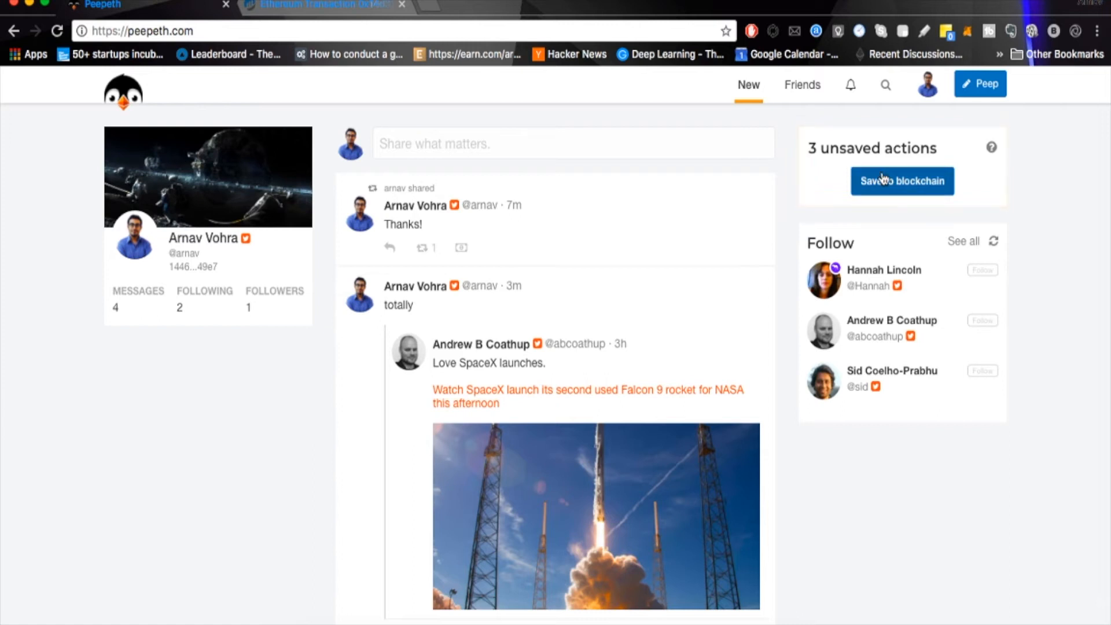
Step: Save the 3 unsaved actions to the blockchain in one transaction at 1.1 gwei gas price
{"action": "left_click", "coordinate": [903, 181]}
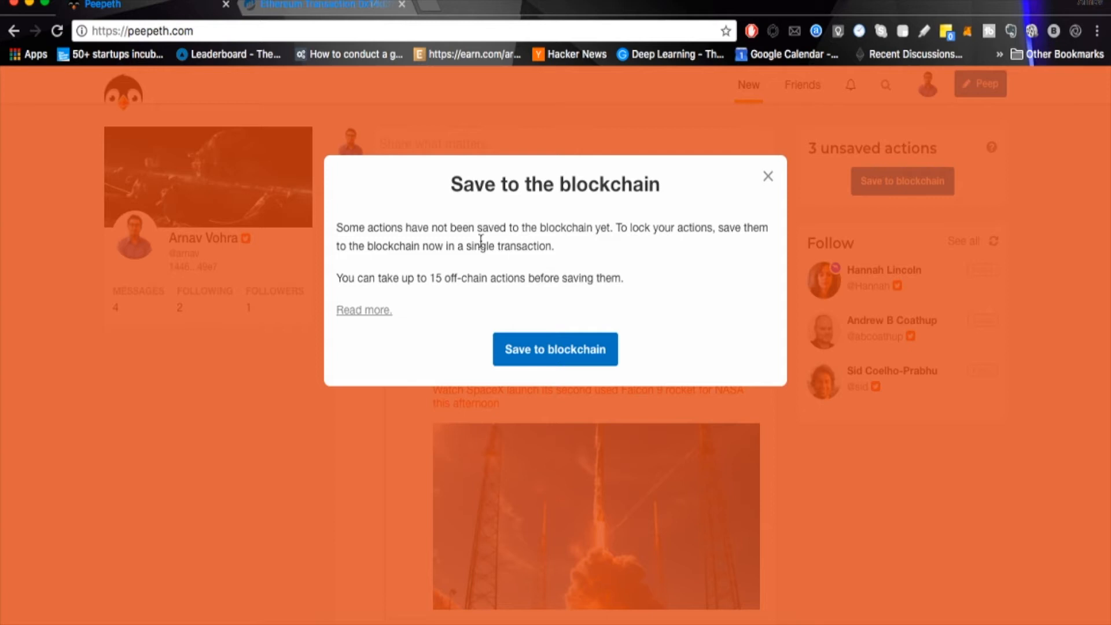
{"action": "mouse_move", "coordinate": [509, 321]}
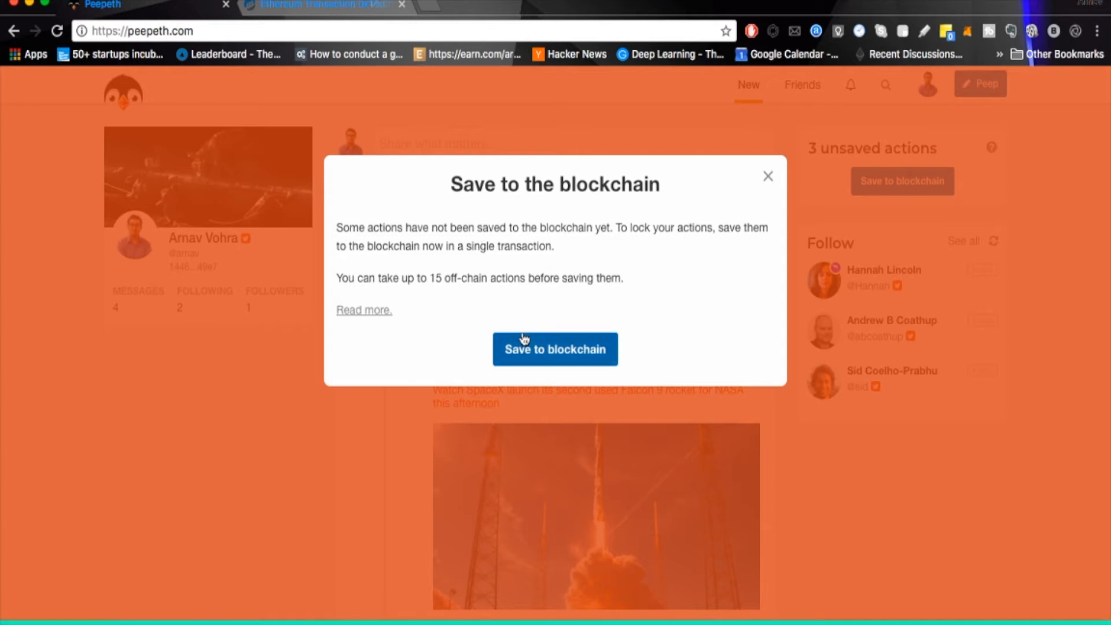
{"action": "left_click", "coordinate": [555, 349]}
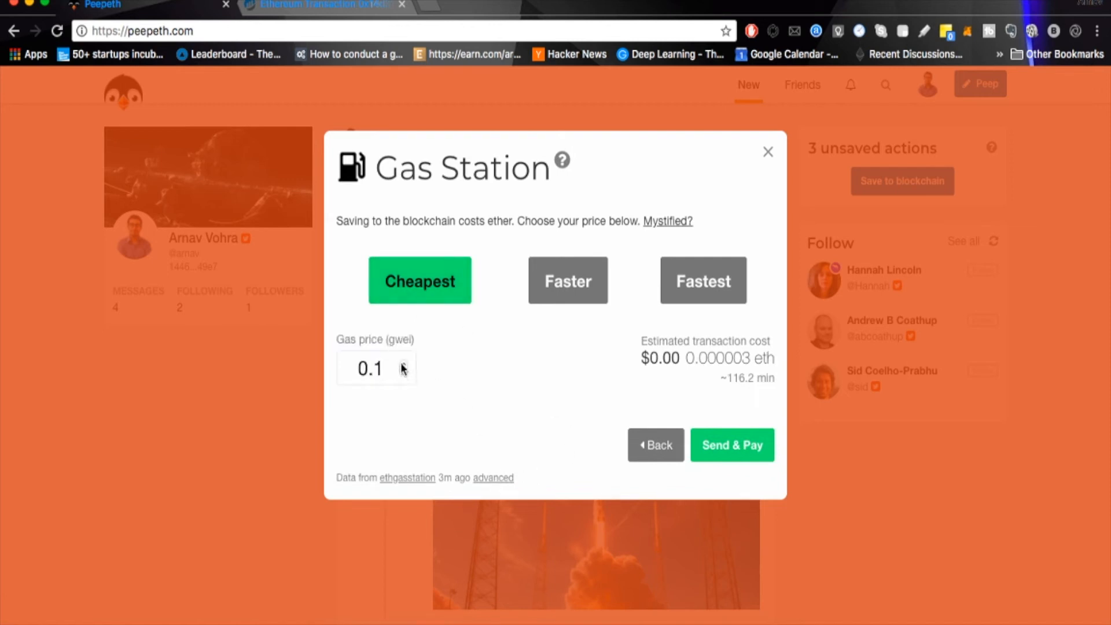
{"action": "left_click", "coordinate": [376, 368]}
{"action": "type", "text": "1.1"}
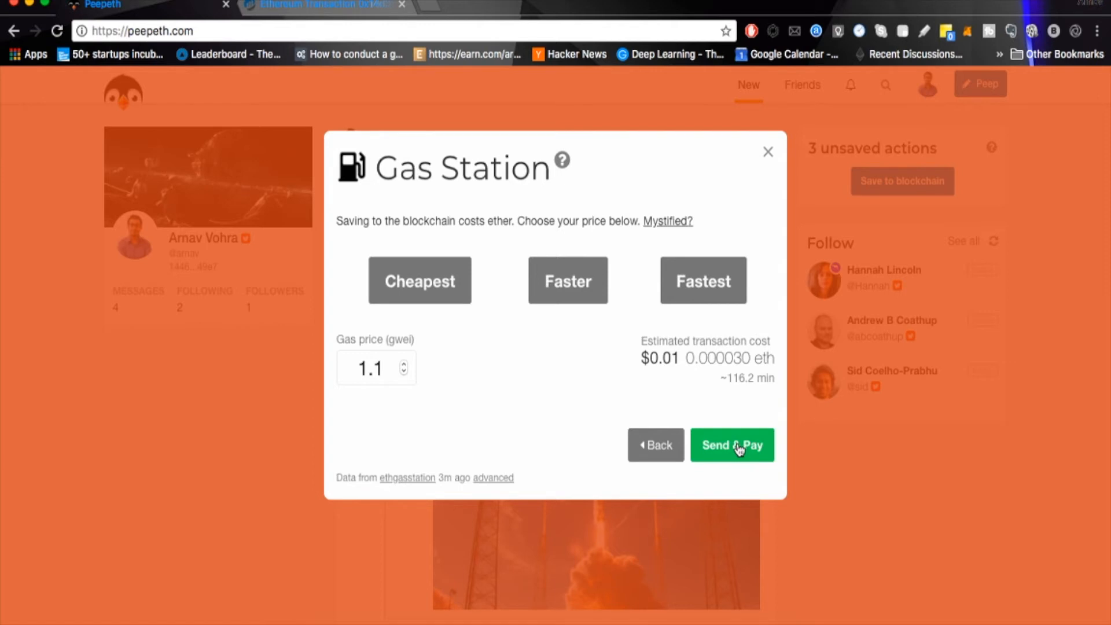
{"action": "left_click", "coordinate": [731, 445]}
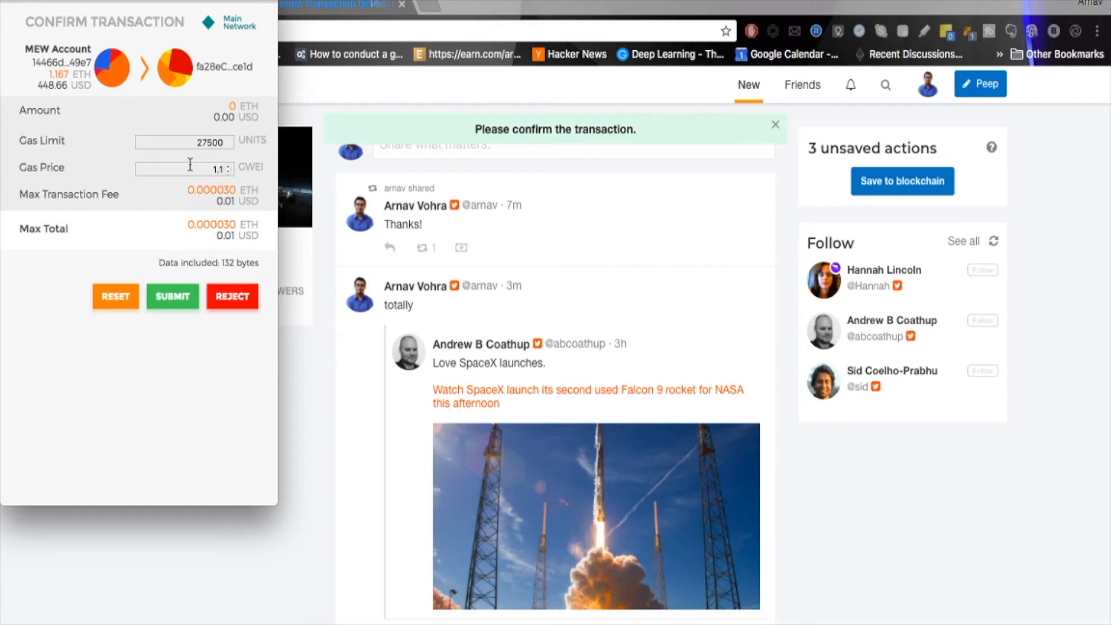
{"action": "mouse_move", "coordinate": [215, 203]}
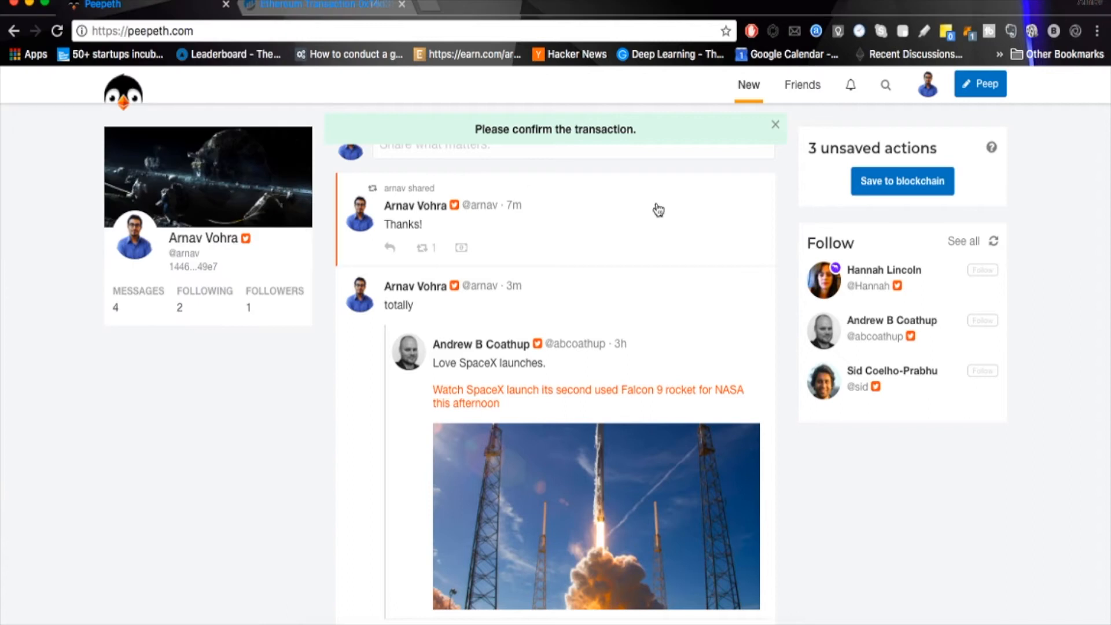
{"action": "left_click", "coordinate": [903, 181]}
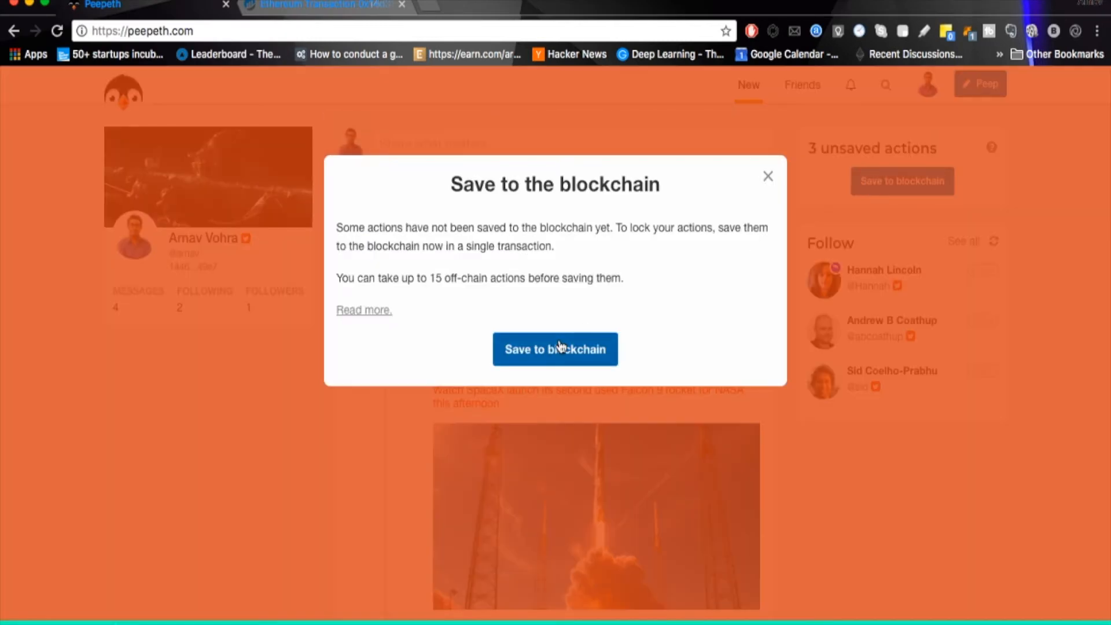
{"action": "left_click", "coordinate": [556, 350]}
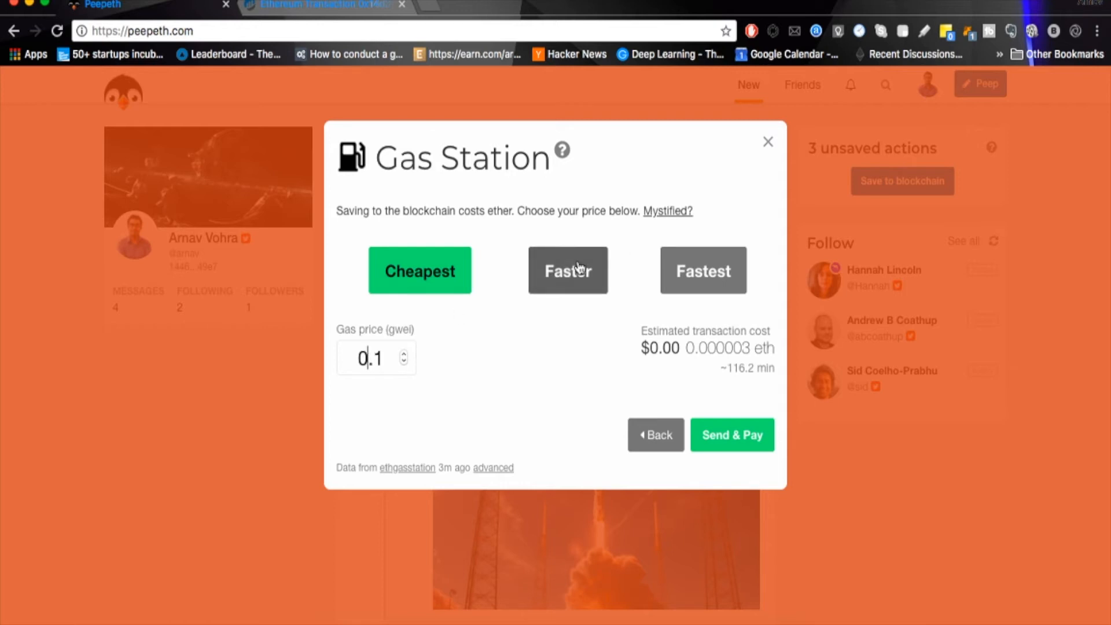
{"action": "left_click", "coordinate": [732, 434]}
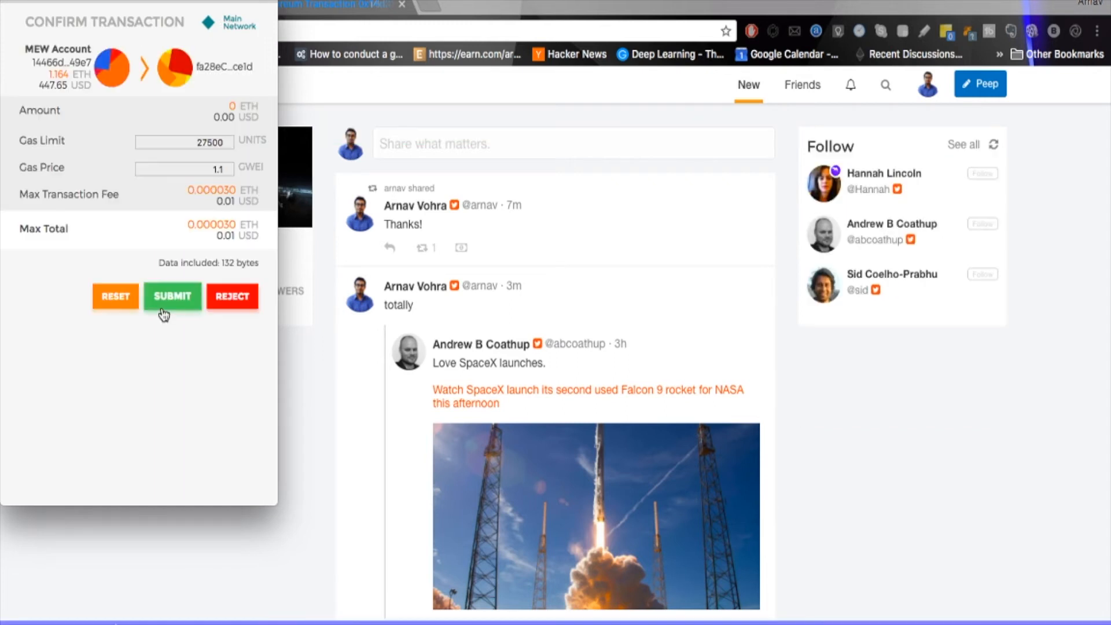
{"action": "mouse_move", "coordinate": [239, 280]}
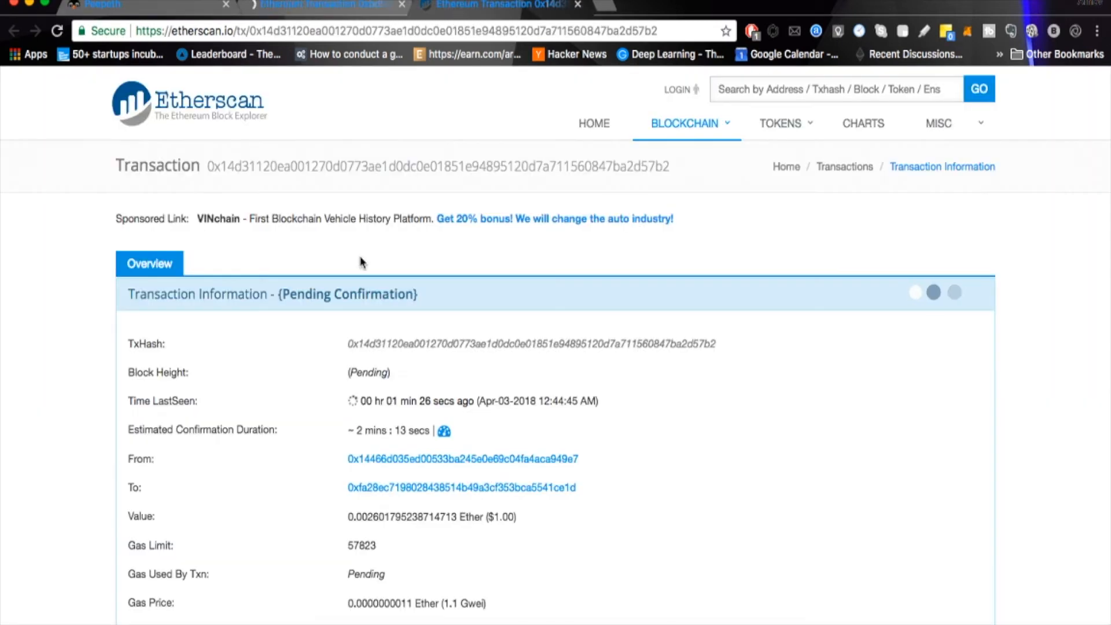
Step: Review the succeeded save transaction in block 5370111 and the sender's 21 transactions on Etherscan, then return to Peepeth
{"action": "scroll", "scroll_direction": "down", "scroll_amount": 3}
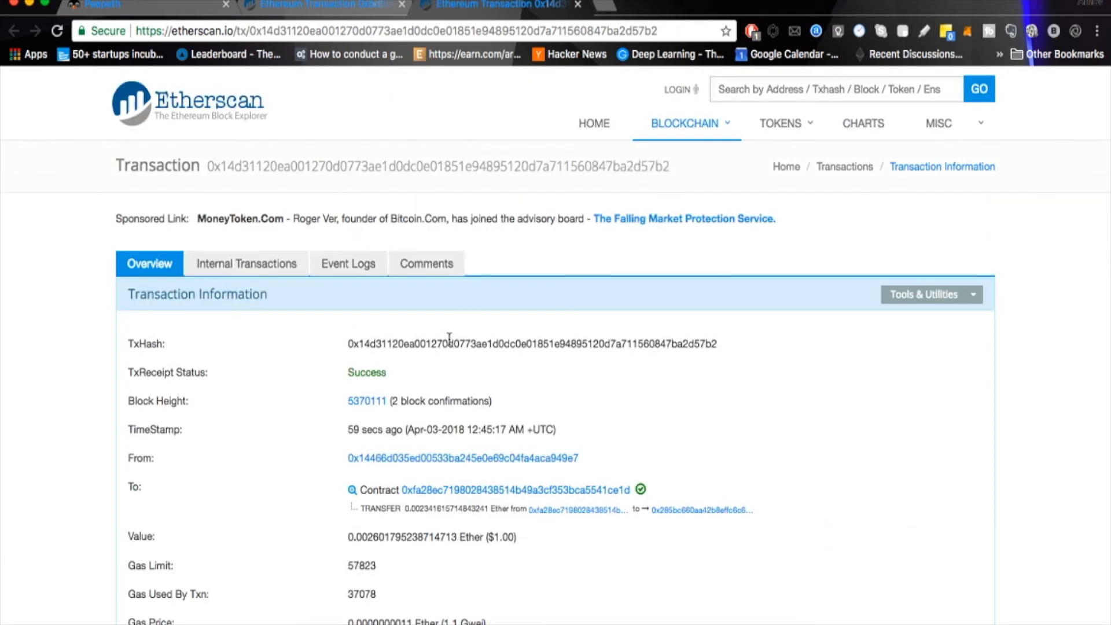
{"action": "scroll", "scroll_direction": "down", "scroll_amount": 3}
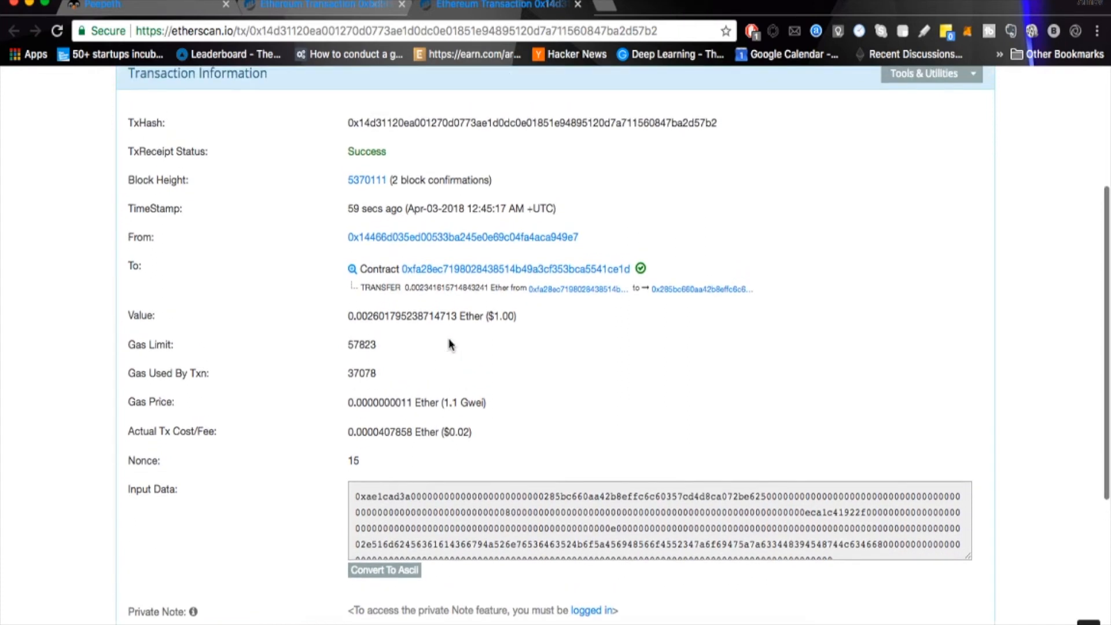
{"action": "scroll", "scroll_direction": "down", "scroll_amount": 3}
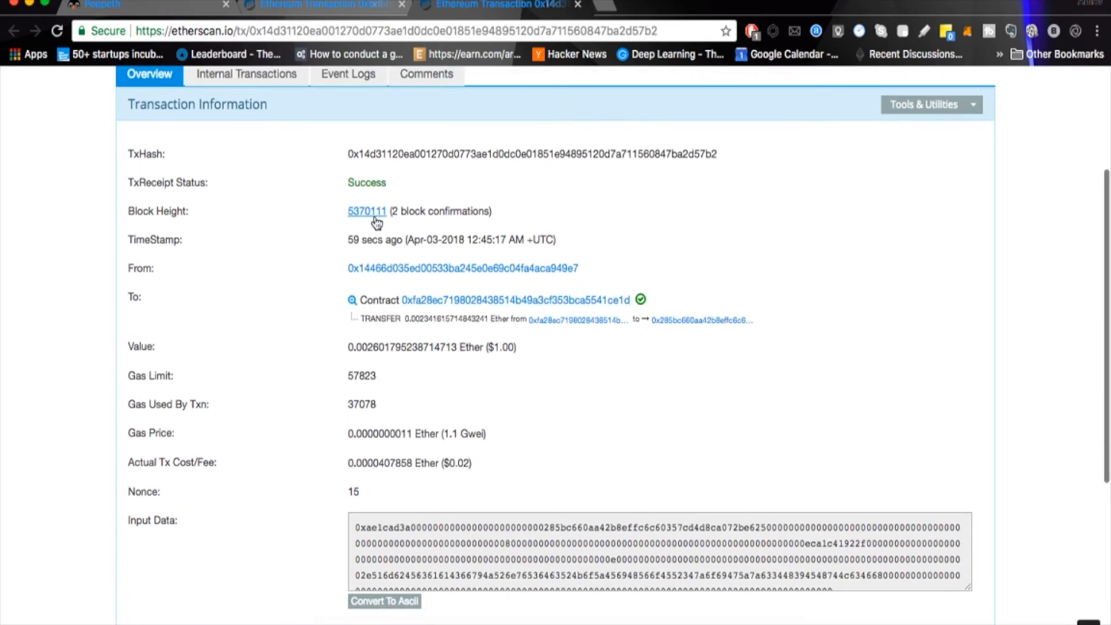
{"action": "scroll", "scroll_direction": "down", "scroll_amount": 3}
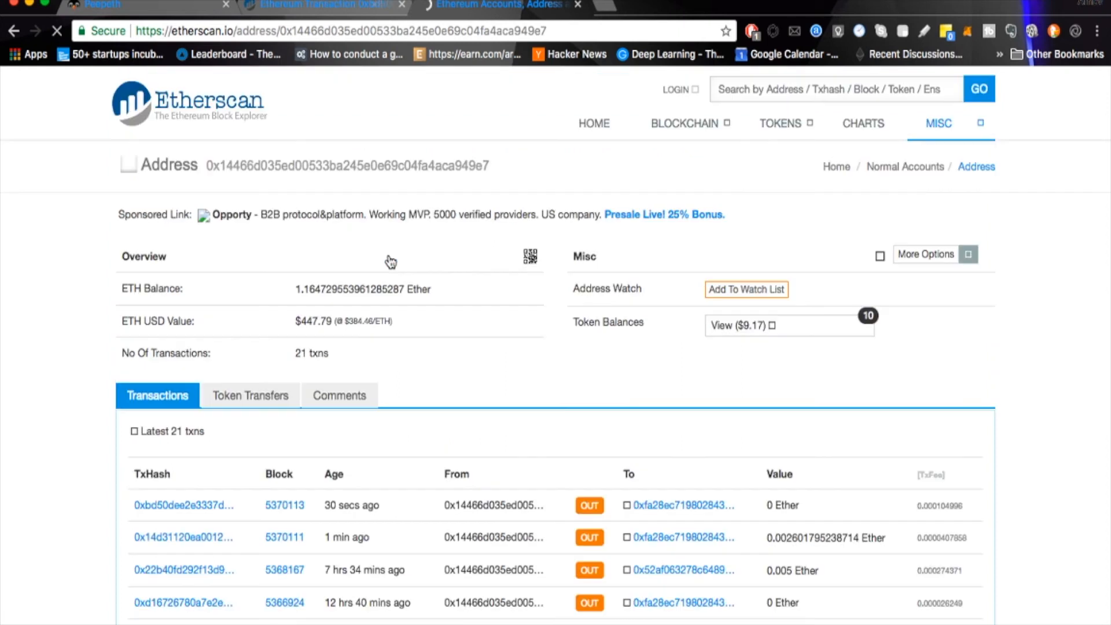
{"action": "scroll", "scroll_direction": "down", "scroll_amount": 3}
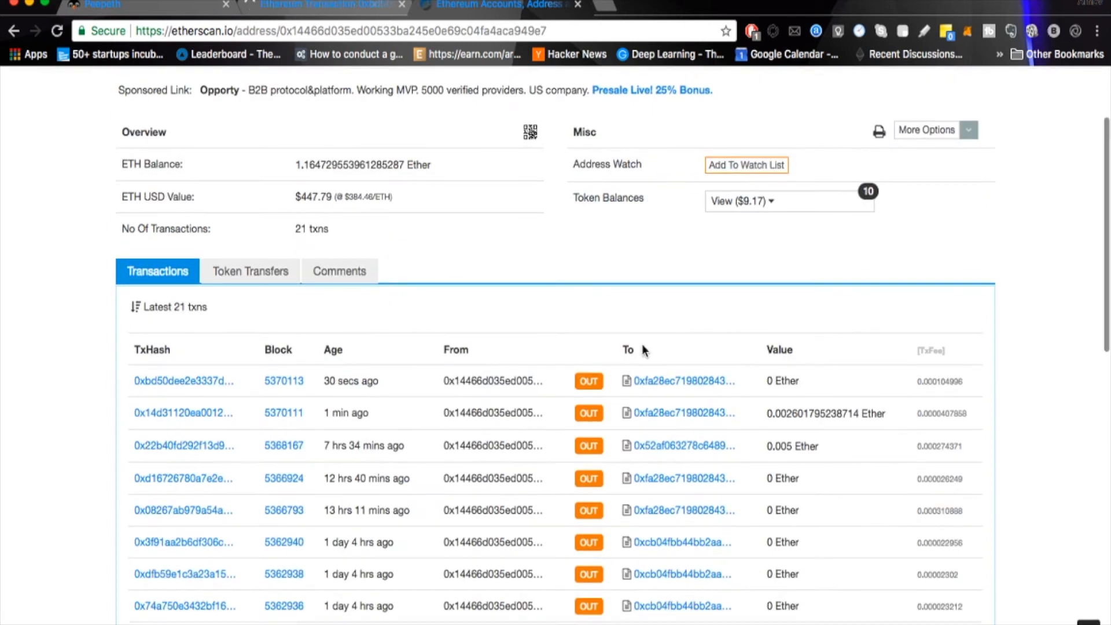
{"action": "scroll", "scroll_direction": "down", "scroll_amount": 3}
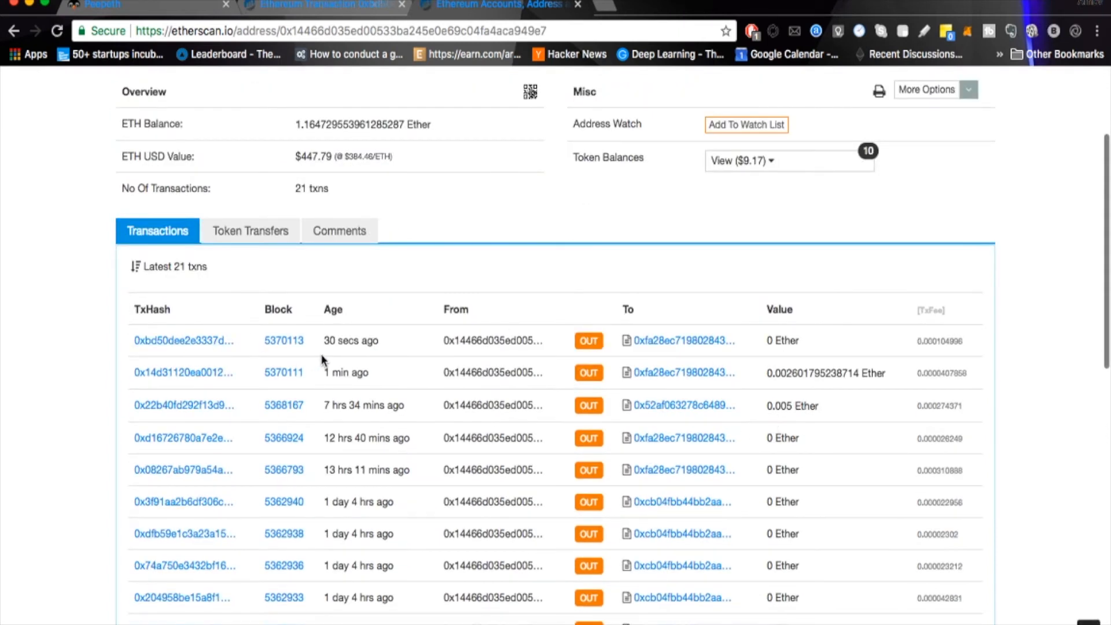
{"action": "left_click", "coordinate": [183, 340]}
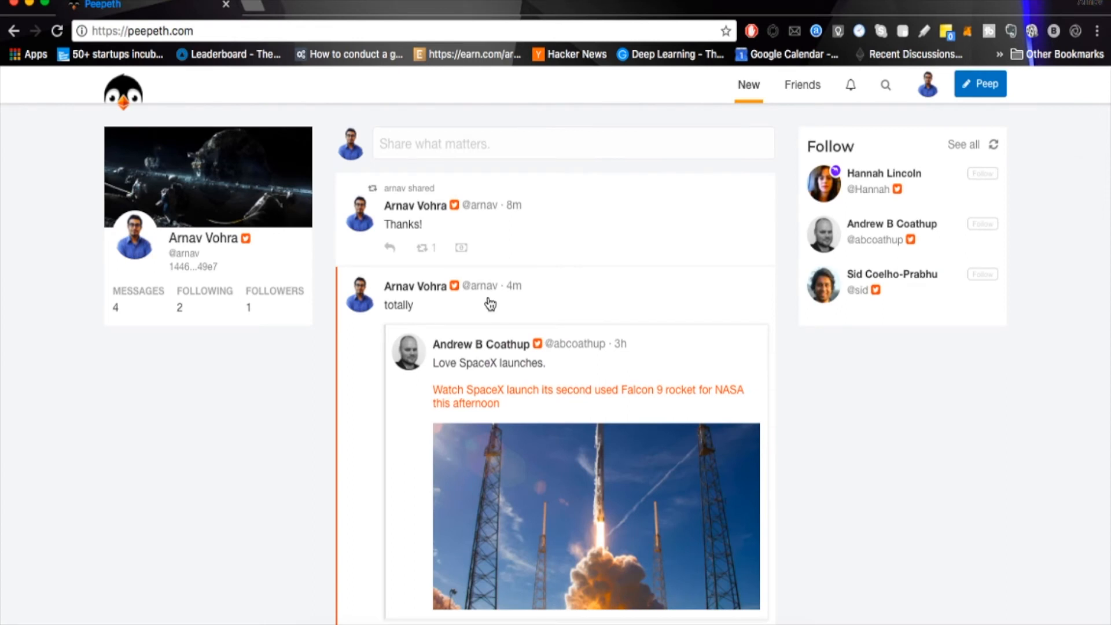
{"action": "mouse_move", "coordinate": [291, 180]}
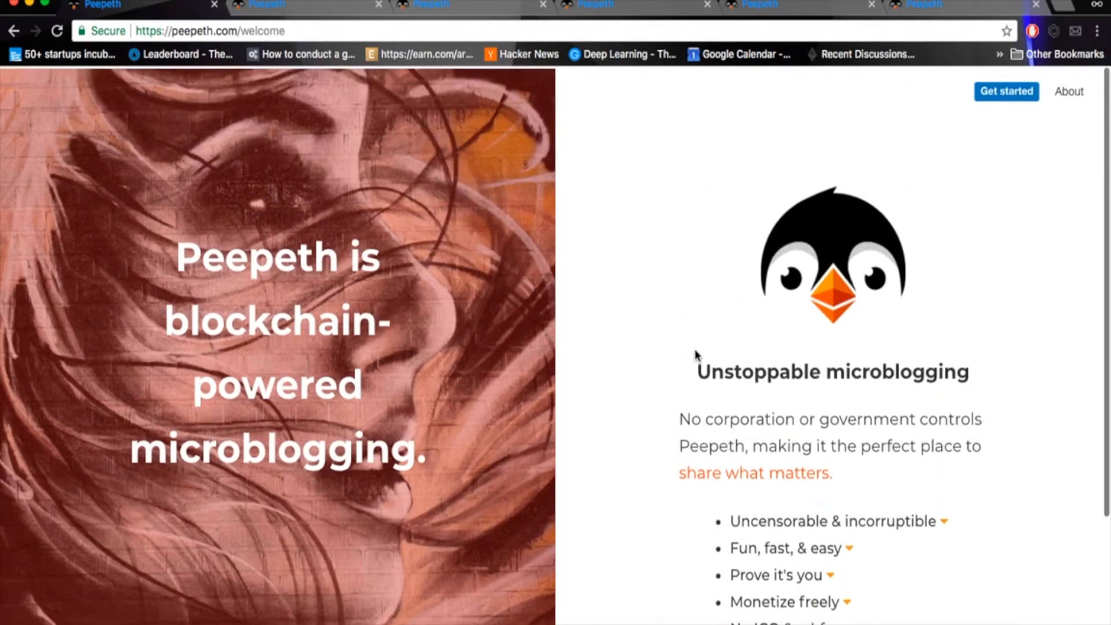
Step: Go to Peepeth's About page from the welcome page
{"action": "left_click", "coordinate": [1068, 92]}
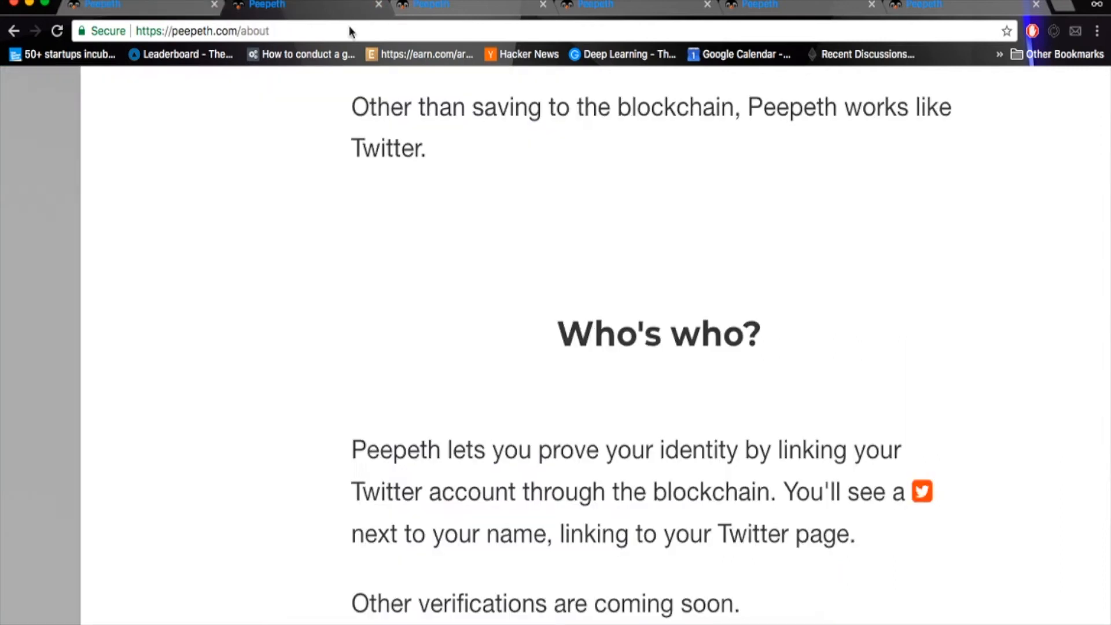
Step: Scroll through the About page's identity verification and feature sections
{"action": "scroll", "scroll_direction": "up", "scroll_amount": 3}
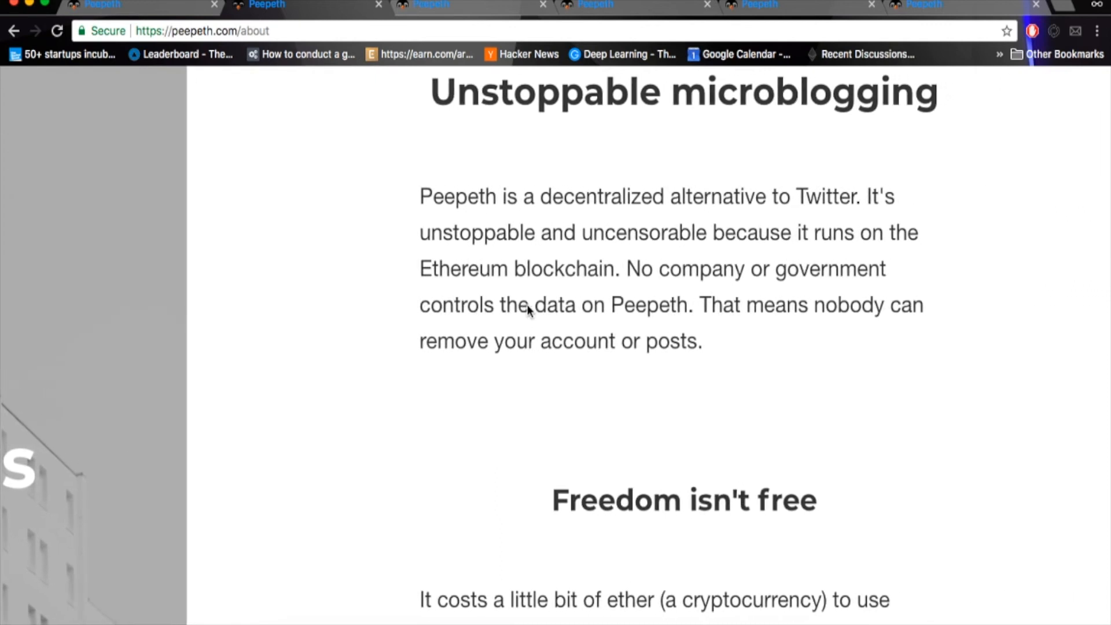
{"action": "scroll", "scroll_direction": "down", "scroll_amount": 3}
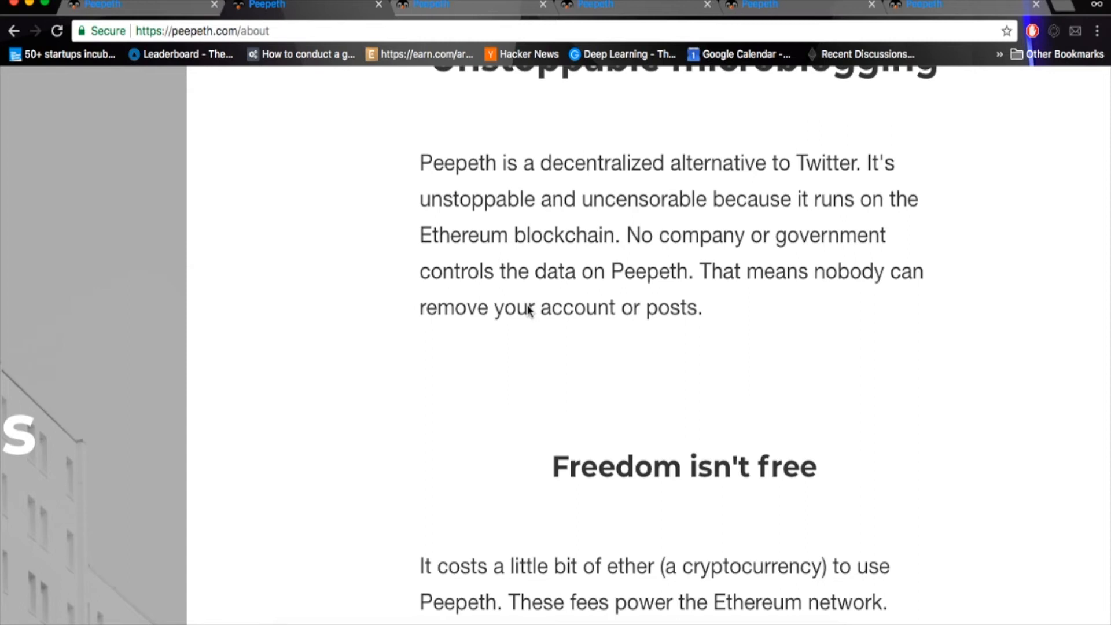
{"action": "scroll", "scroll_direction": "down", "scroll_amount": 3}
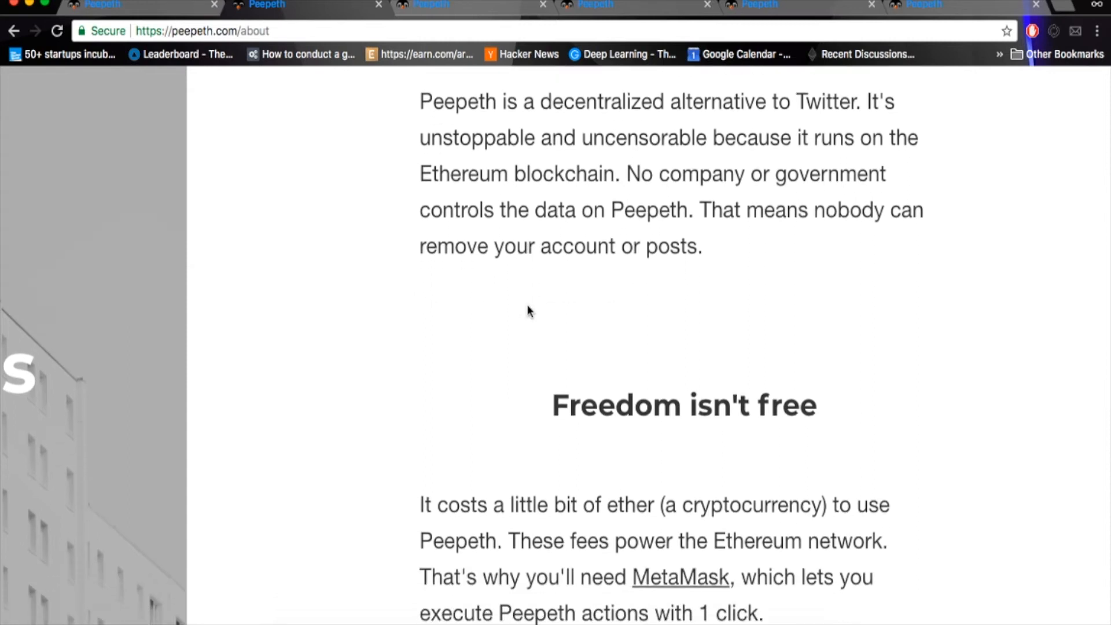
{"action": "scroll", "scroll_direction": "down", "scroll_amount": 3}
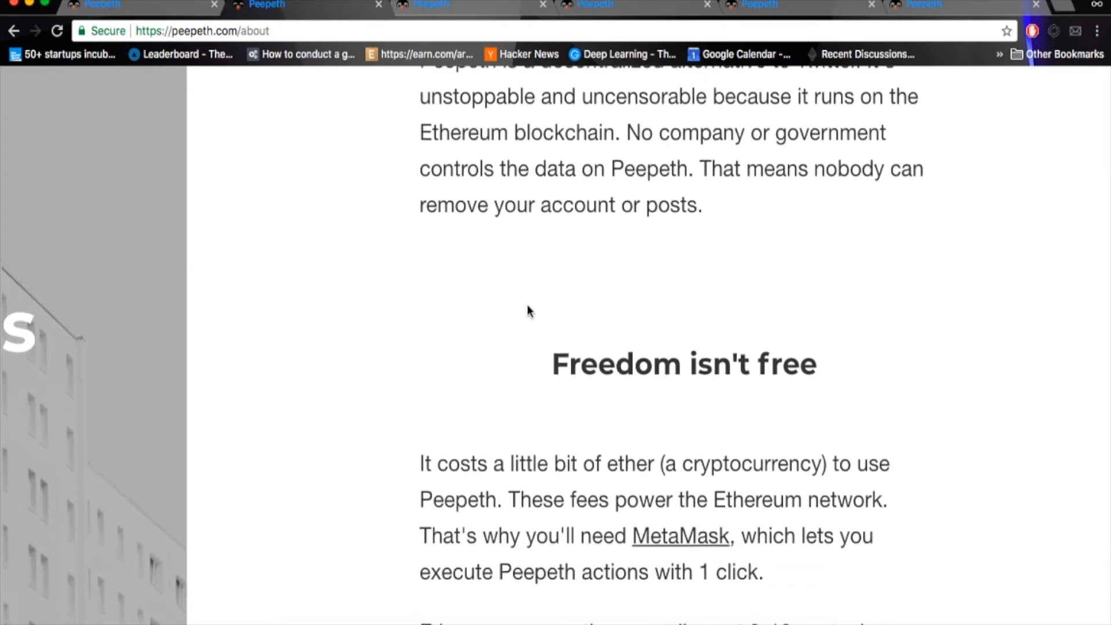
{"action": "scroll", "scroll_direction": "down", "scroll_amount": 3}
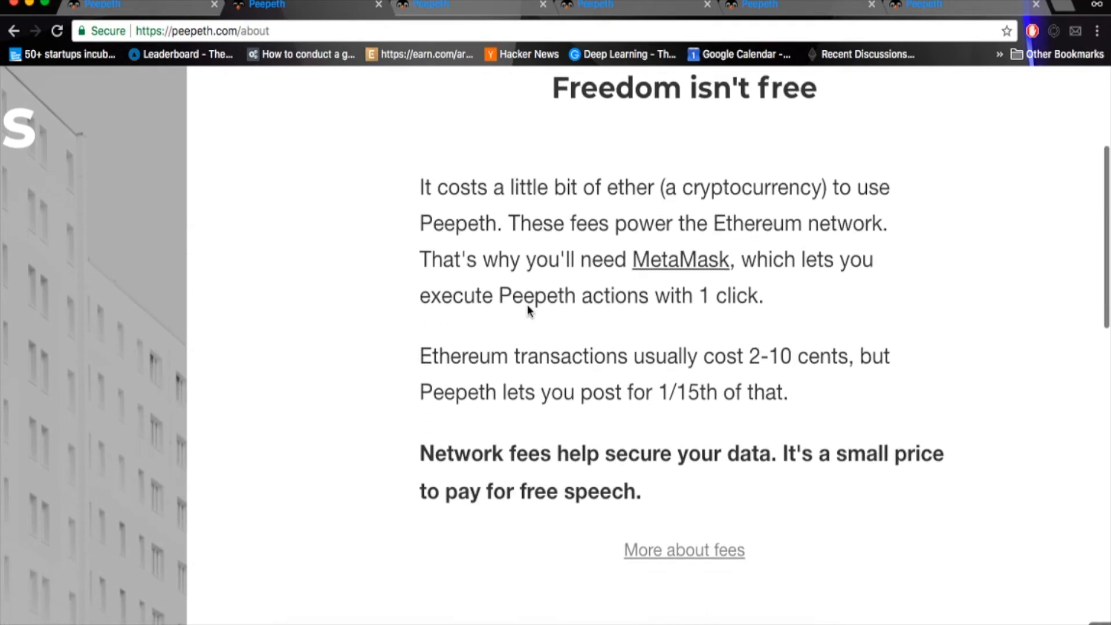
{"action": "scroll", "scroll_direction": "up", "scroll_amount": 3}
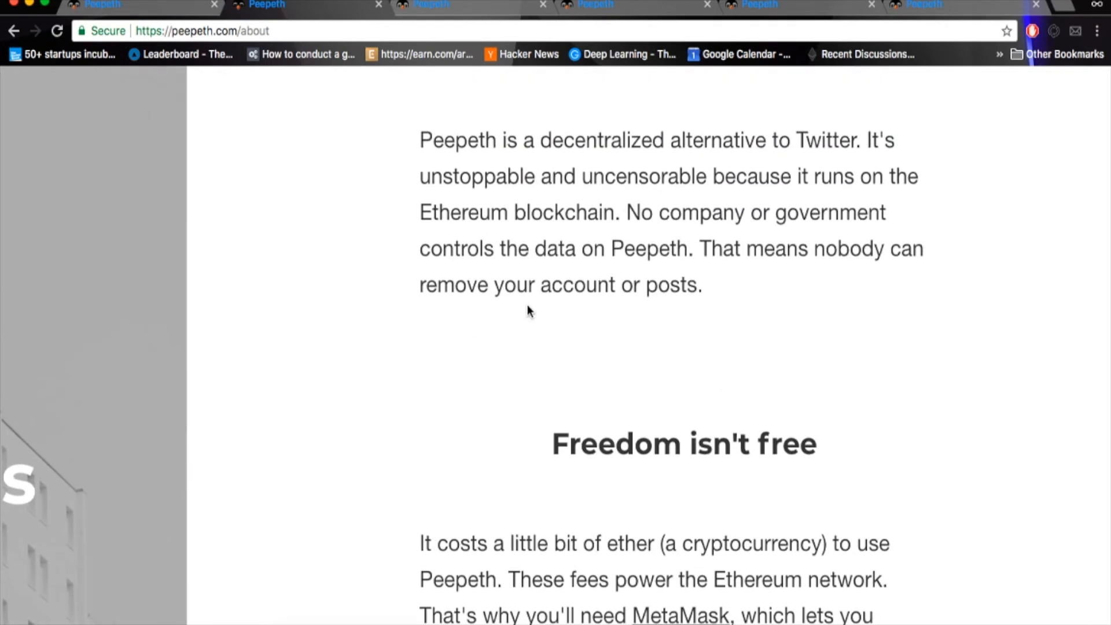
{"action": "mouse_move", "coordinate": [557, 268]}
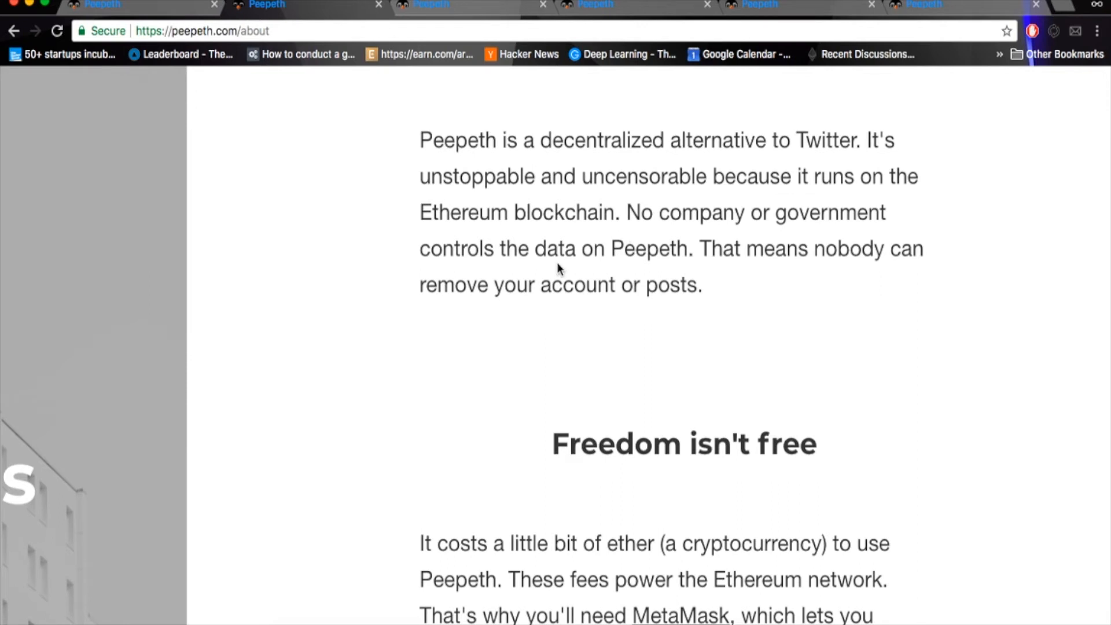
{"action": "scroll", "scroll_direction": "down", "scroll_amount": 3}
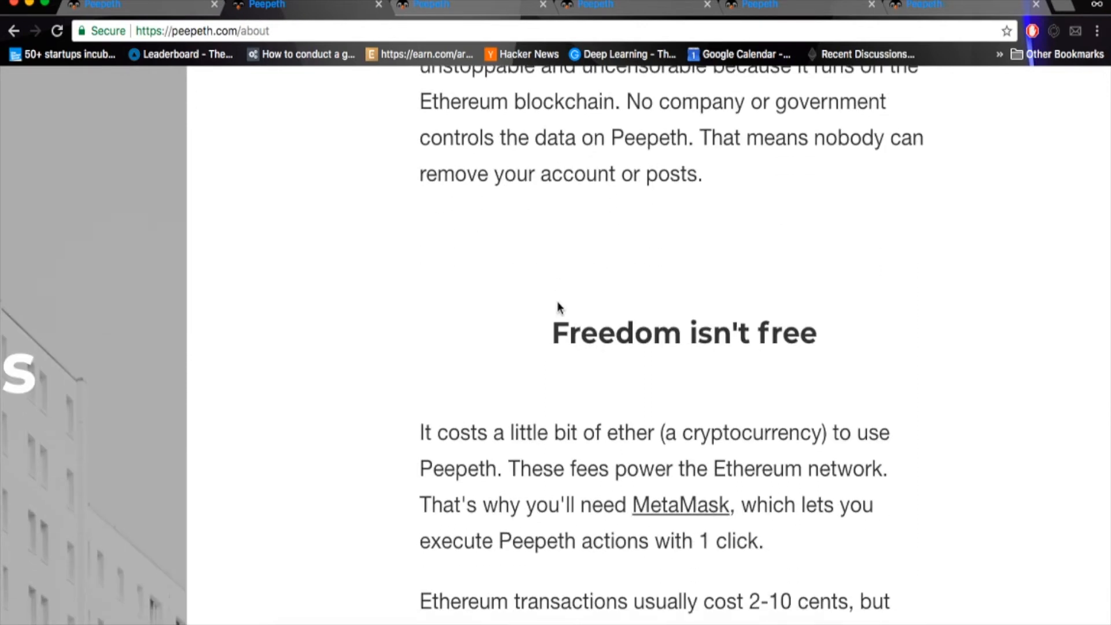
{"action": "scroll", "scroll_direction": "down", "scroll_amount": 3}
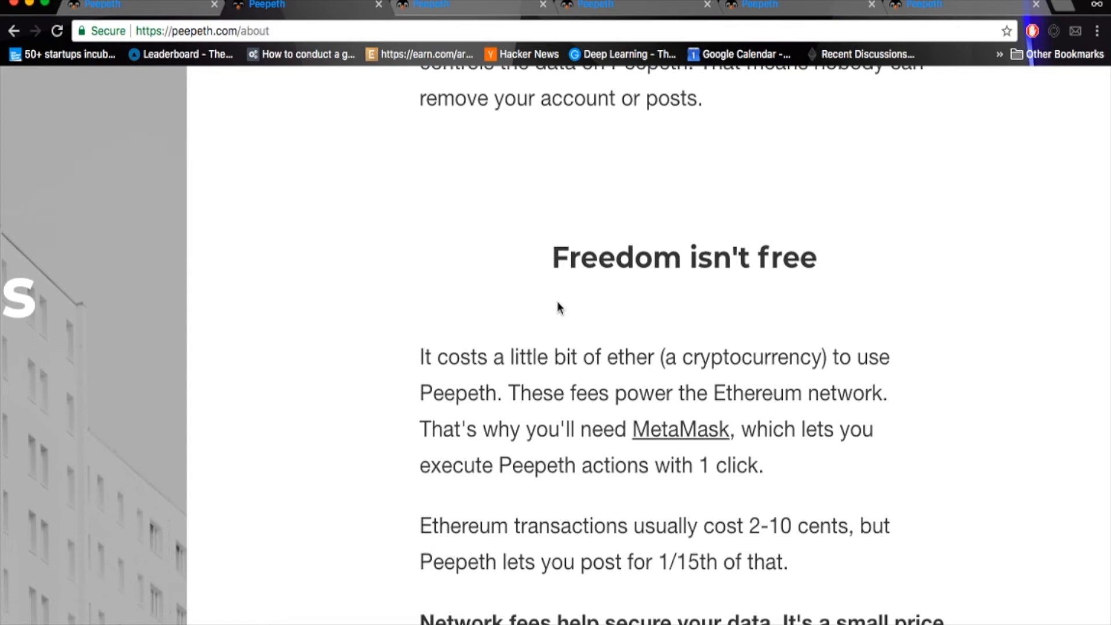
Step: Scroll down the How Peepeth works page through the social verification explanation
{"action": "scroll", "scroll_direction": "down", "scroll_amount": 3}
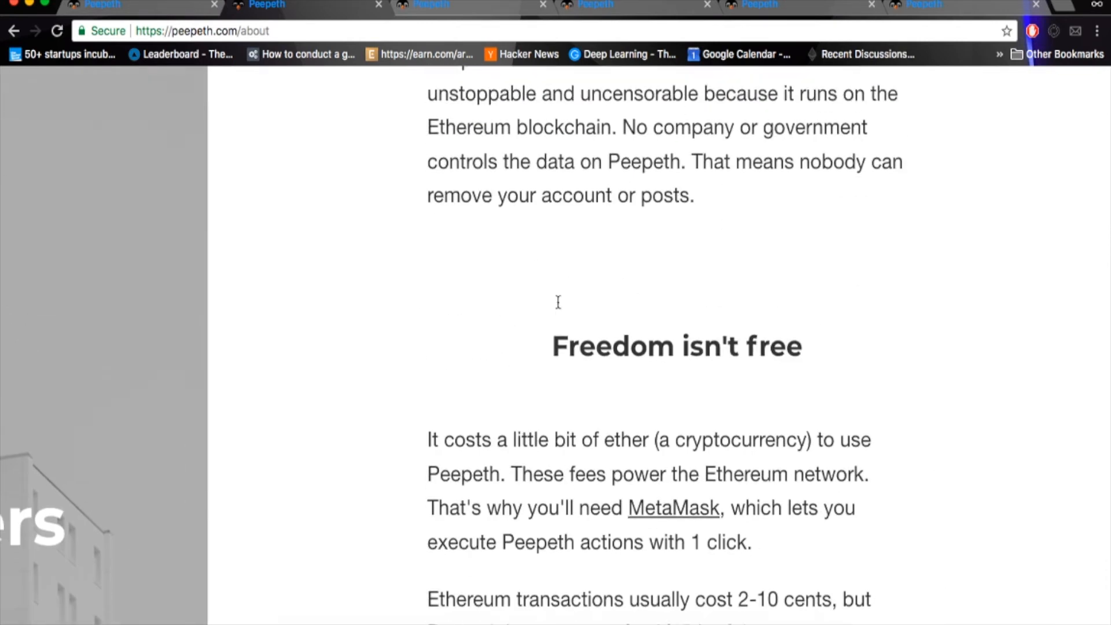
{"action": "scroll", "scroll_direction": "down", "scroll_amount": 3}
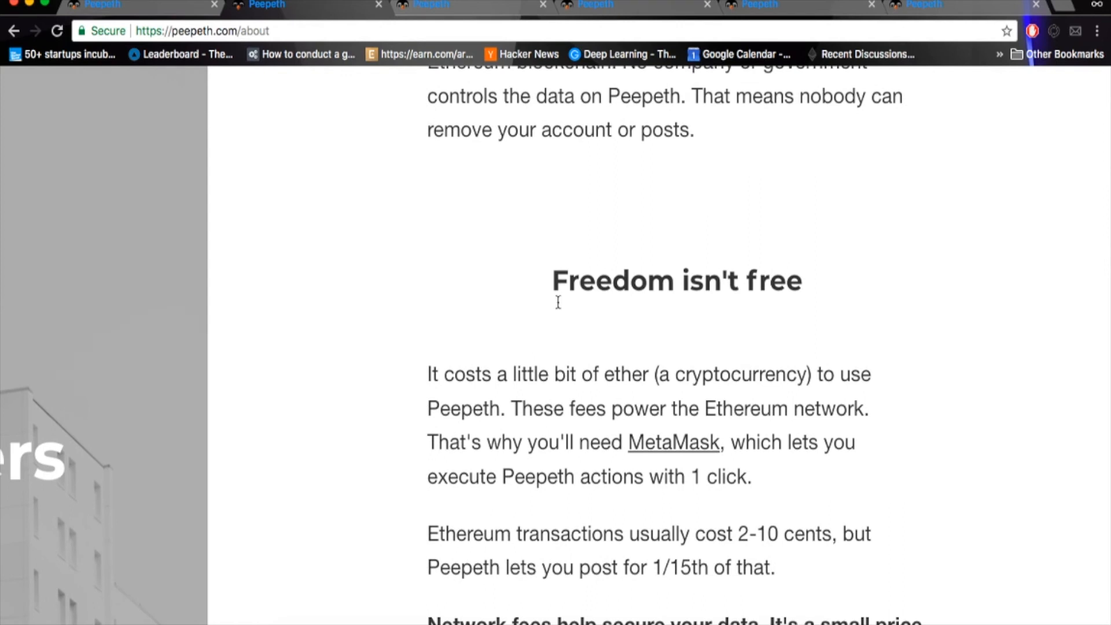
{"action": "scroll", "scroll_direction": "up", "scroll_amount": 3}
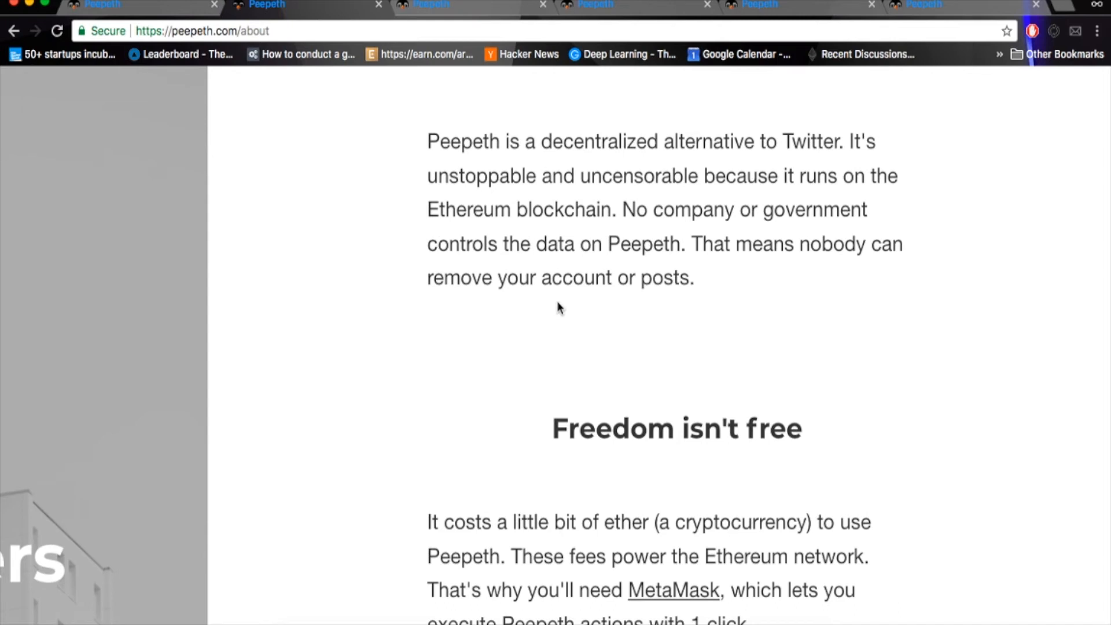
{"action": "scroll", "scroll_direction": "down", "scroll_amount": 3}
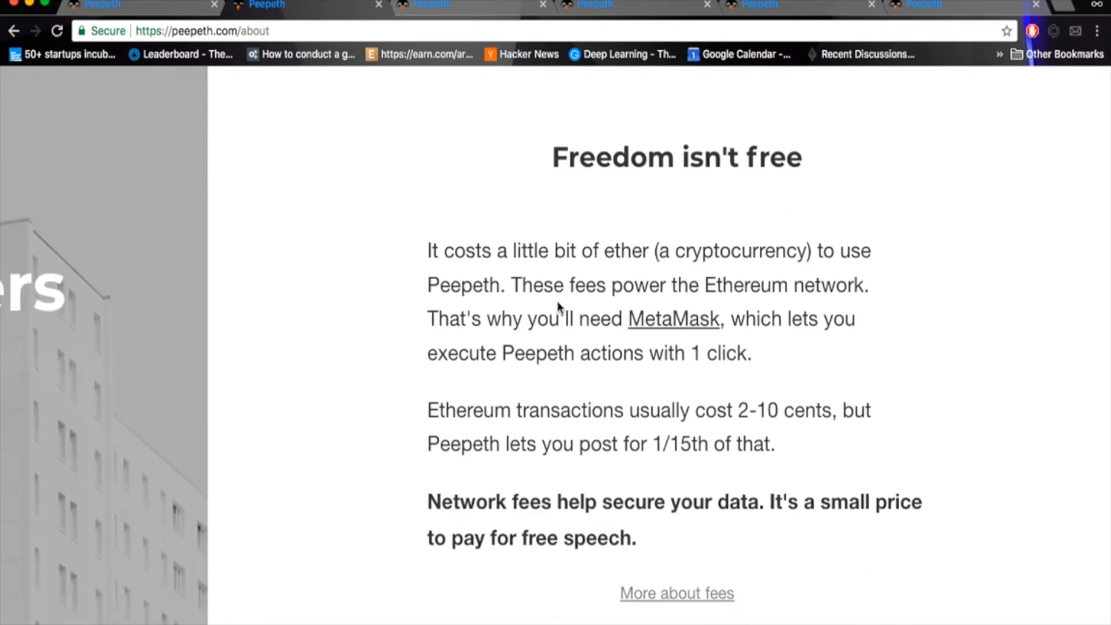
{"action": "mouse_move", "coordinate": [550, 231]}
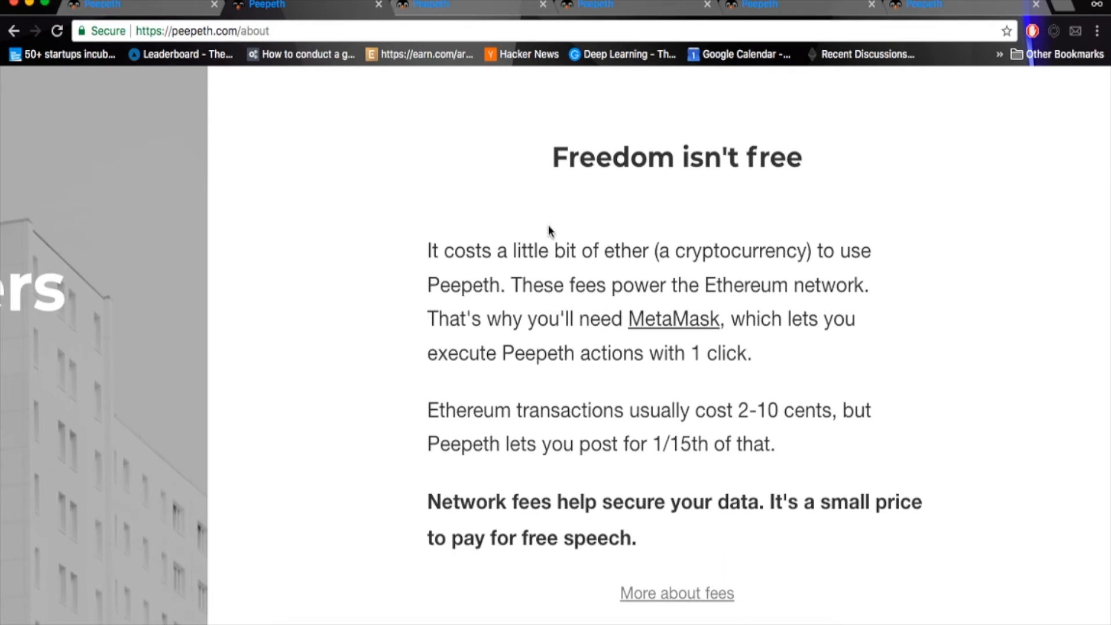
{"action": "scroll", "scroll_direction": "down", "scroll_amount": 3}
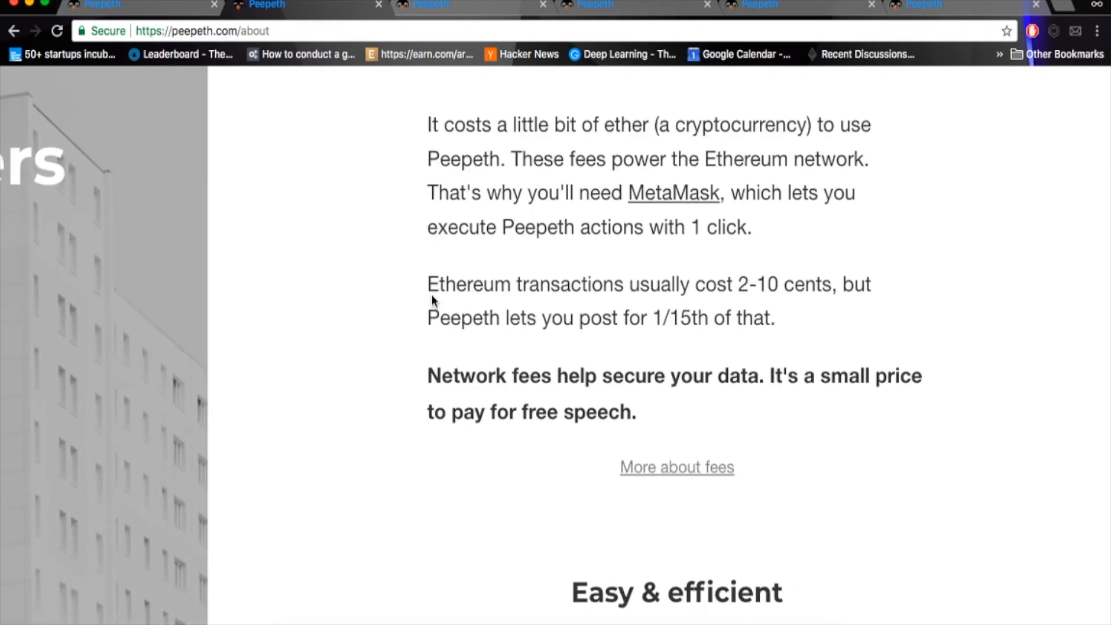
{"action": "mouse_move", "coordinate": [695, 304]}
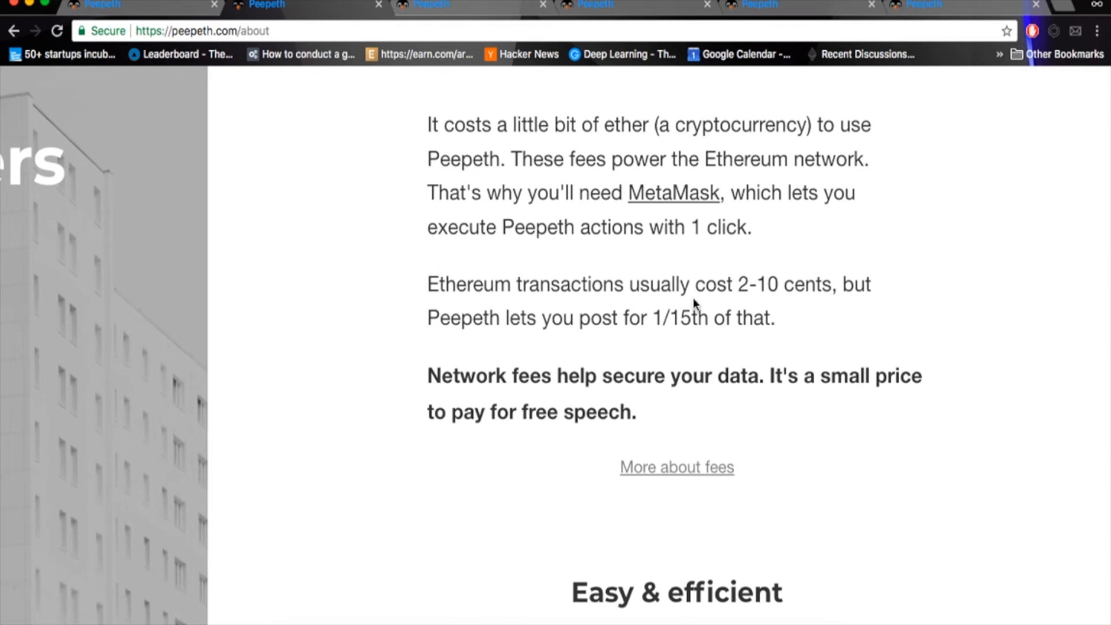
{"action": "mouse_move", "coordinate": [706, 285]}
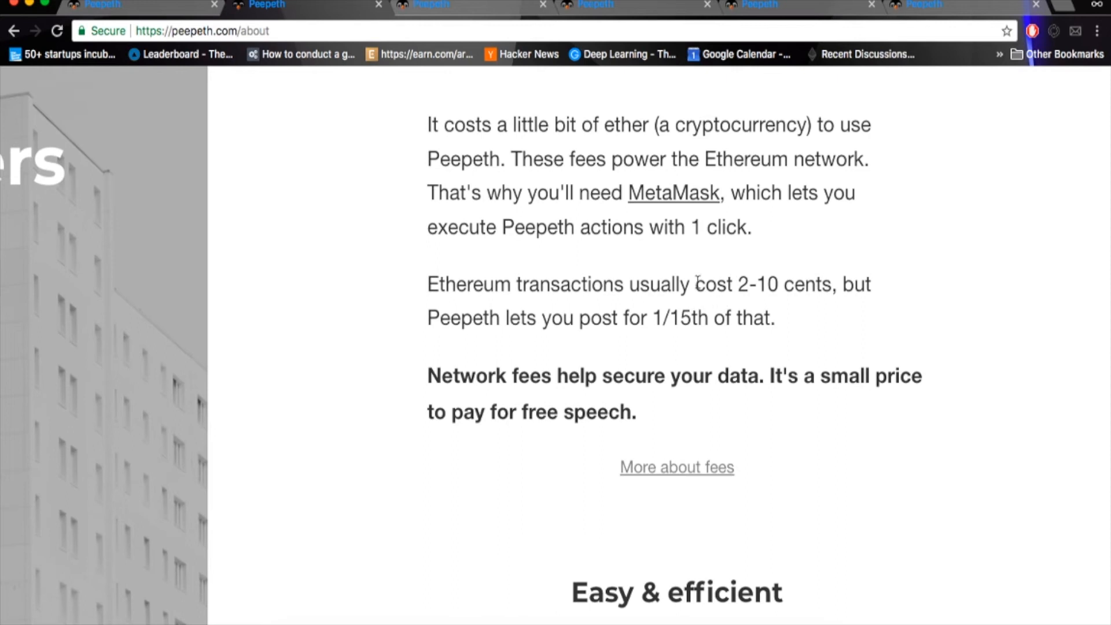
{"action": "scroll", "scroll_direction": "down", "scroll_amount": 3}
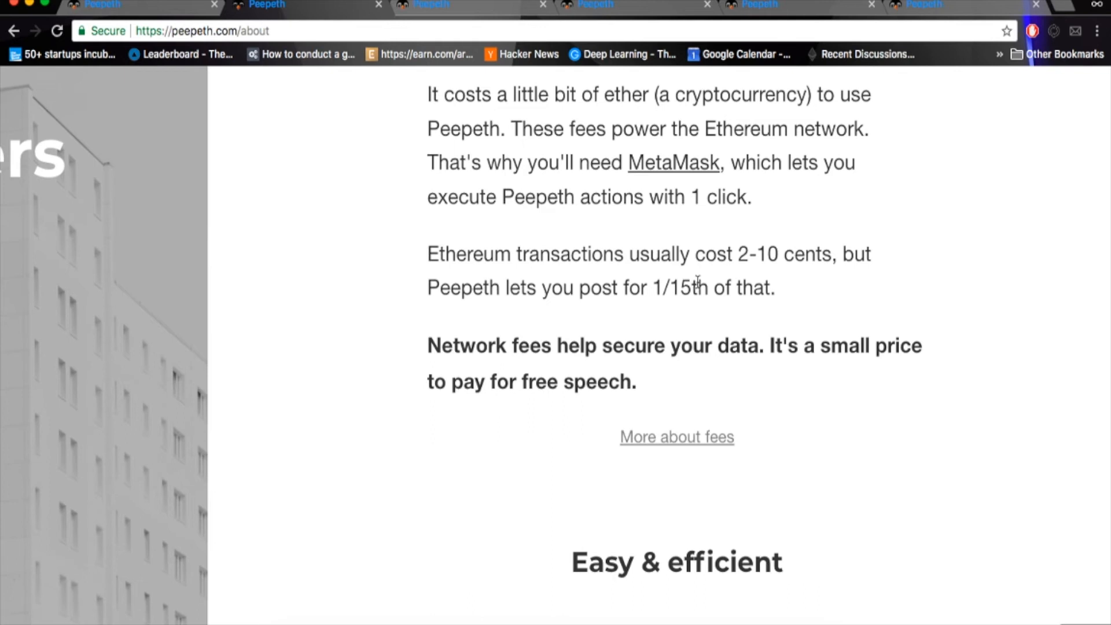
{"action": "scroll", "scroll_direction": "down", "scroll_amount": 3}
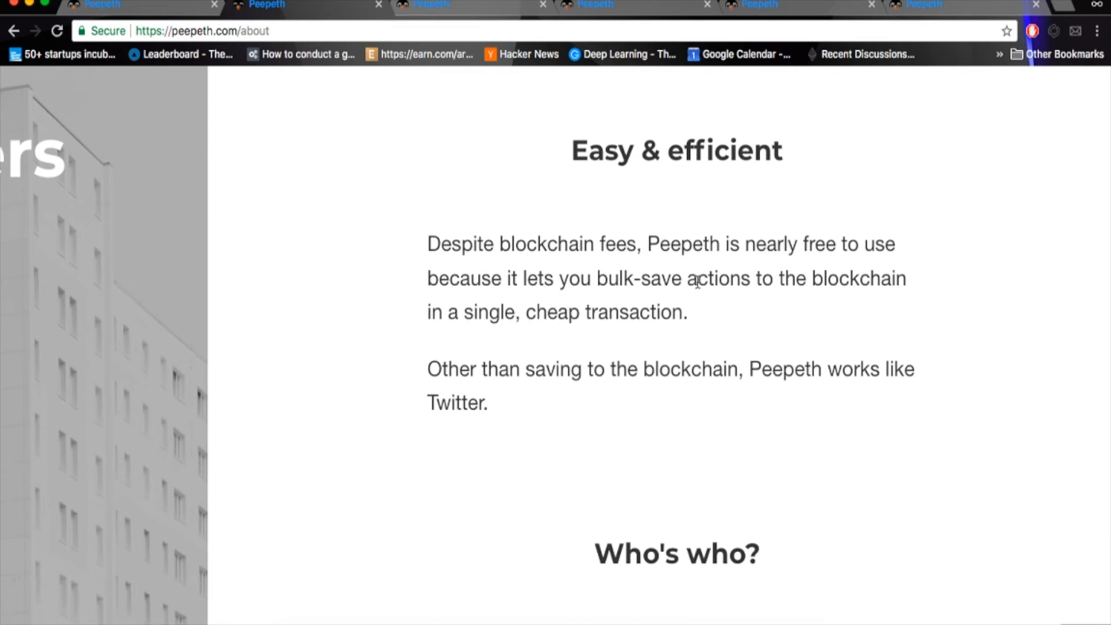
{"action": "scroll", "scroll_direction": "down", "scroll_amount": 3}
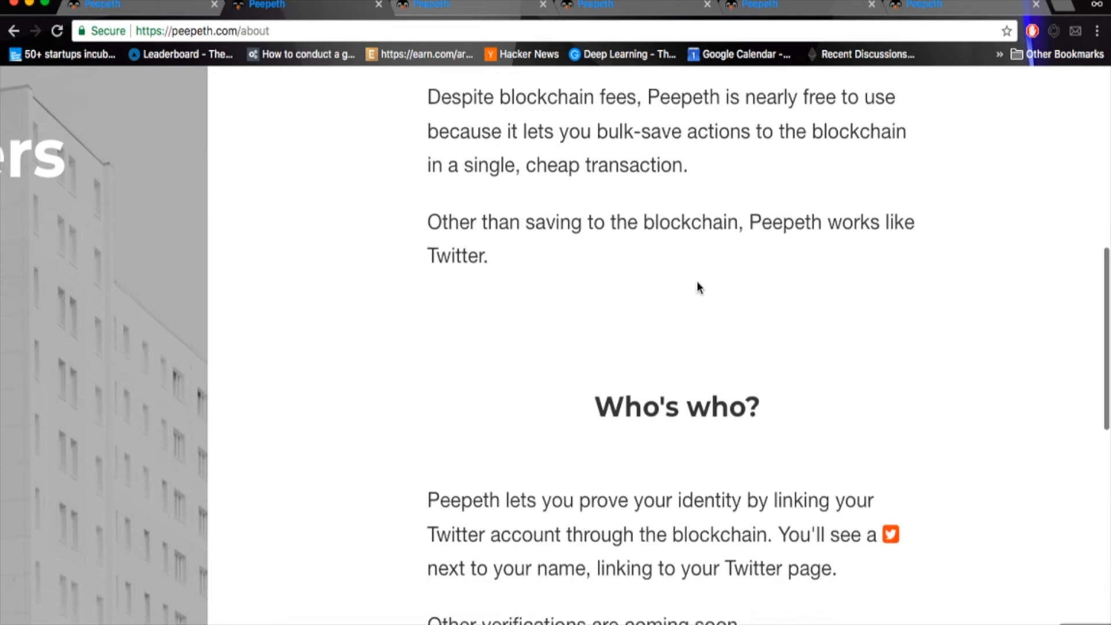
{"action": "scroll", "scroll_direction": "down", "scroll_amount": 3}
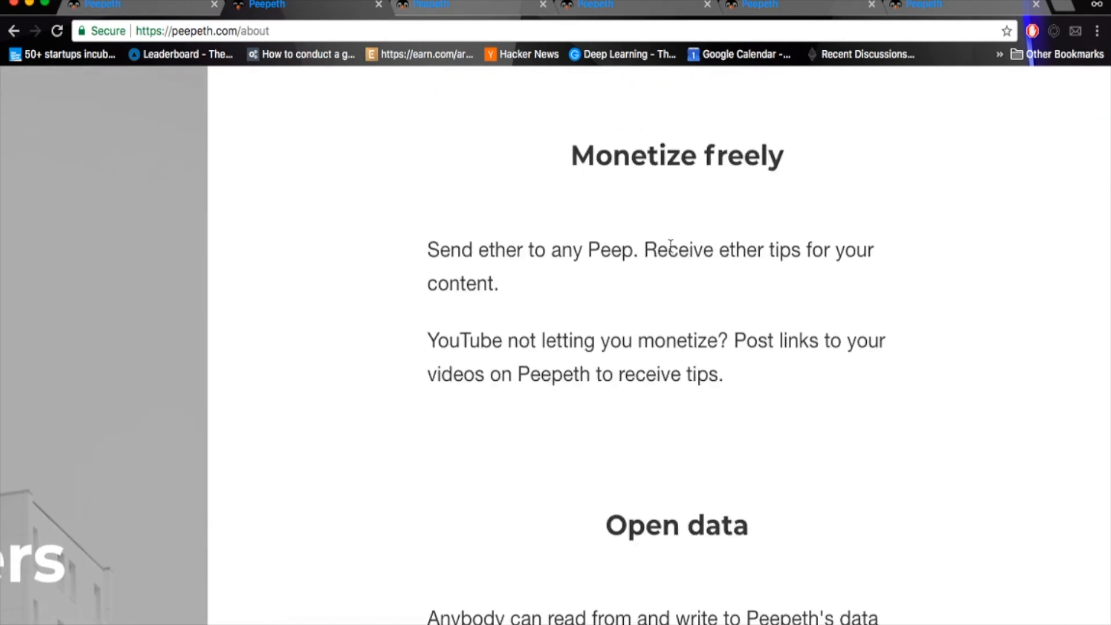
{"action": "scroll", "scroll_direction": "down", "scroll_amount": 3}
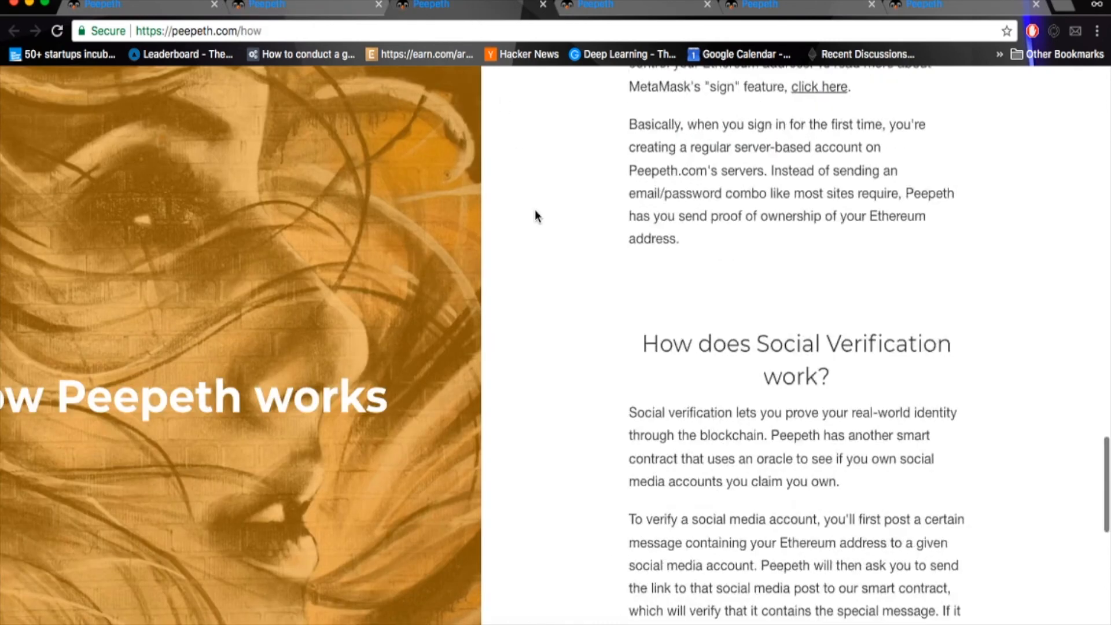
Step: Scroll through the How page's sections on the Peepeth.com front-end
{"action": "scroll", "scroll_direction": "up", "scroll_amount": 3}
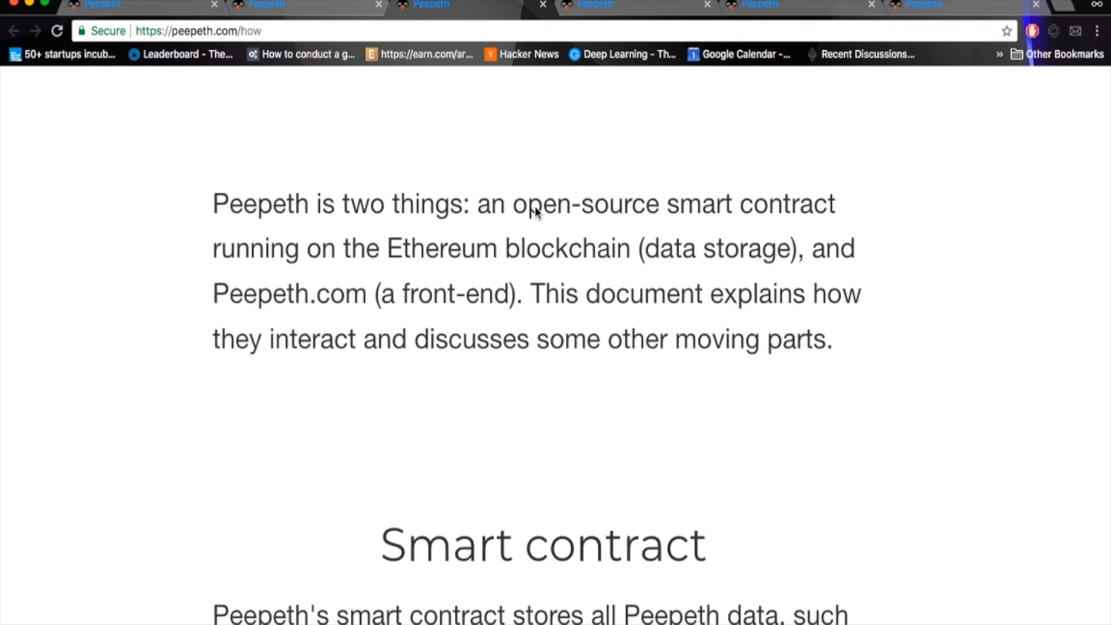
{"action": "scroll", "scroll_direction": "down", "scroll_amount": 3}
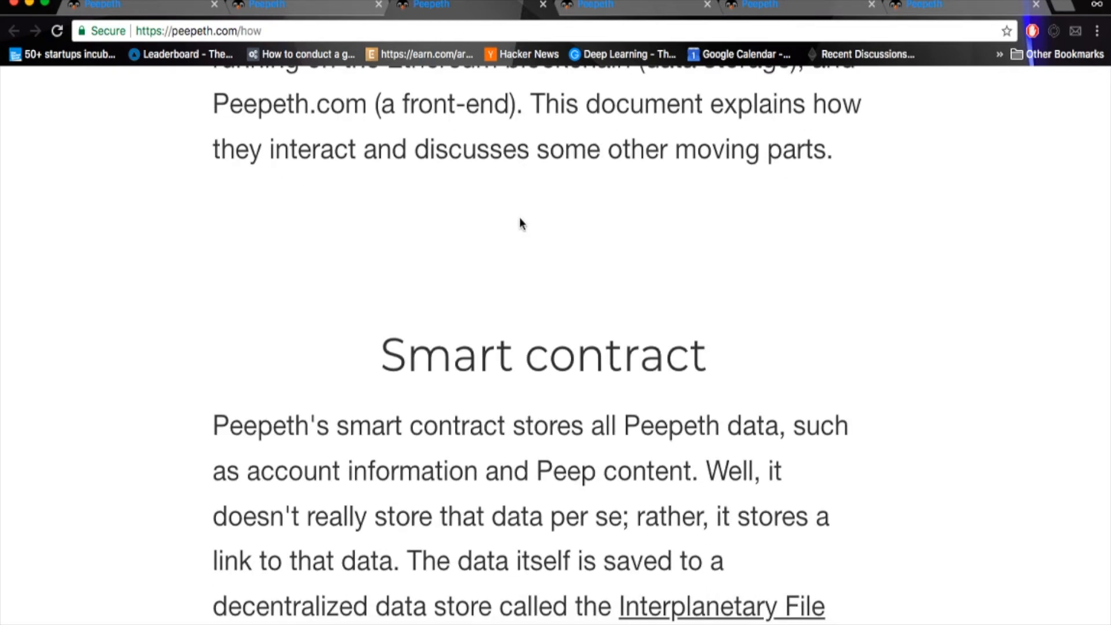
{"action": "mouse_move", "coordinate": [470, 314]}
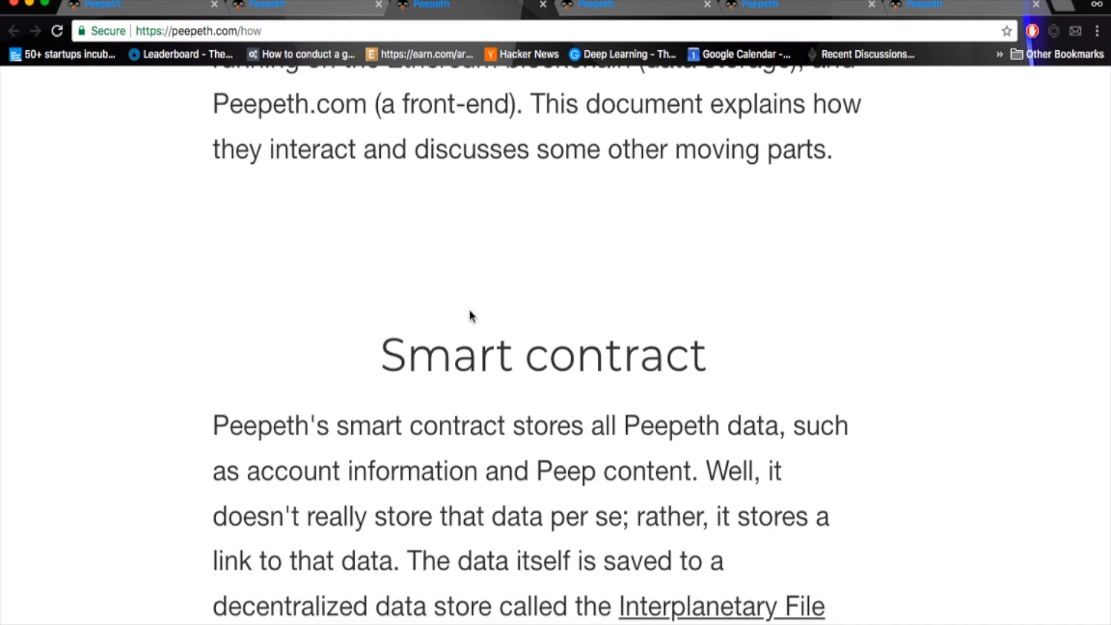
{"action": "mouse_move", "coordinate": [528, 495]}
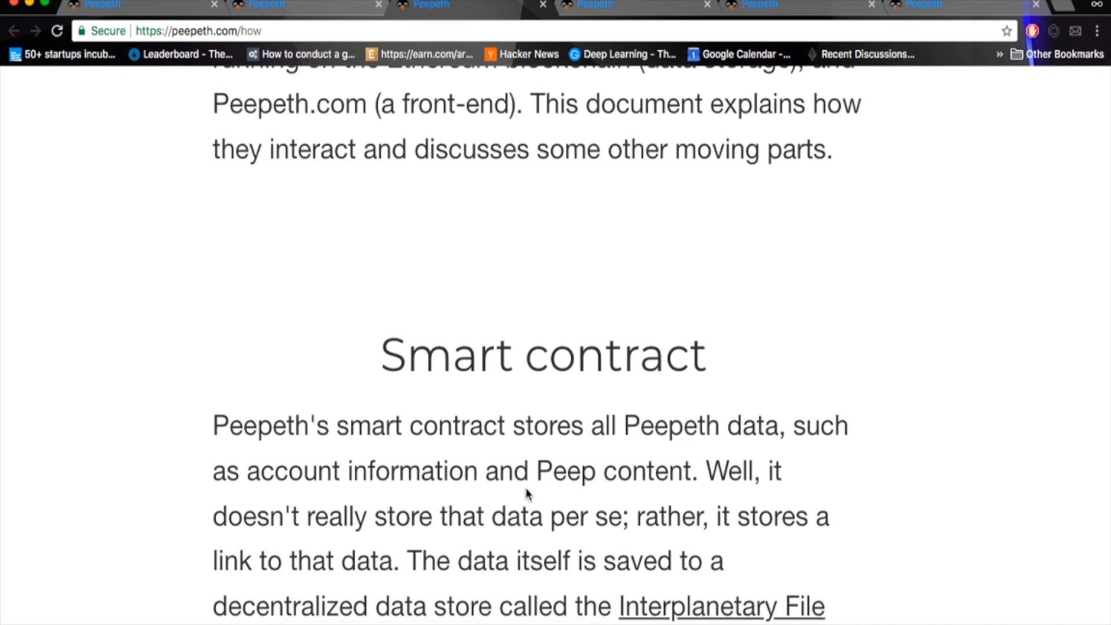
{"action": "scroll", "scroll_direction": "down", "scroll_amount": 3}
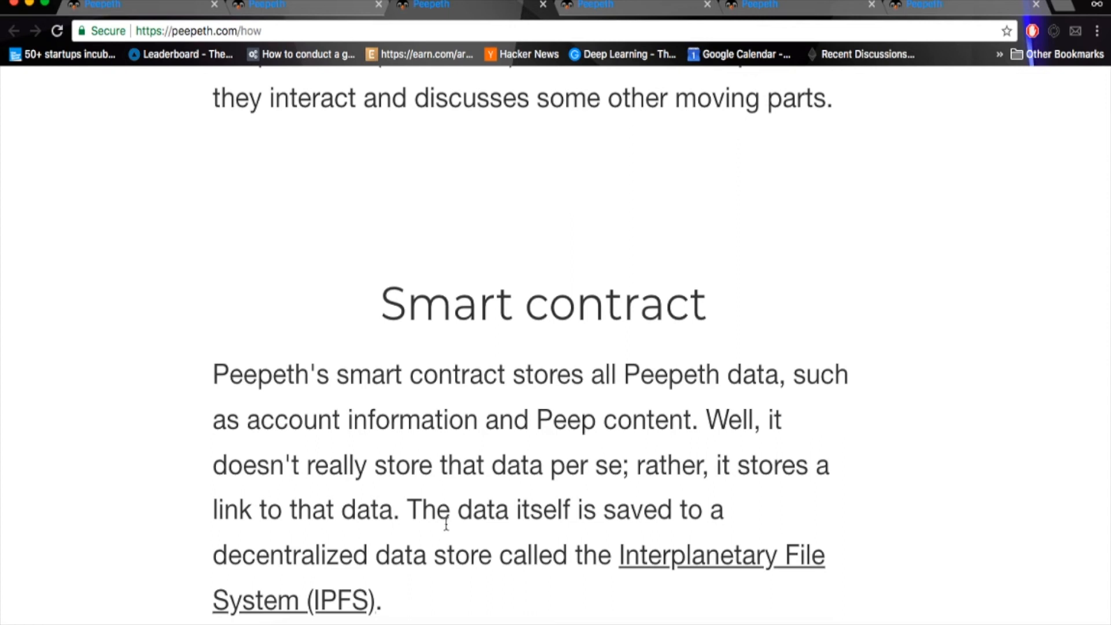
{"action": "scroll", "scroll_direction": "down", "scroll_amount": 3}
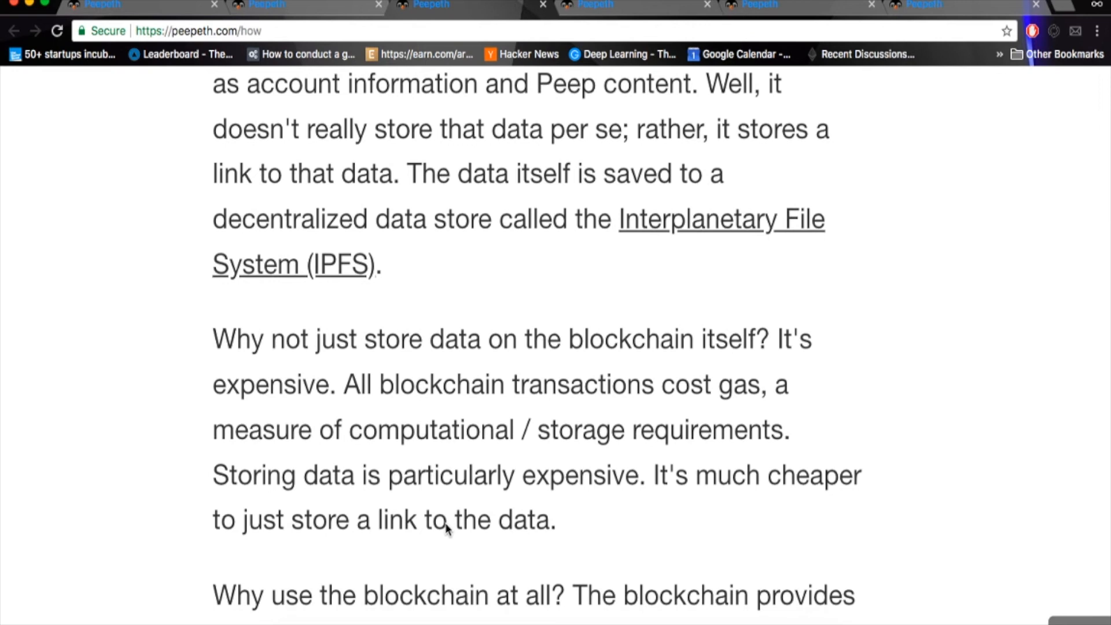
{"action": "scroll", "scroll_direction": "down", "scroll_amount": 3}
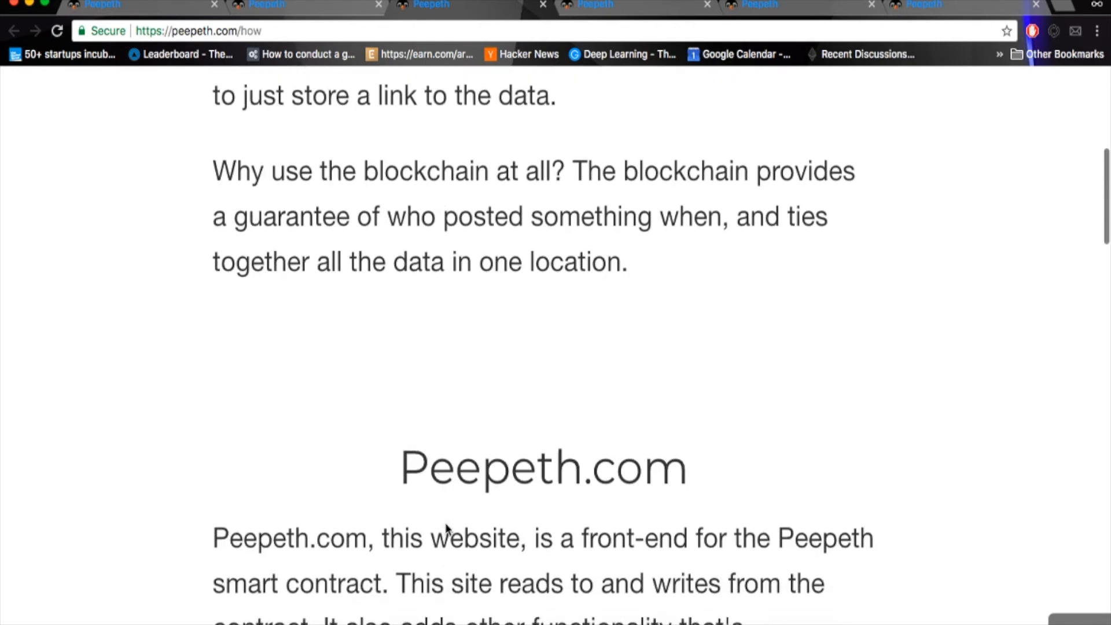
{"action": "scroll", "scroll_direction": "down", "scroll_amount": 3}
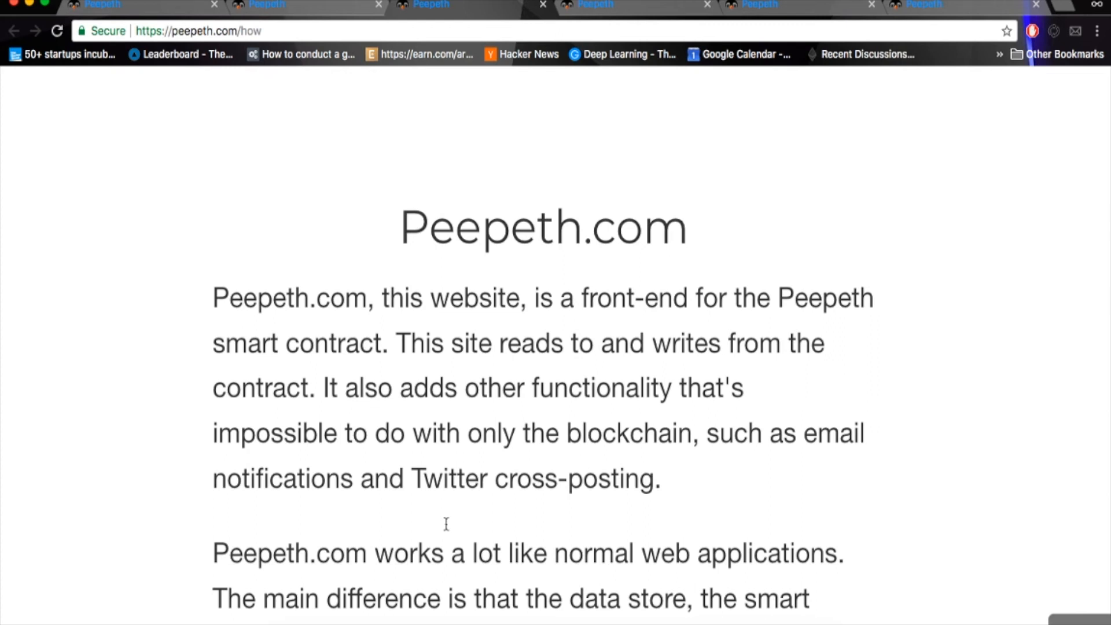
Step: Read the 'How does Bulk Posting work?' section, scrolling back and forth over it
{"action": "scroll", "scroll_direction": "down", "scroll_amount": 3}
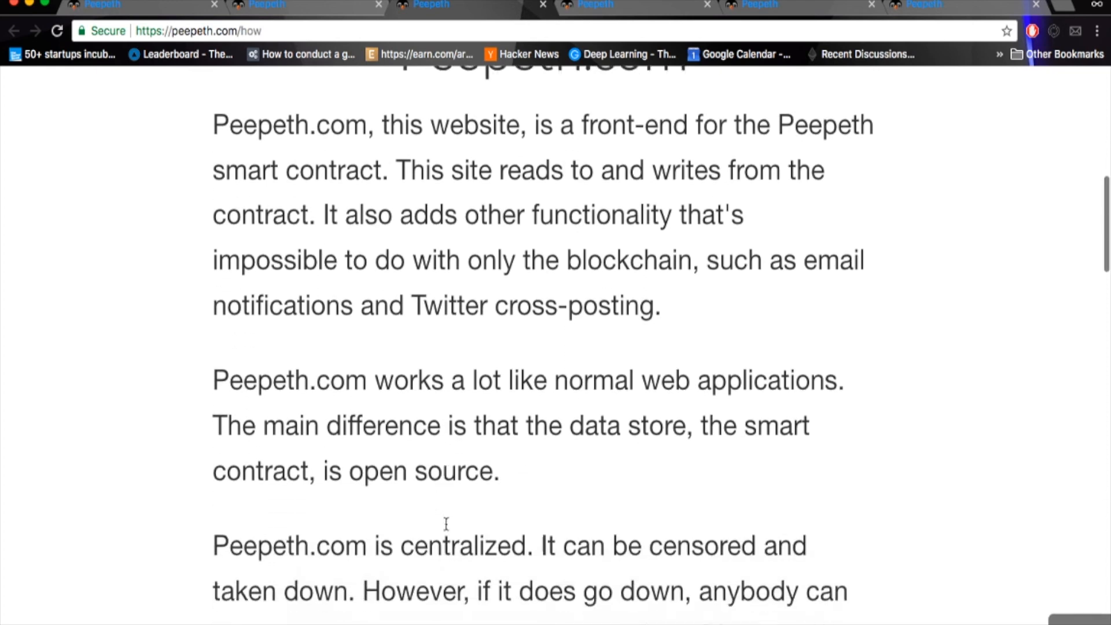
{"action": "scroll", "scroll_direction": "down", "scroll_amount": 3}
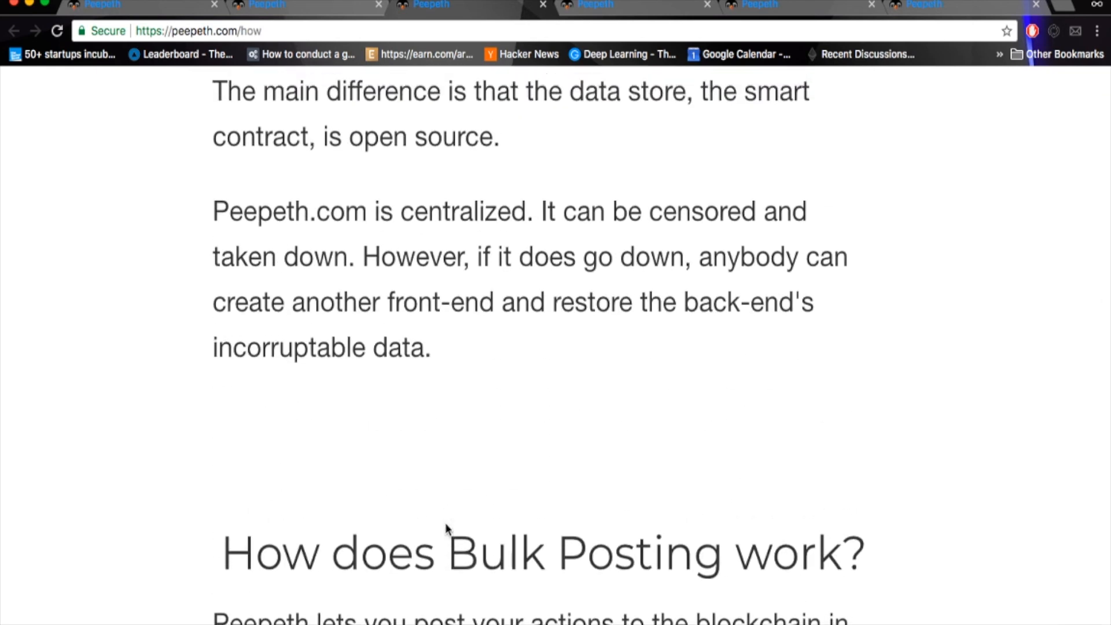
{"action": "mouse_move", "coordinate": [571, 195]}
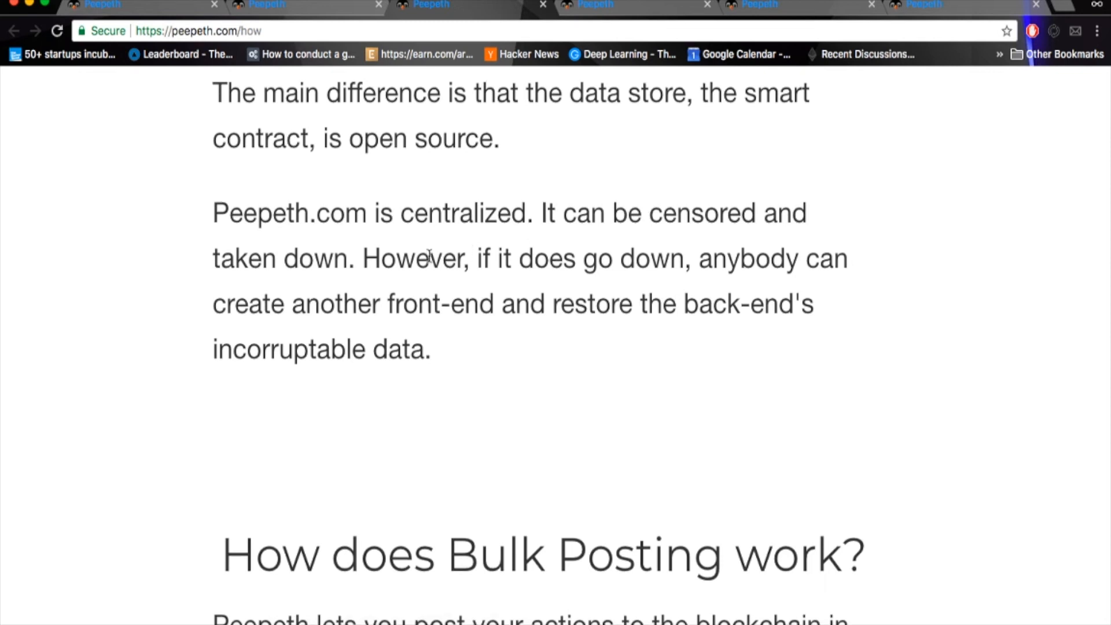
{"action": "scroll", "scroll_direction": "up", "scroll_amount": 3}
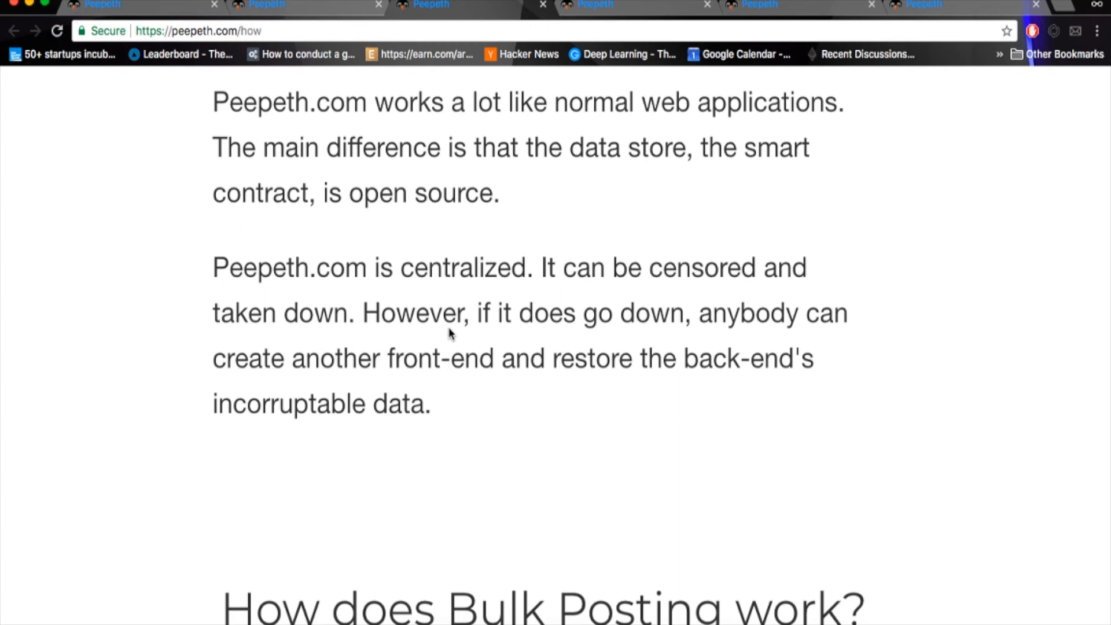
{"action": "scroll", "scroll_direction": "up", "scroll_amount": 3}
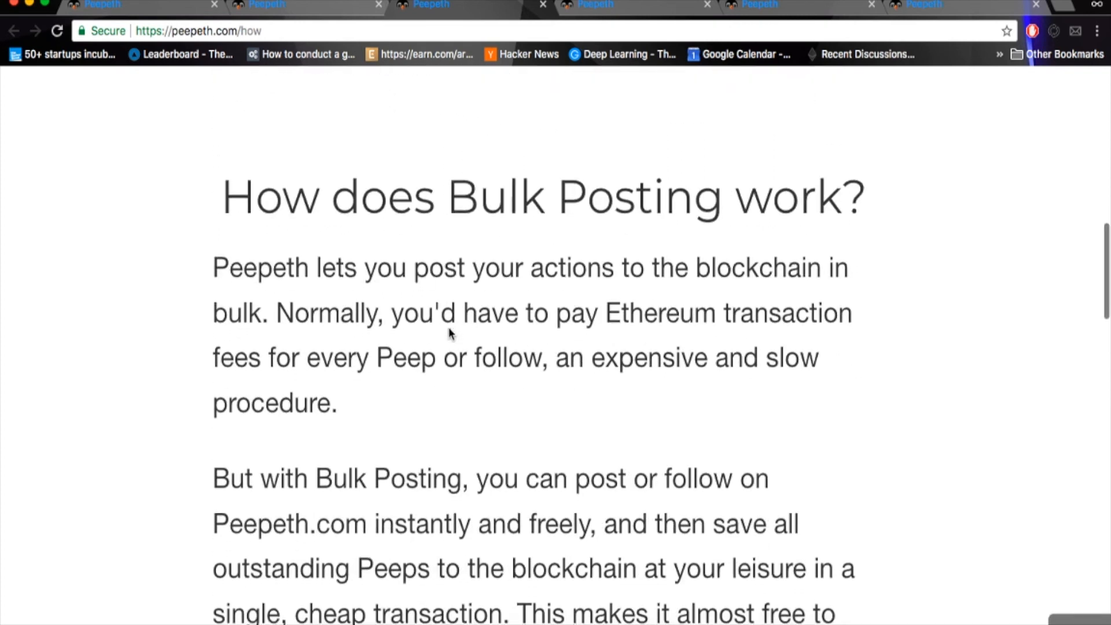
{"action": "scroll", "scroll_direction": "up", "scroll_amount": 3}
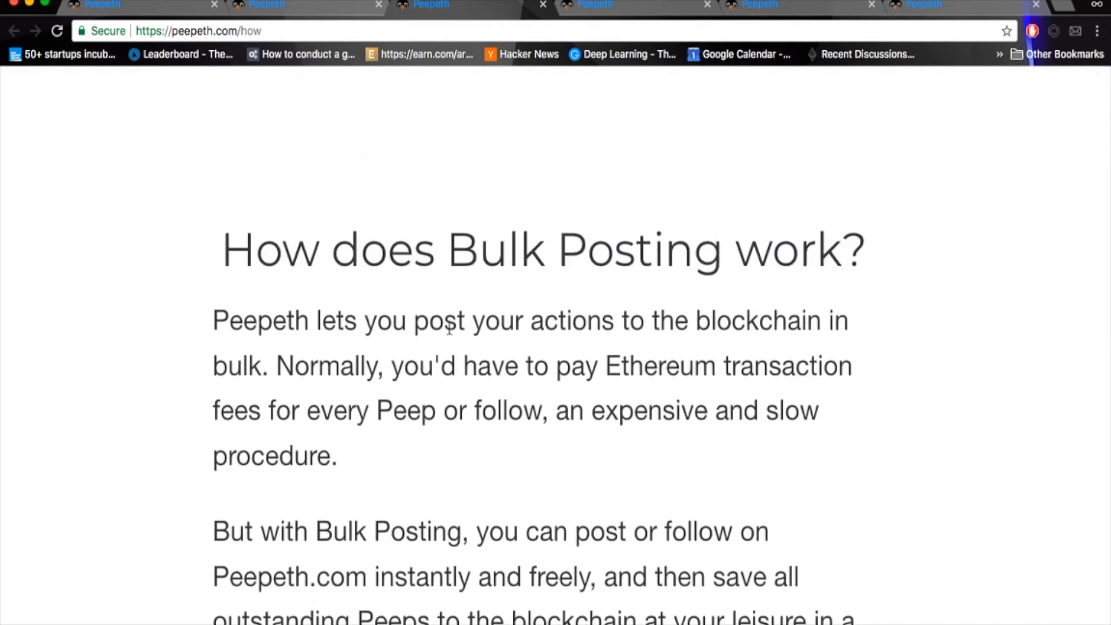
{"action": "scroll", "scroll_direction": "down", "scroll_amount": 3}
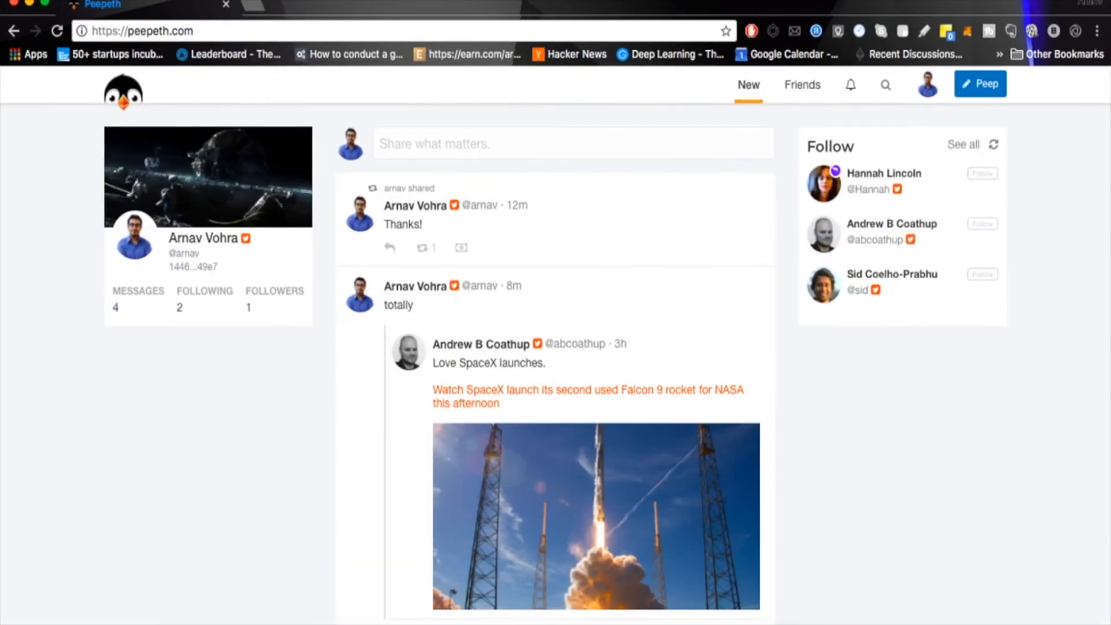
Step: Return to the How Peepeth works page via the account menu
{"action": "left_click", "coordinate": [927, 84]}
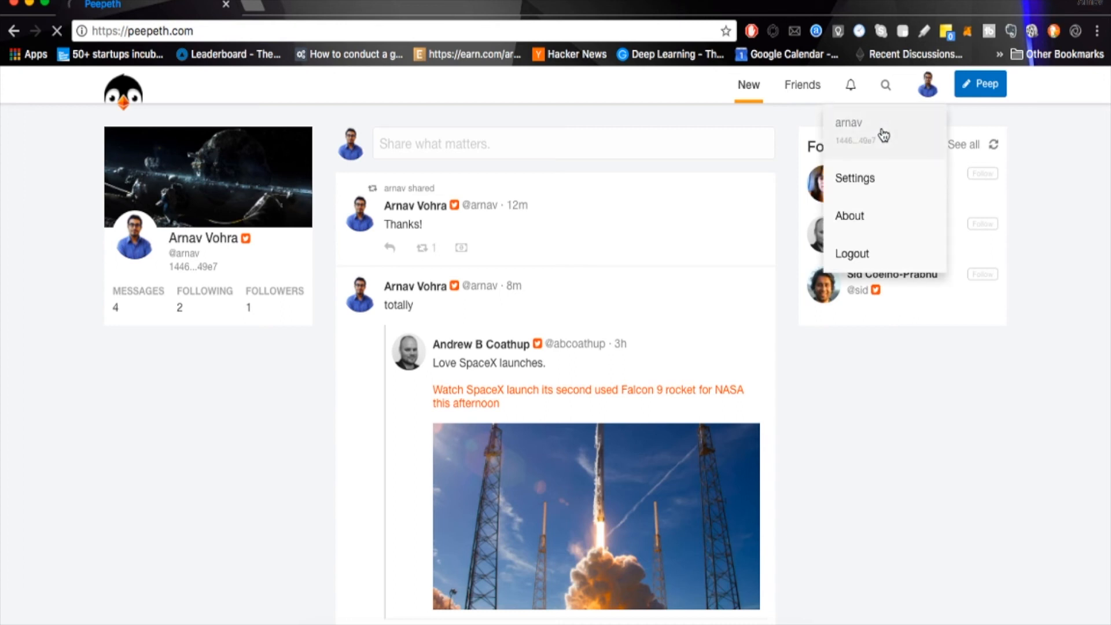
{"action": "left_click", "coordinate": [850, 123]}
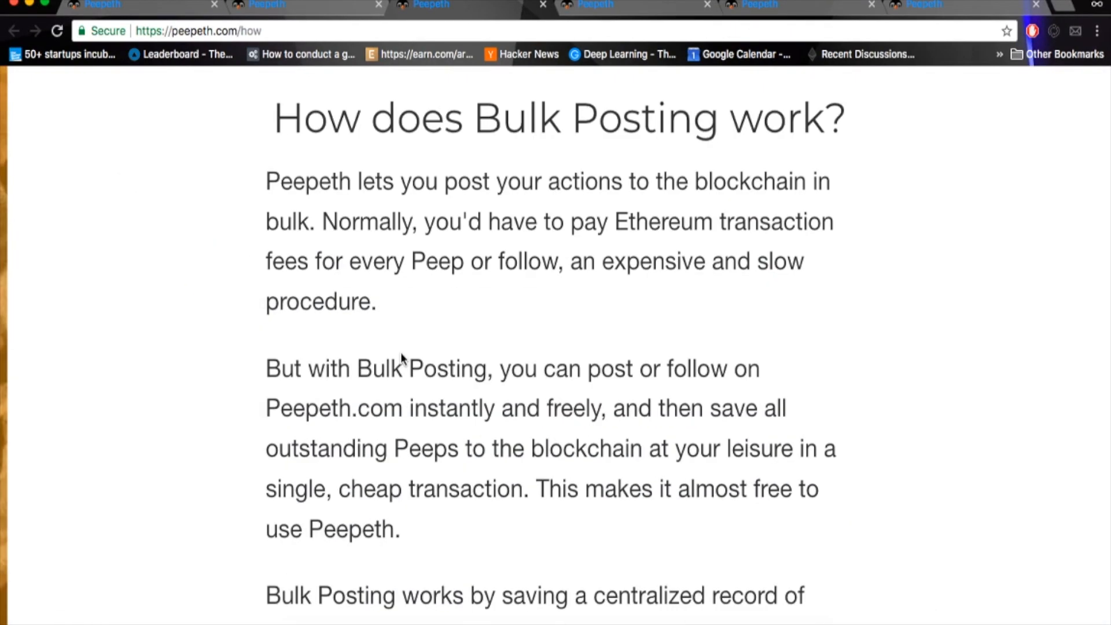
Step: Scroll to the How page's FAQ links and go to 'Start your own Peepeth front-end'
{"action": "scroll", "scroll_direction": "down", "scroll_amount": 3}
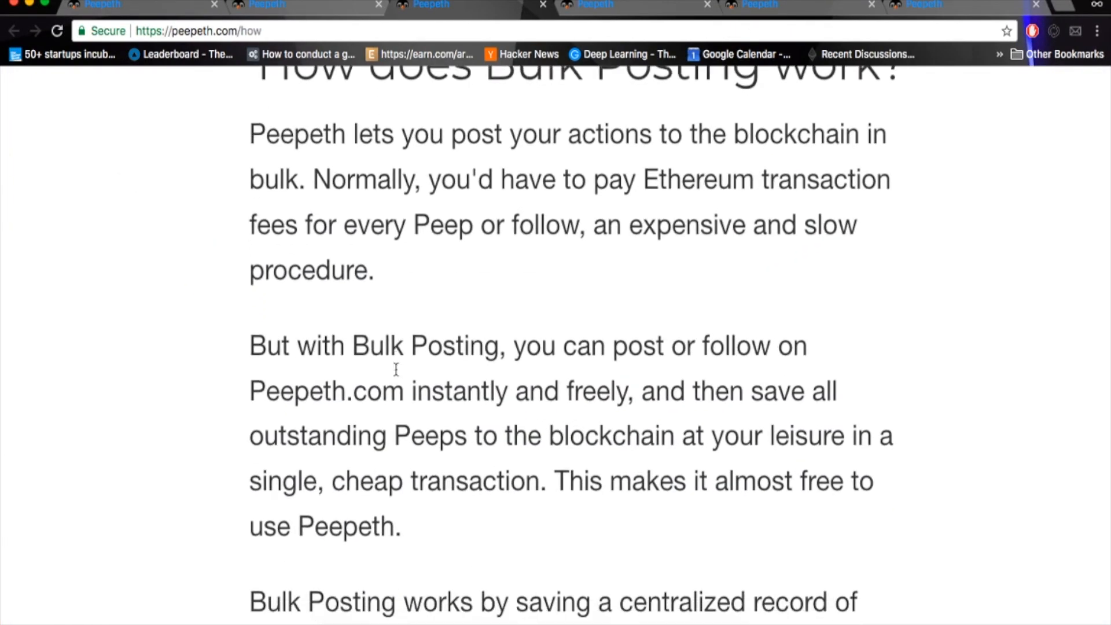
{"action": "scroll", "scroll_direction": "down", "scroll_amount": 3}
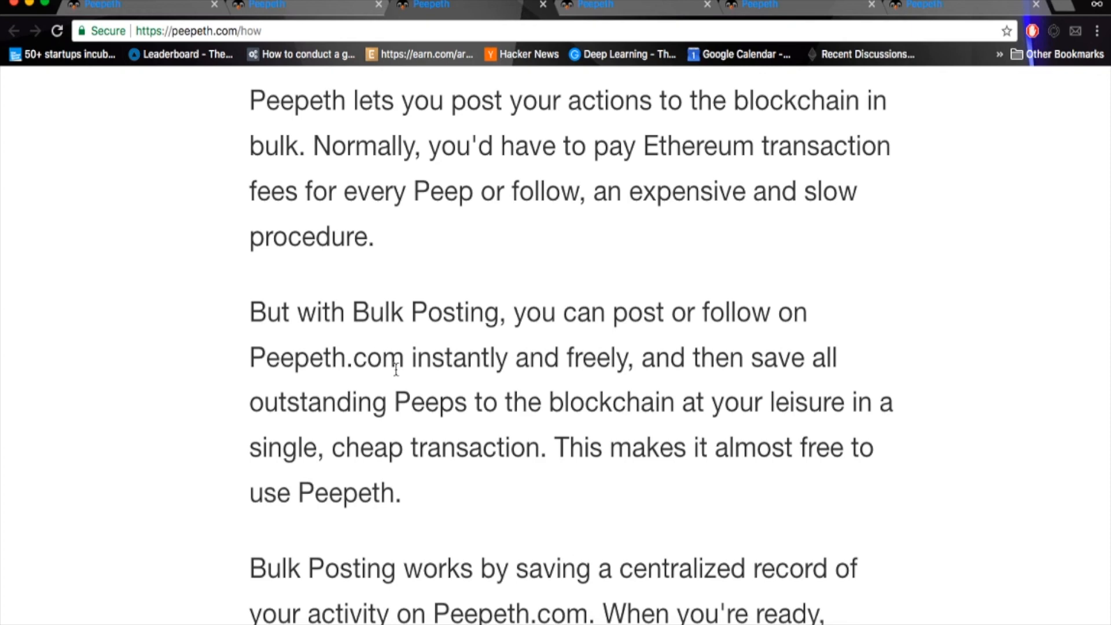
{"action": "scroll", "scroll_direction": "down", "scroll_amount": 3}
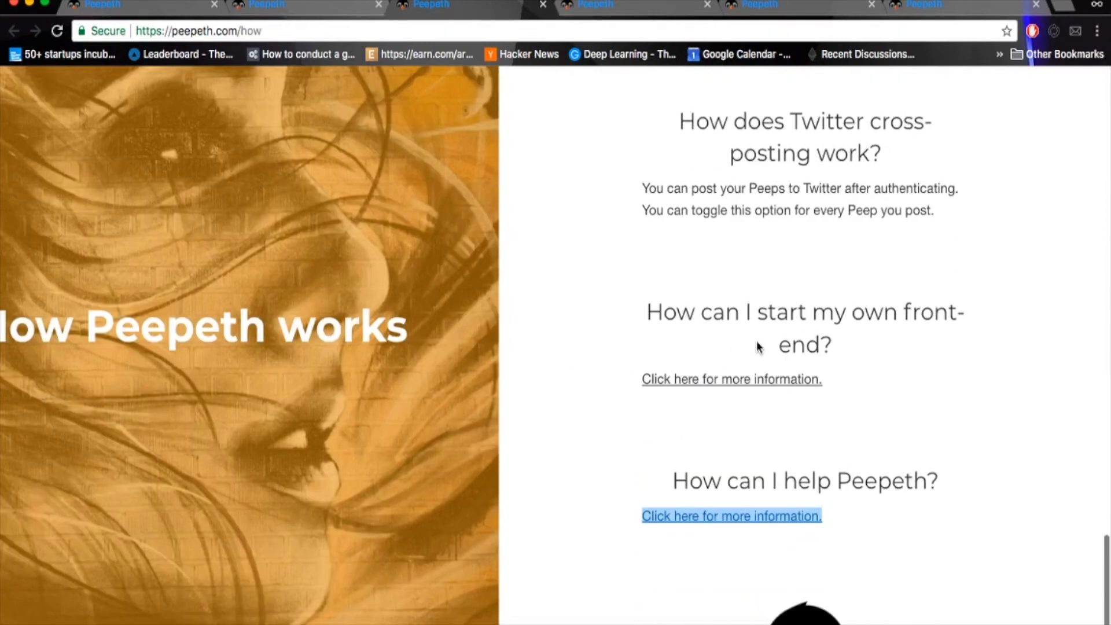
{"action": "left_click", "coordinate": [732, 378]}
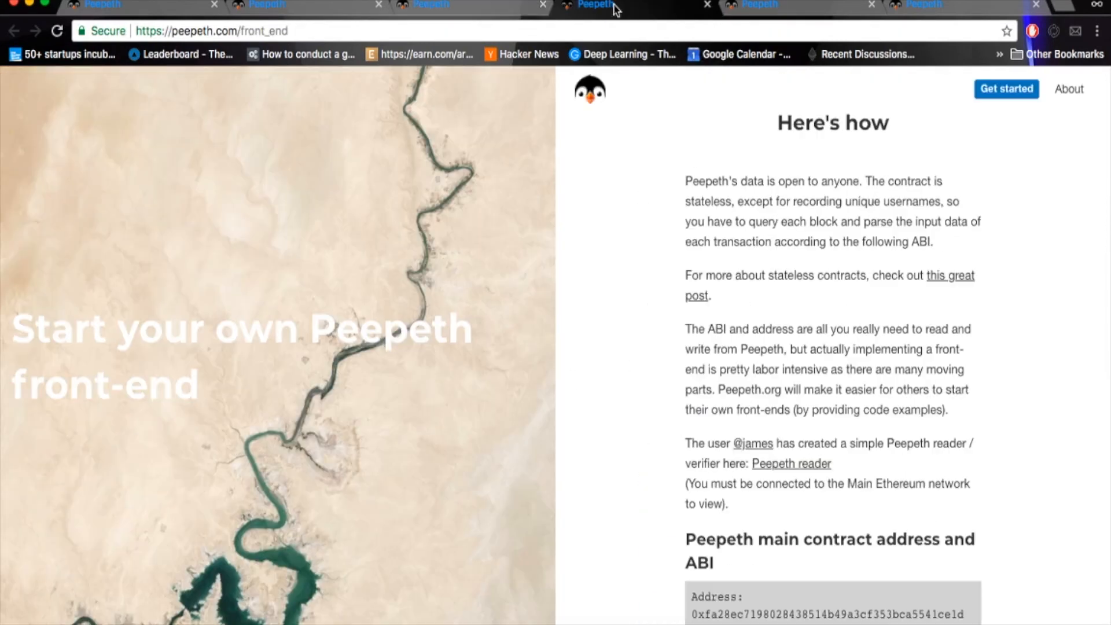
Step: Scroll down the front-end page's contract address and ABI details
{"action": "scroll", "scroll_direction": "down", "scroll_amount": 3}
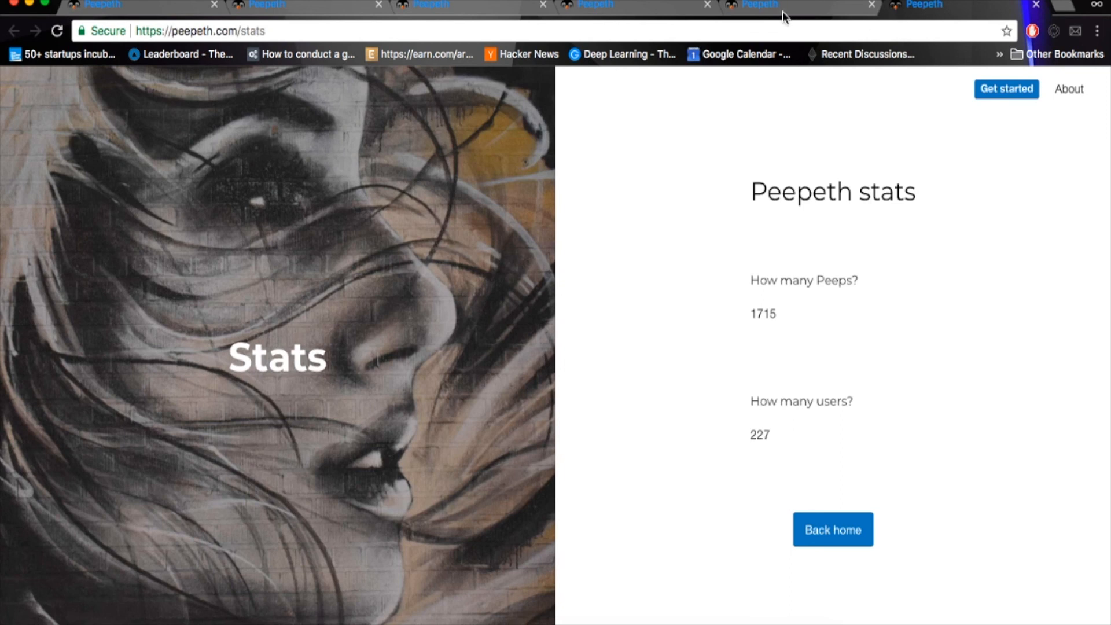
{"action": "mouse_move", "coordinate": [773, 339]}
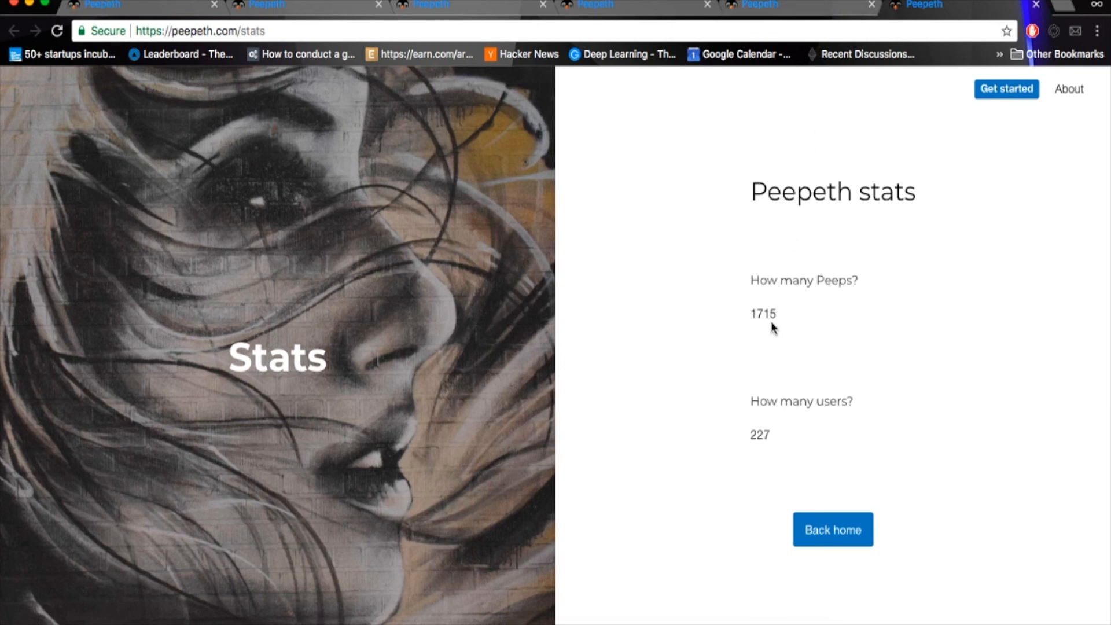
{"action": "mouse_move", "coordinate": [775, 438]}
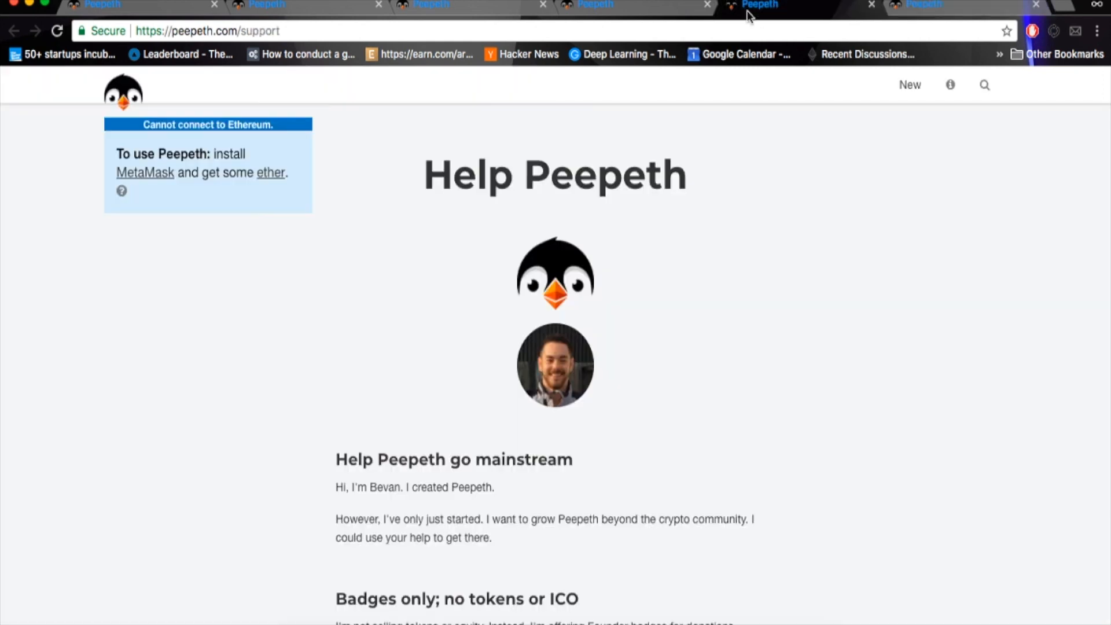
{"action": "mouse_move", "coordinate": [615, 350]}
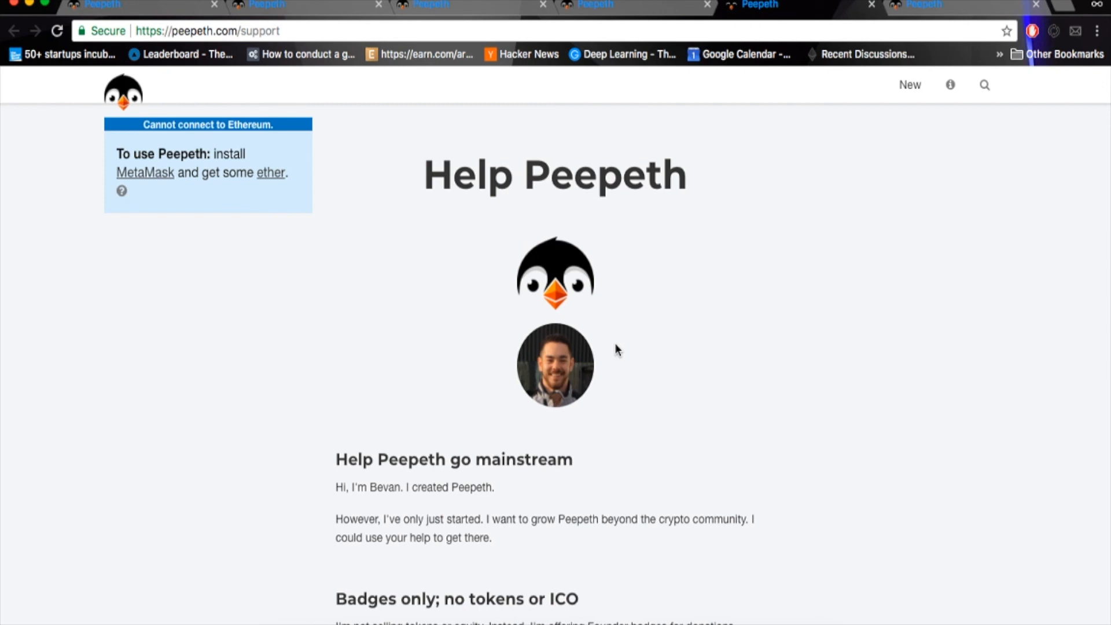
Step: Scroll the Support page through Founder Badge, donation Tiers and Other ways to help
{"action": "scroll", "scroll_direction": "down", "scroll_amount": 3}
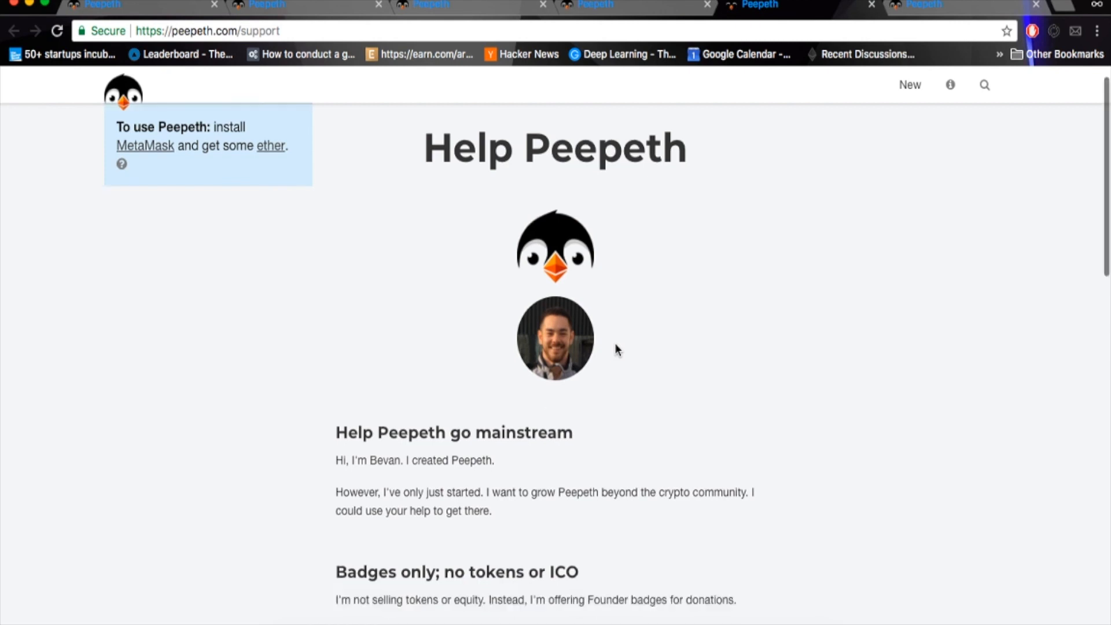
{"action": "scroll", "scroll_direction": "down", "scroll_amount": 3}
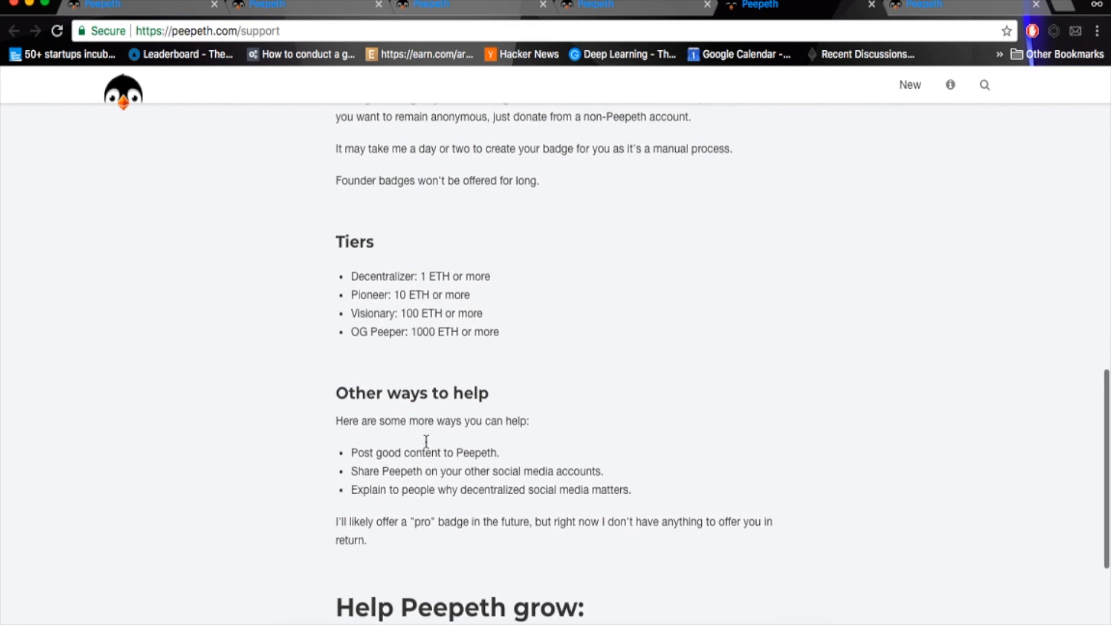
{"action": "scroll", "scroll_direction": "up", "scroll_amount": 3}
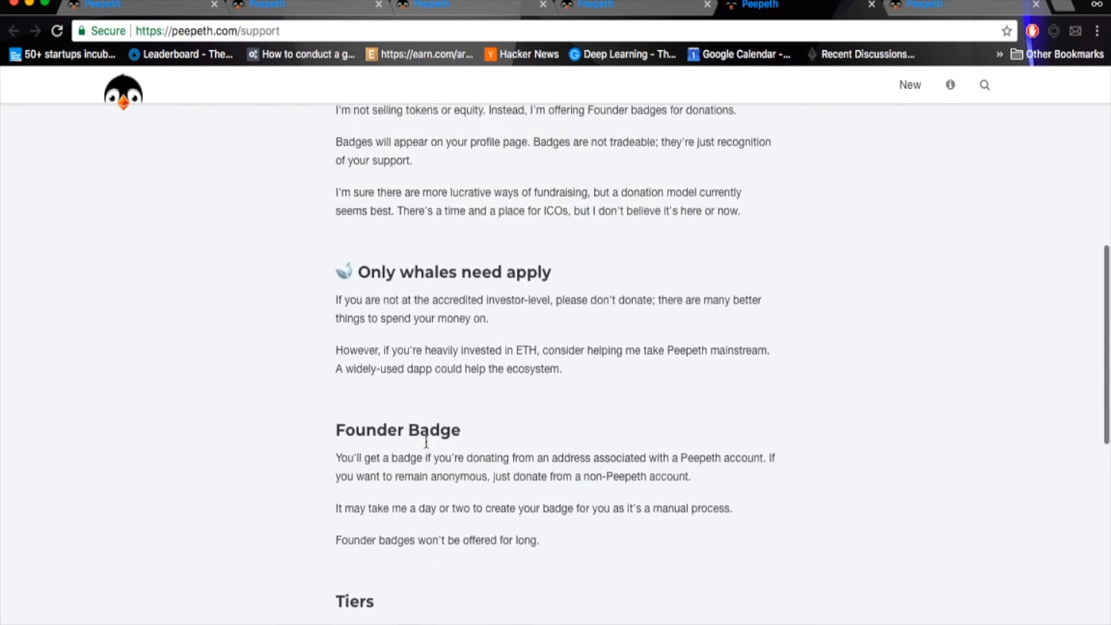
{"action": "scroll", "scroll_direction": "down", "scroll_amount": 3}
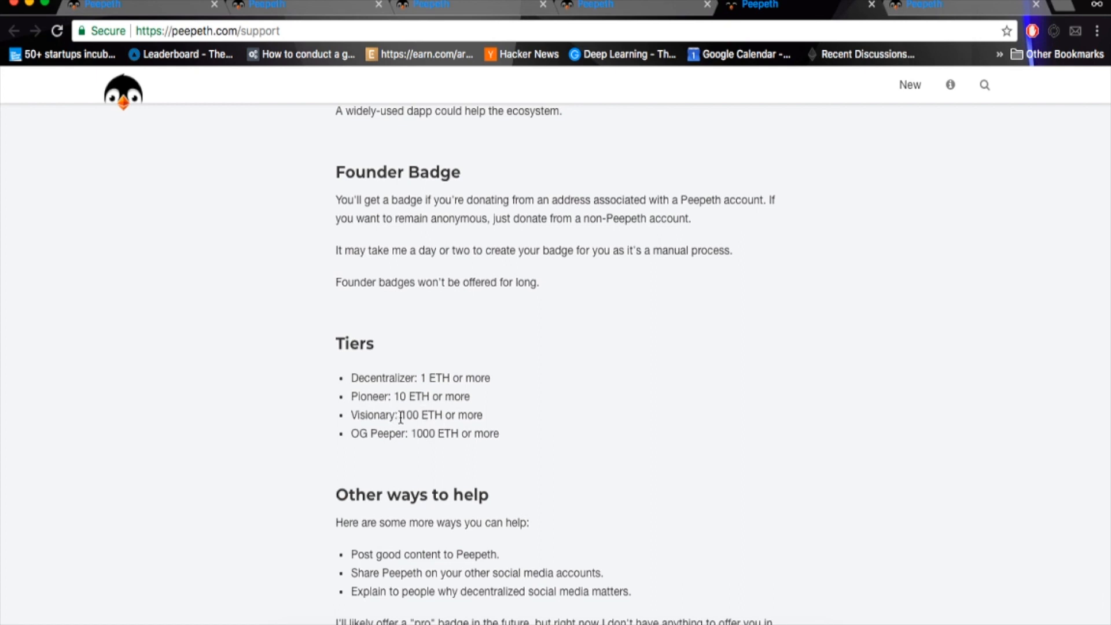
{"action": "mouse_move", "coordinate": [391, 417]}
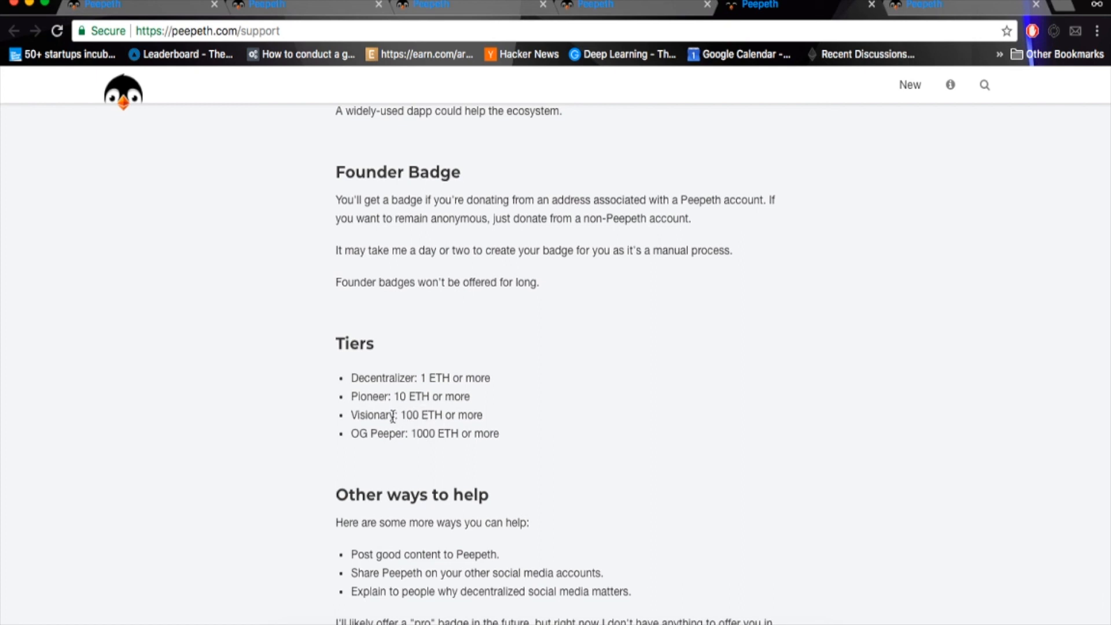
{"action": "mouse_move", "coordinate": [411, 422]}
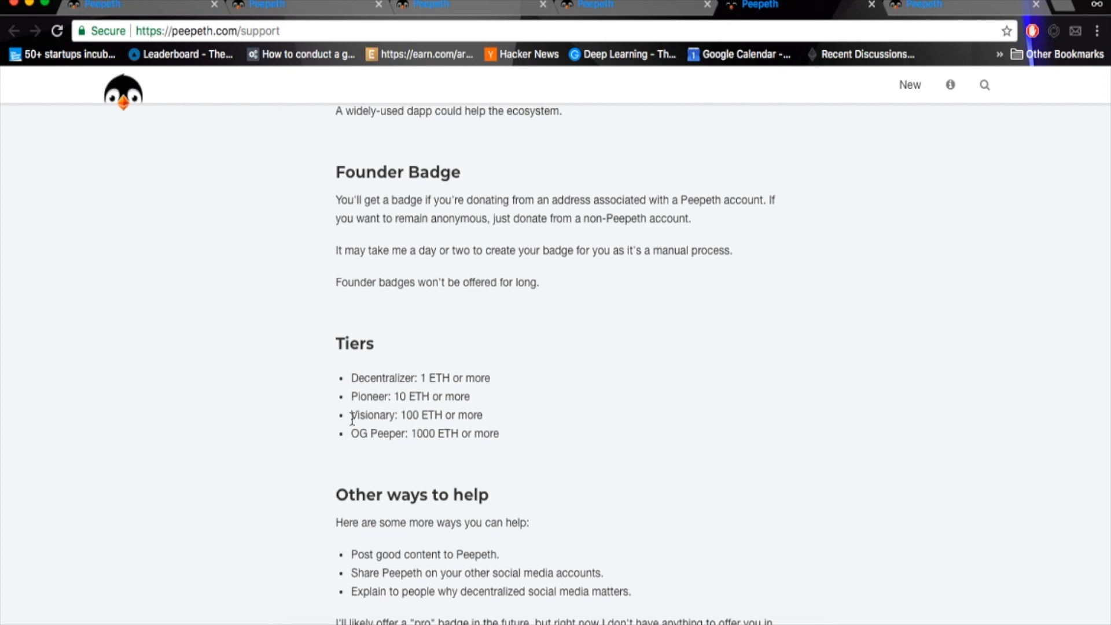
{"action": "scroll", "scroll_direction": "up", "scroll_amount": 3}
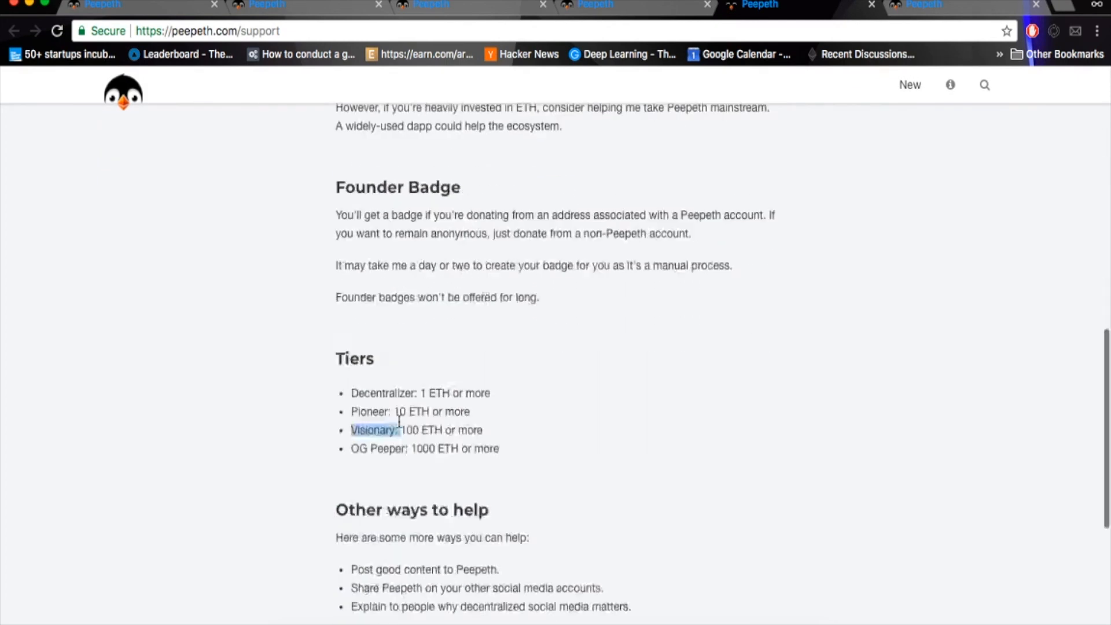
{"action": "scroll", "scroll_direction": "down", "scroll_amount": 3}
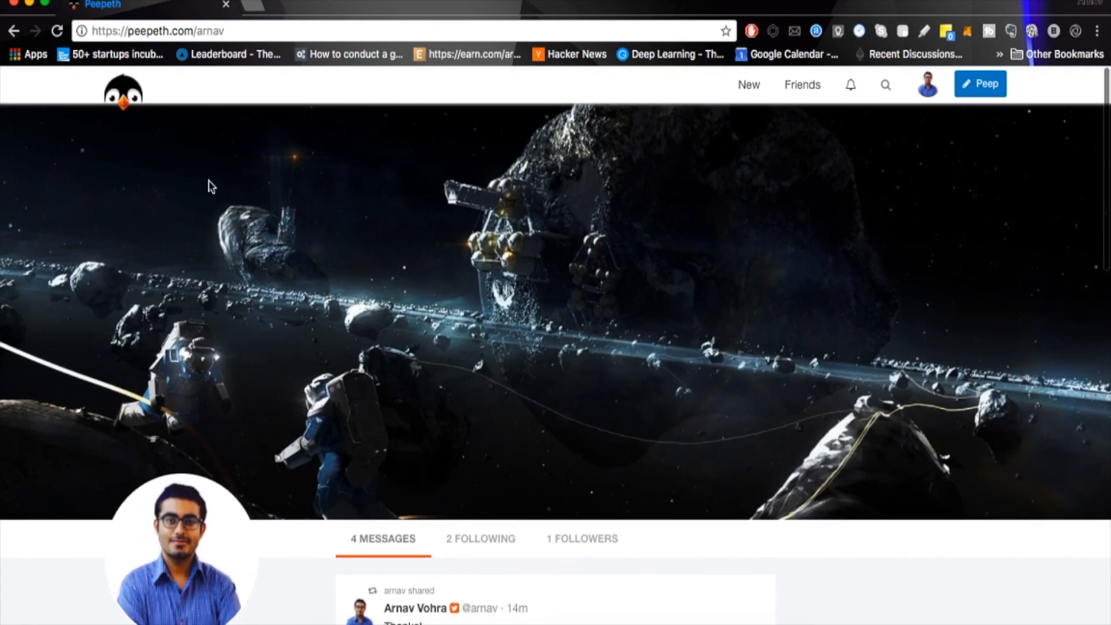
Step: Search for user 'call' from the home feed and dismiss the not-registered notice
{"action": "left_click", "coordinate": [122, 92]}
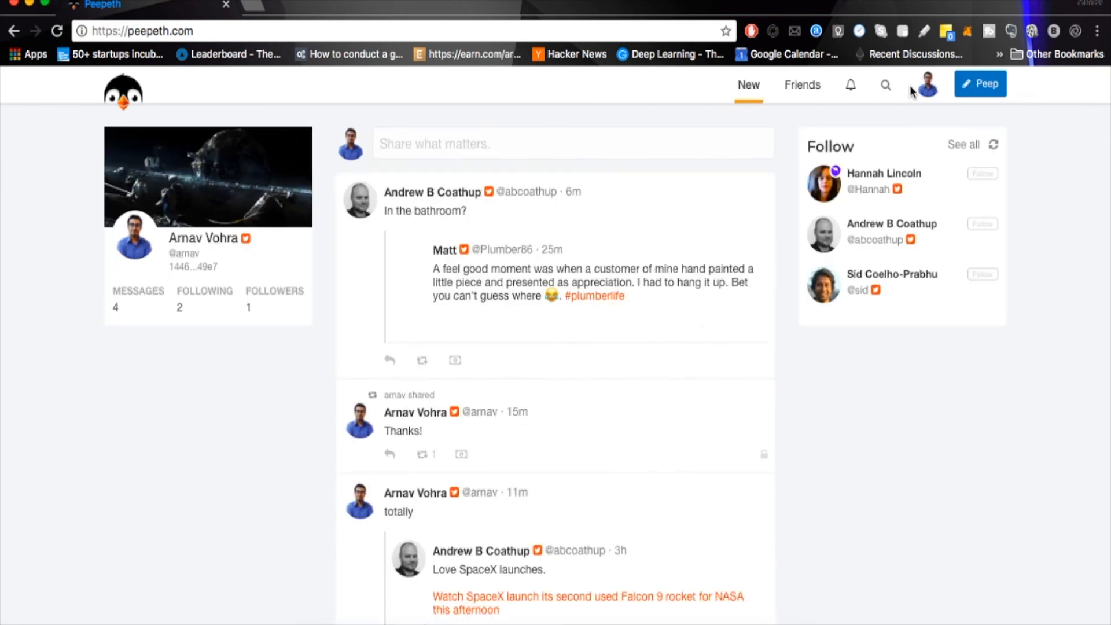
{"action": "left_click", "coordinate": [885, 84]}
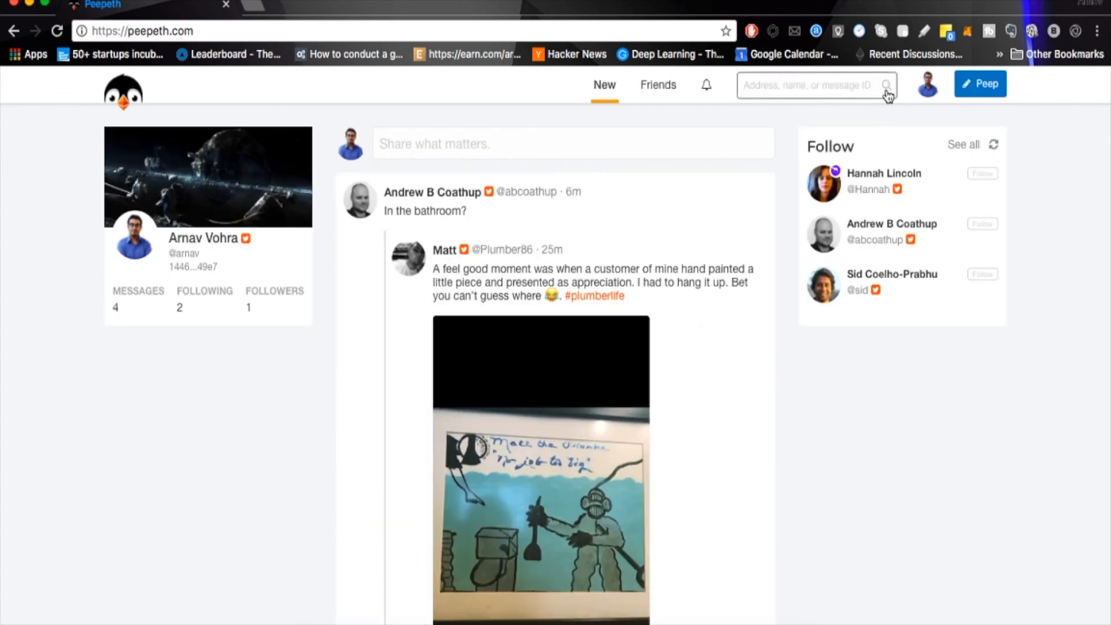
{"action": "type", "text": "call"}
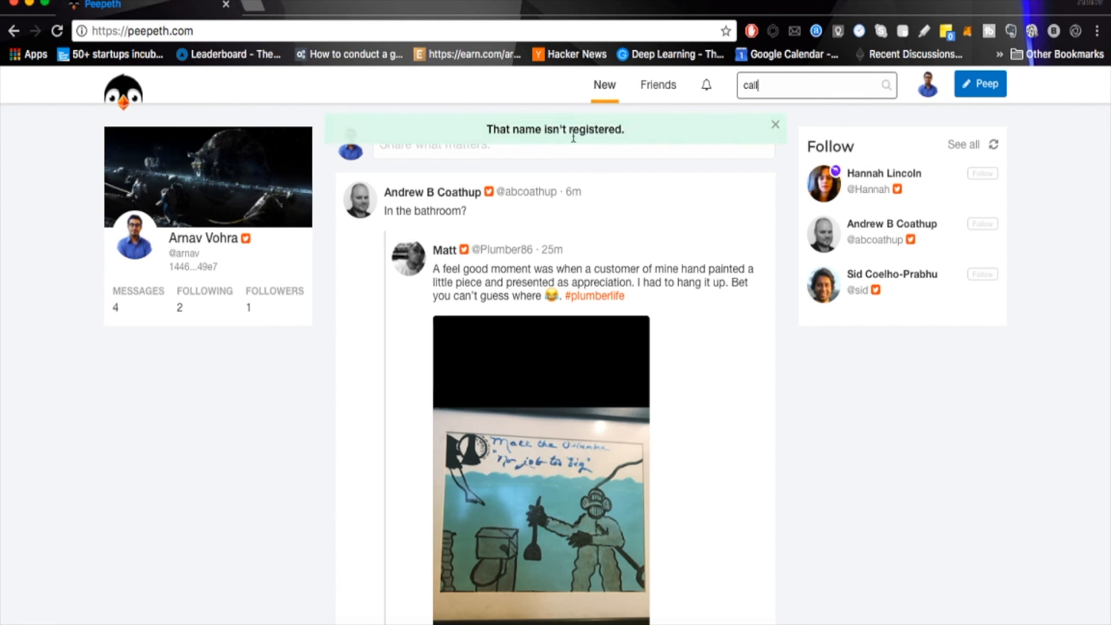
{"action": "left_click", "coordinate": [775, 125]}
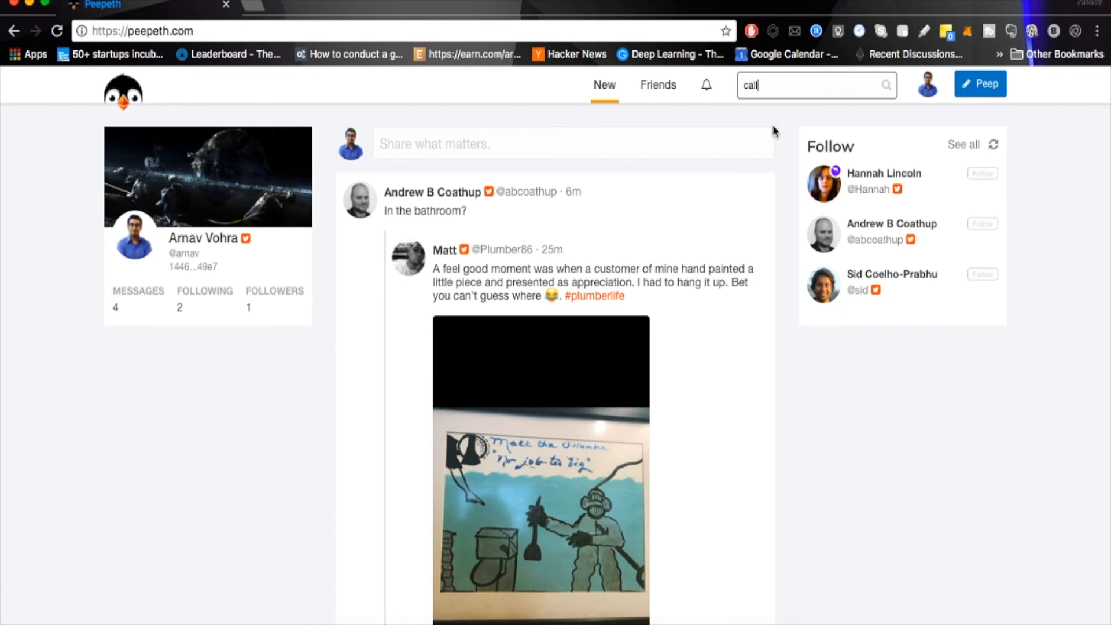
{"action": "mouse_move", "coordinate": [863, 180]}
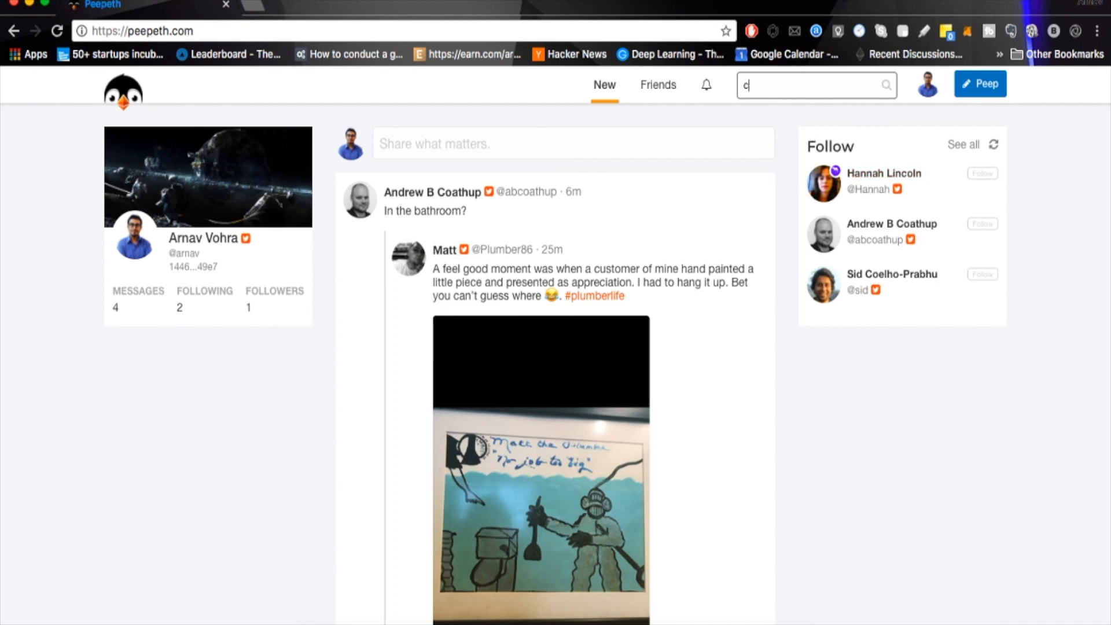
{"action": "type", "text": "hannah"}
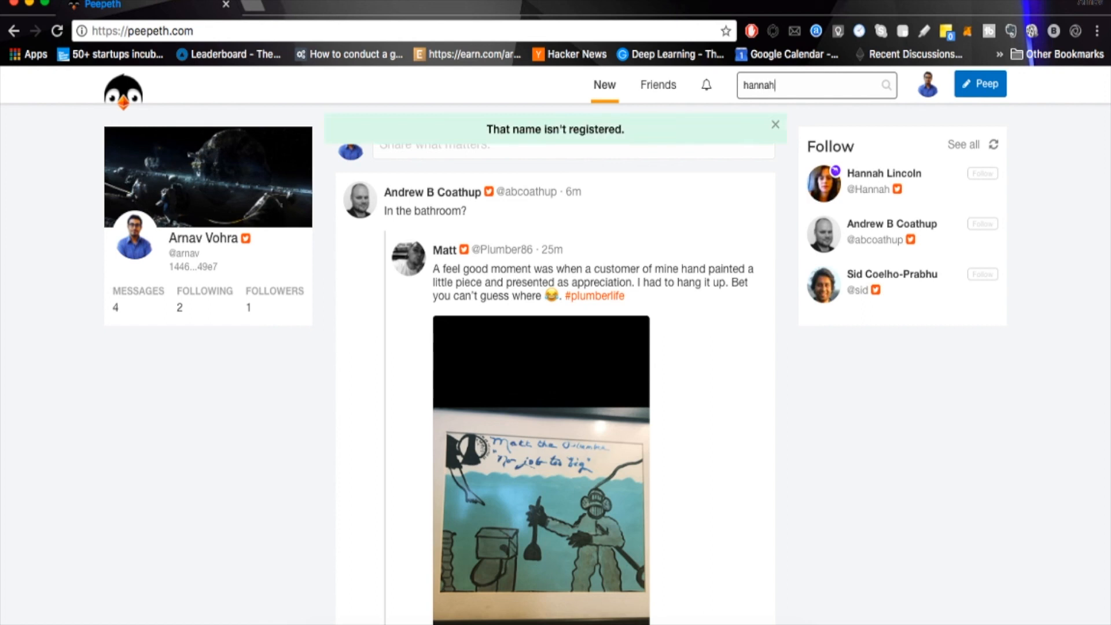
{"action": "left_click", "coordinate": [884, 173]}
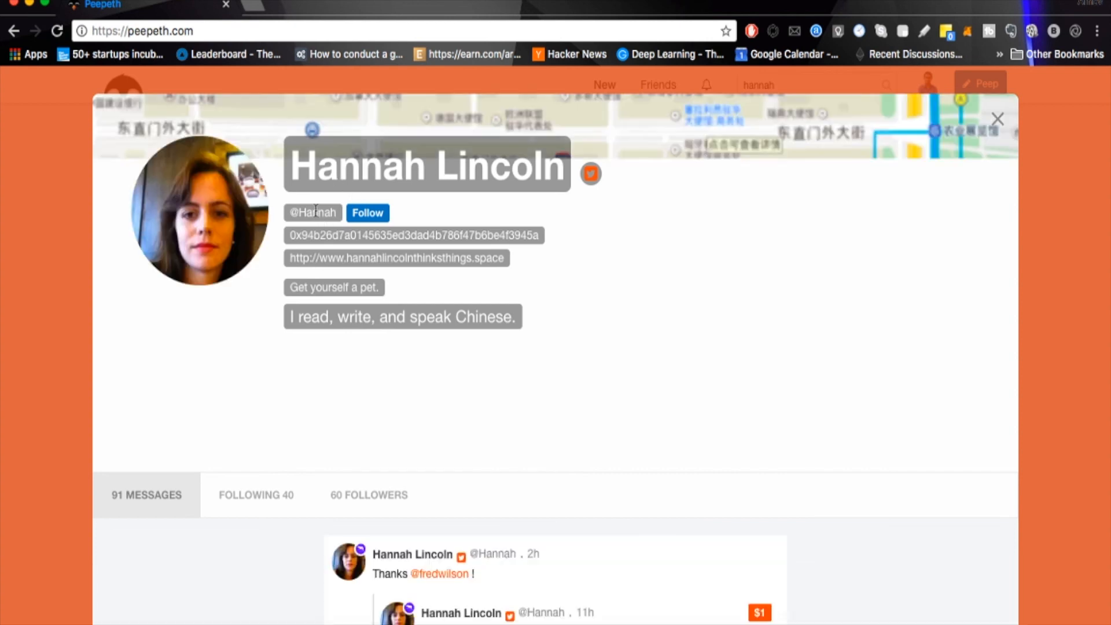
{"action": "scroll", "scroll_direction": "down", "scroll_amount": 3}
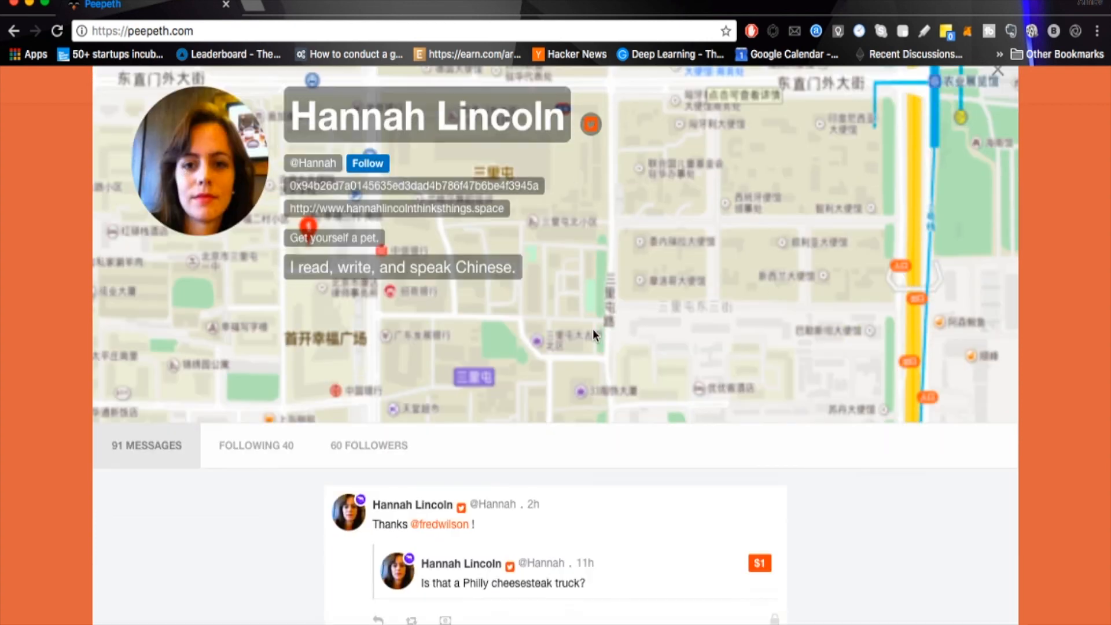